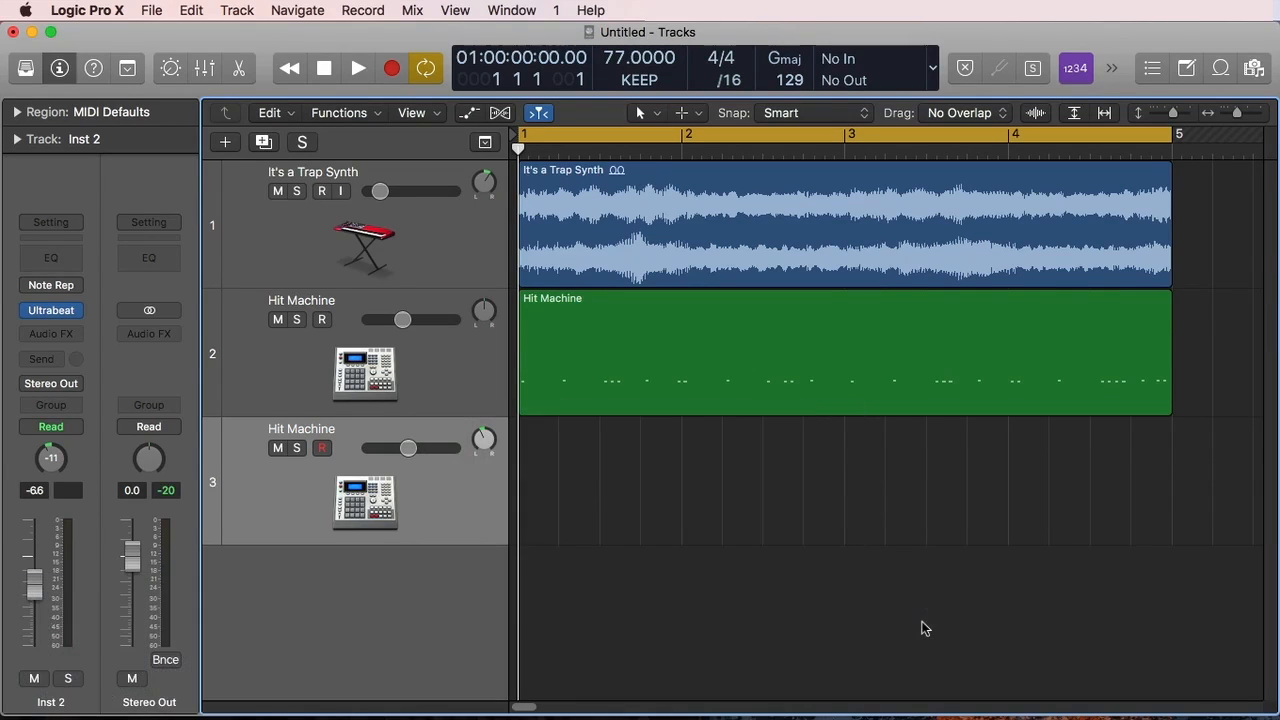
{"action": "mouse_move", "coordinate": [756, 284]}
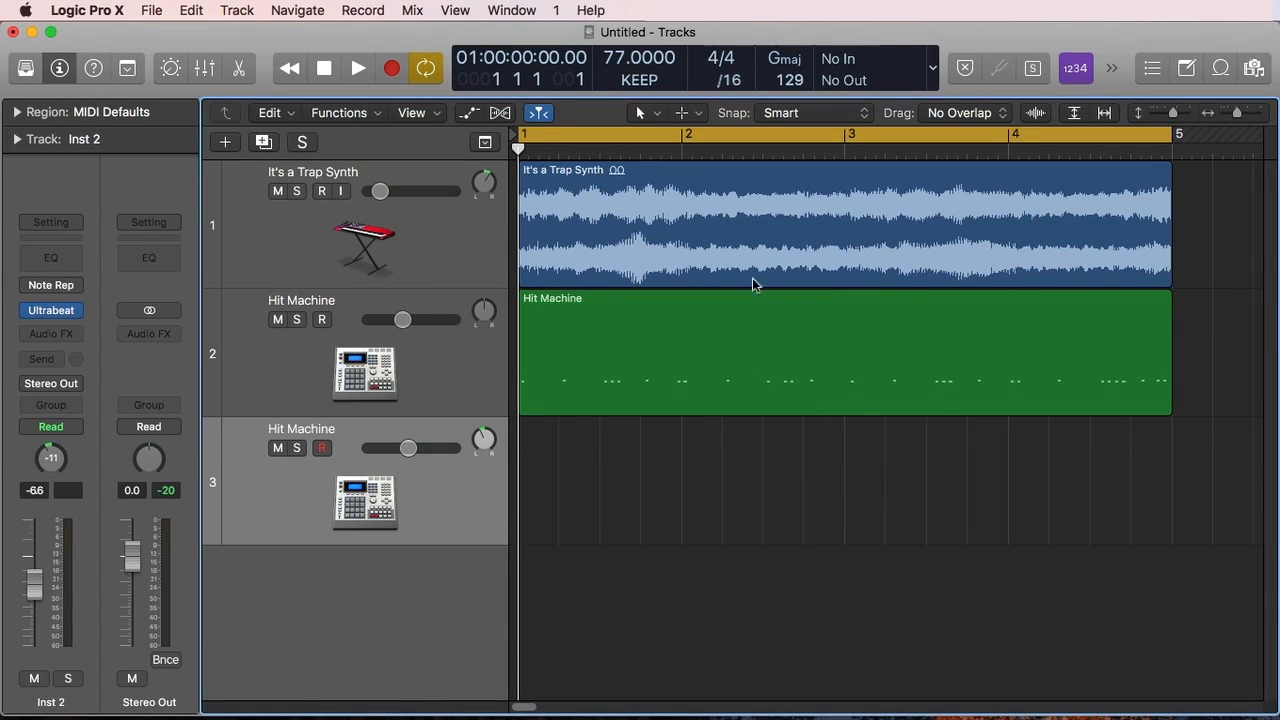
{"action": "mouse_move", "coordinate": [856, 528]}
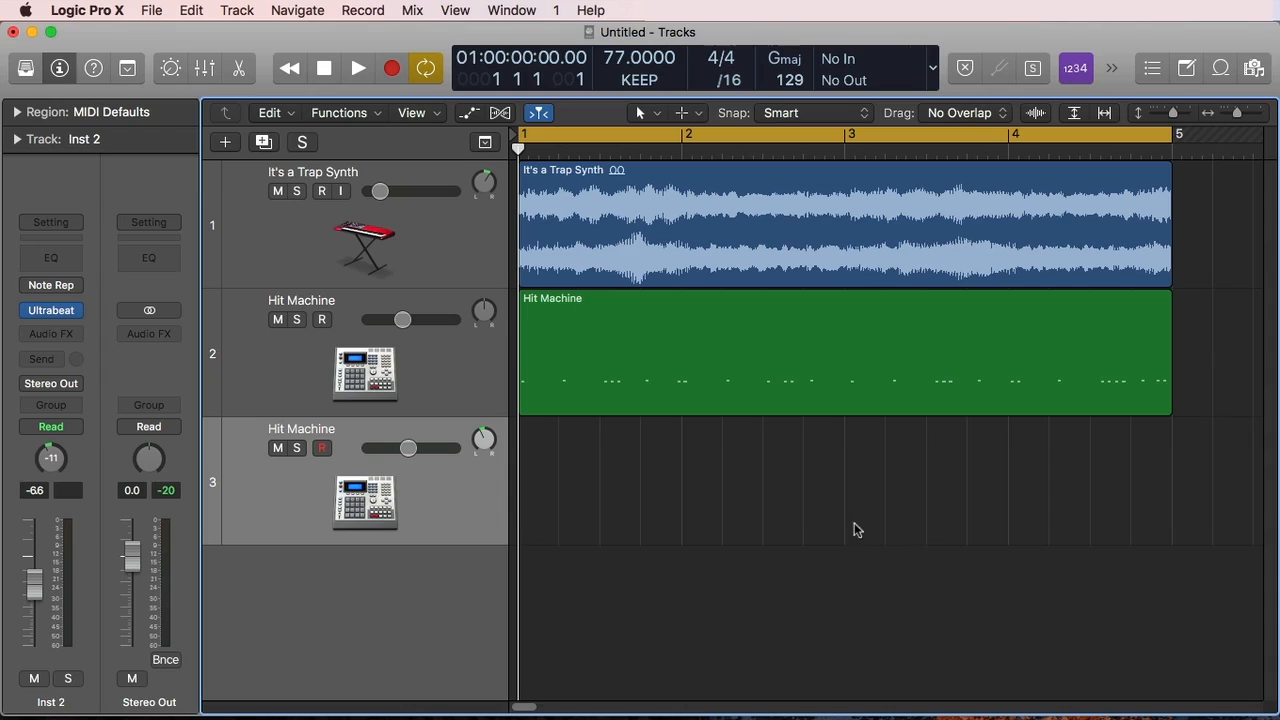
{"action": "mouse_move", "coordinate": [630, 394]}
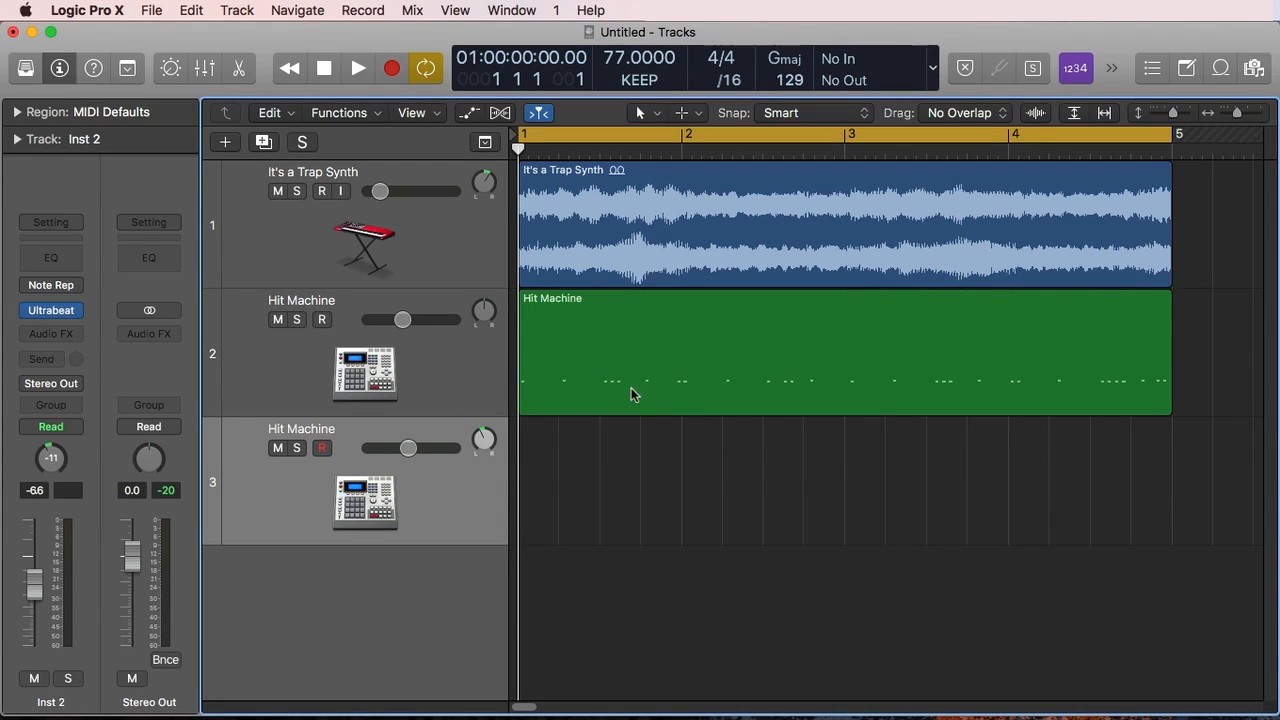
{"action": "mouse_move", "coordinate": [788, 236]}
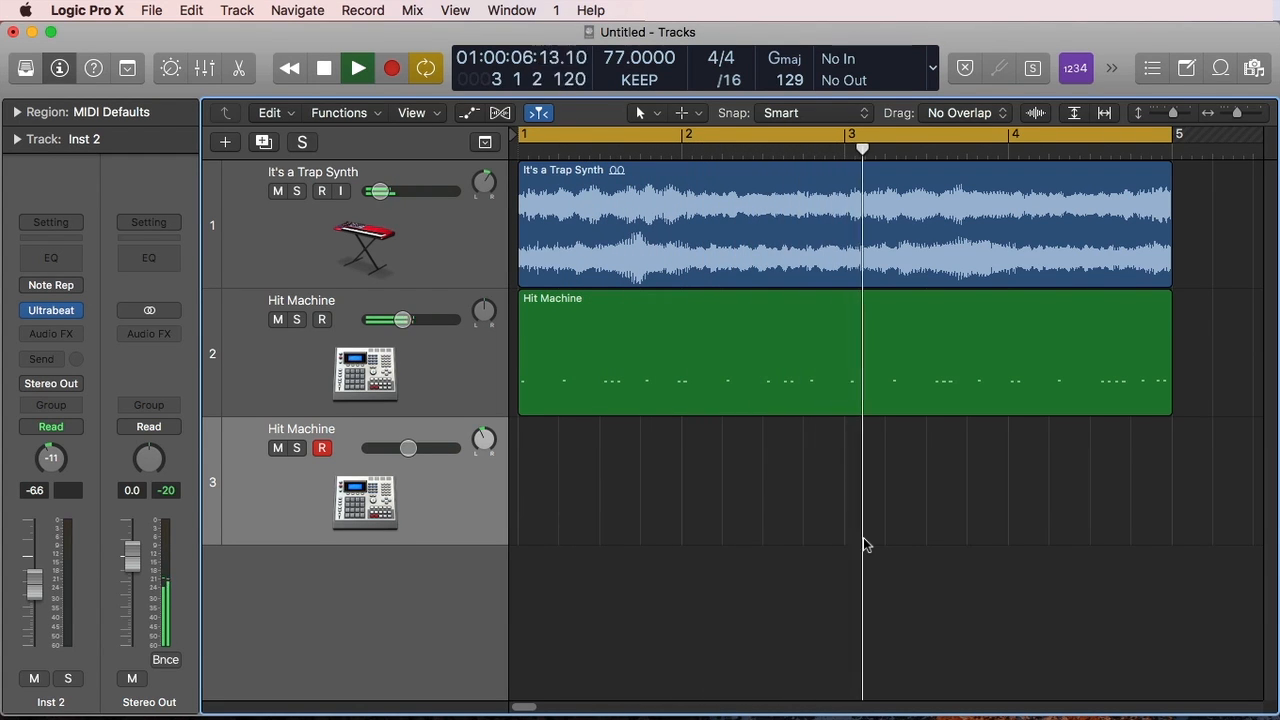
Step: Stop playback and return the playhead to bar 1 with track 3 armed
{"action": "left_click", "coordinate": [324, 68]}
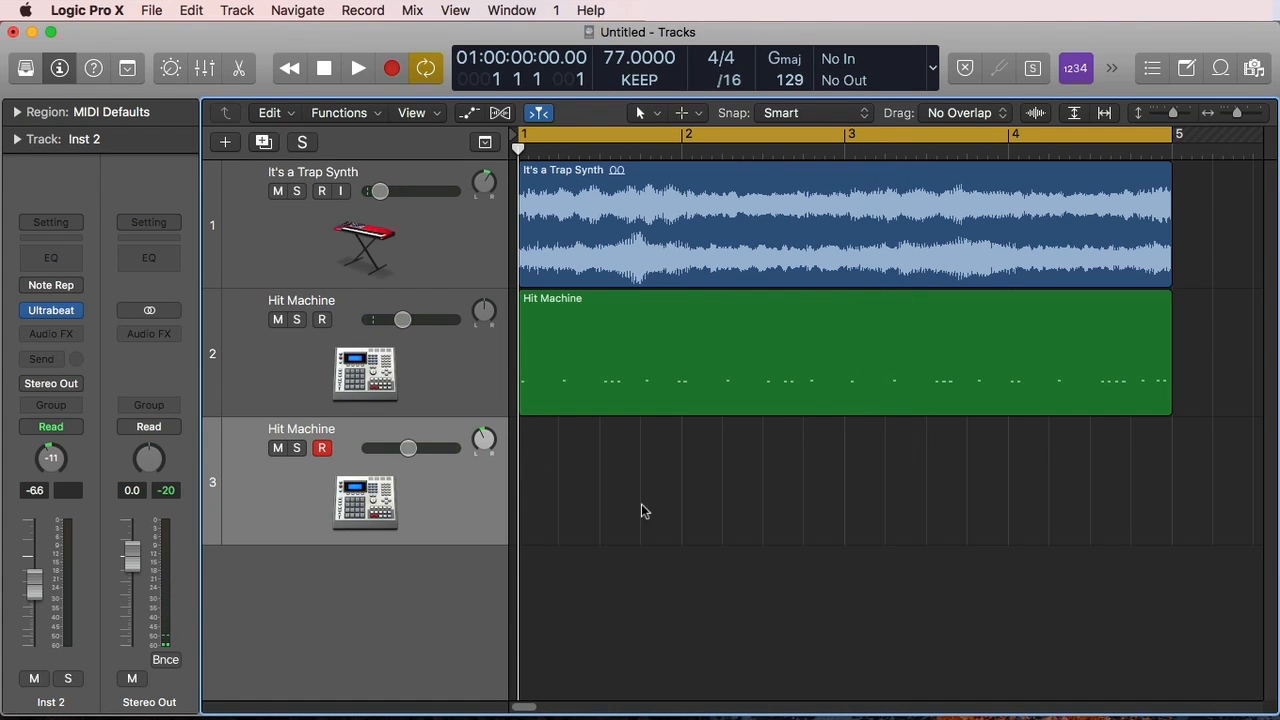
{"action": "mouse_move", "coordinate": [448, 520]}
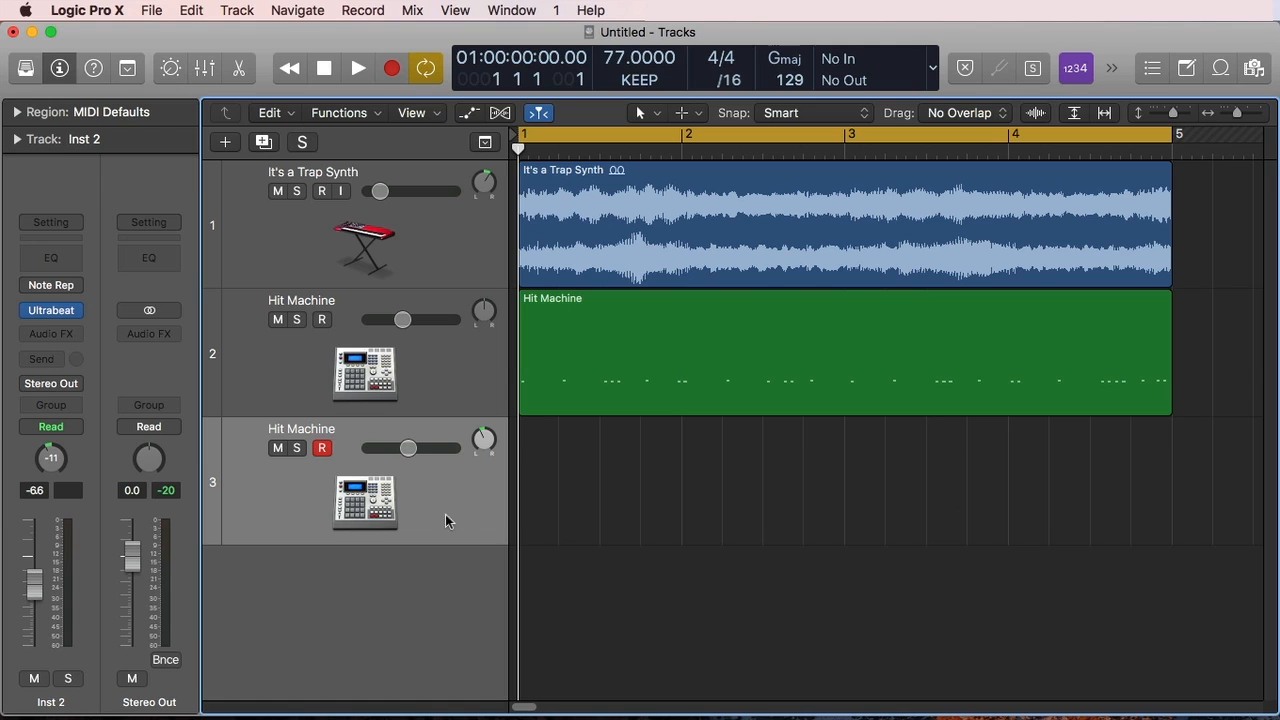
{"action": "mouse_move", "coordinate": [396, 508]}
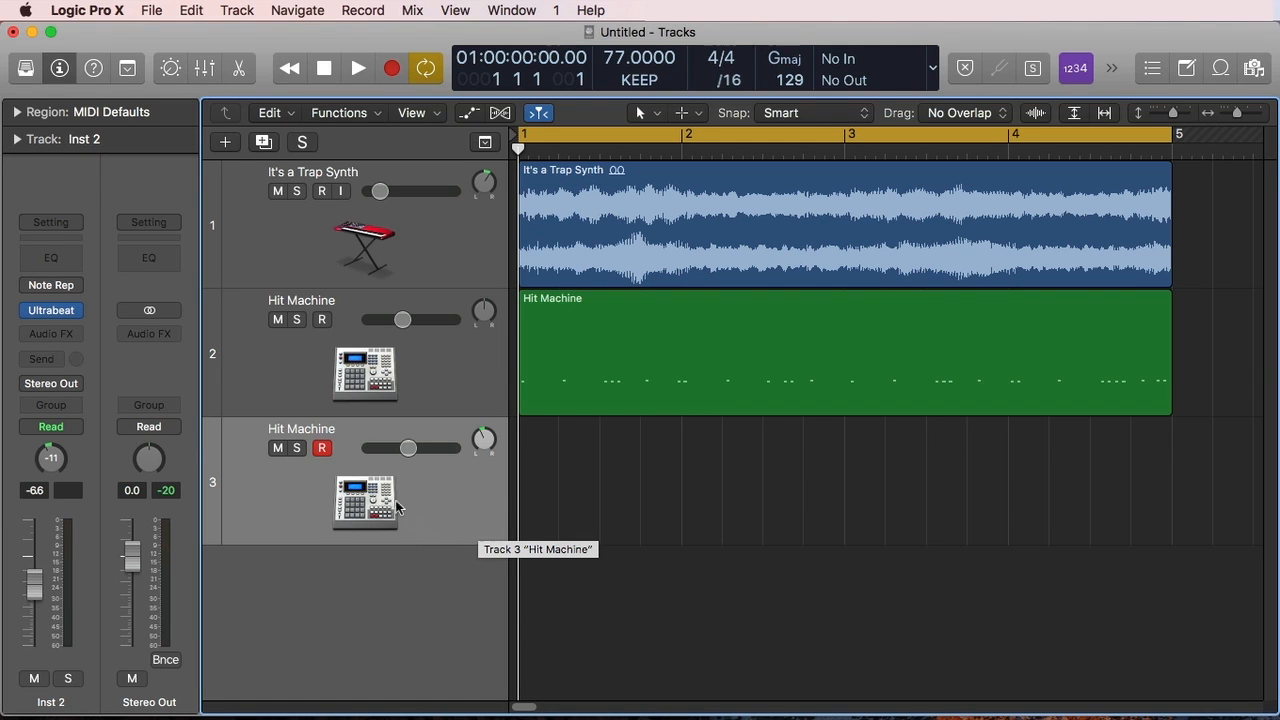
{"action": "mouse_move", "coordinate": [448, 512]}
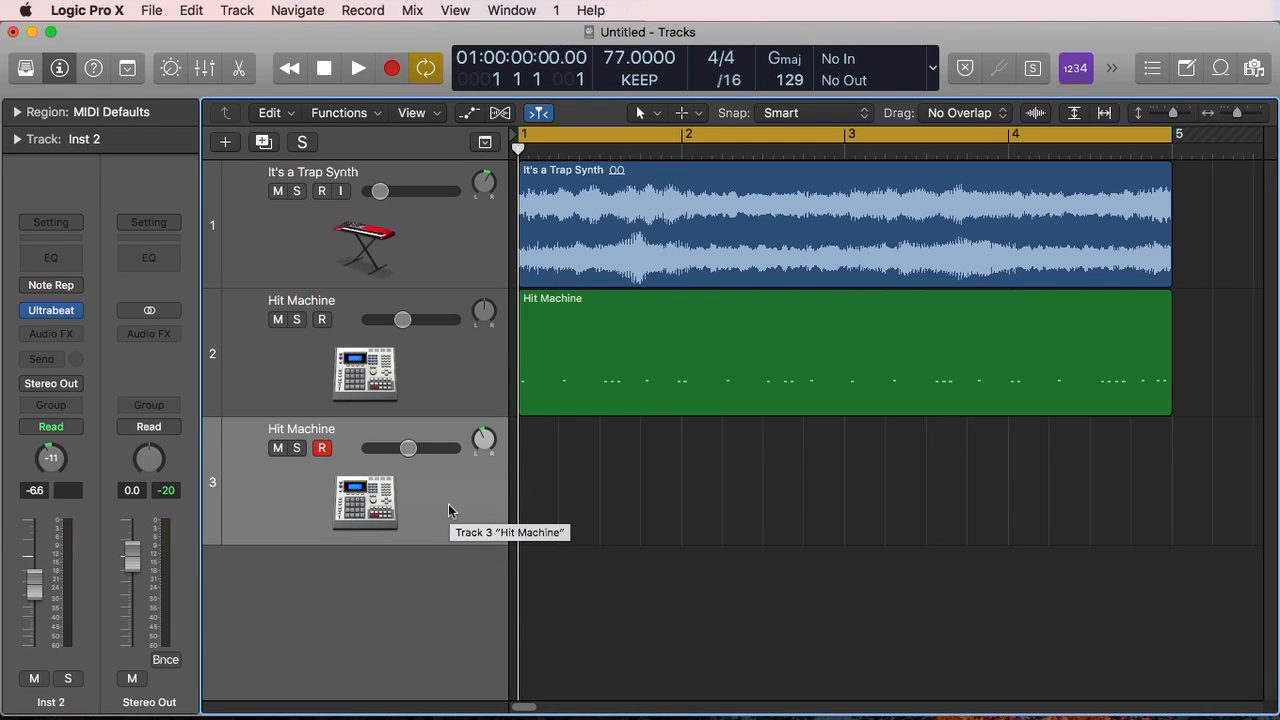
{"action": "mouse_move", "coordinate": [280, 118]}
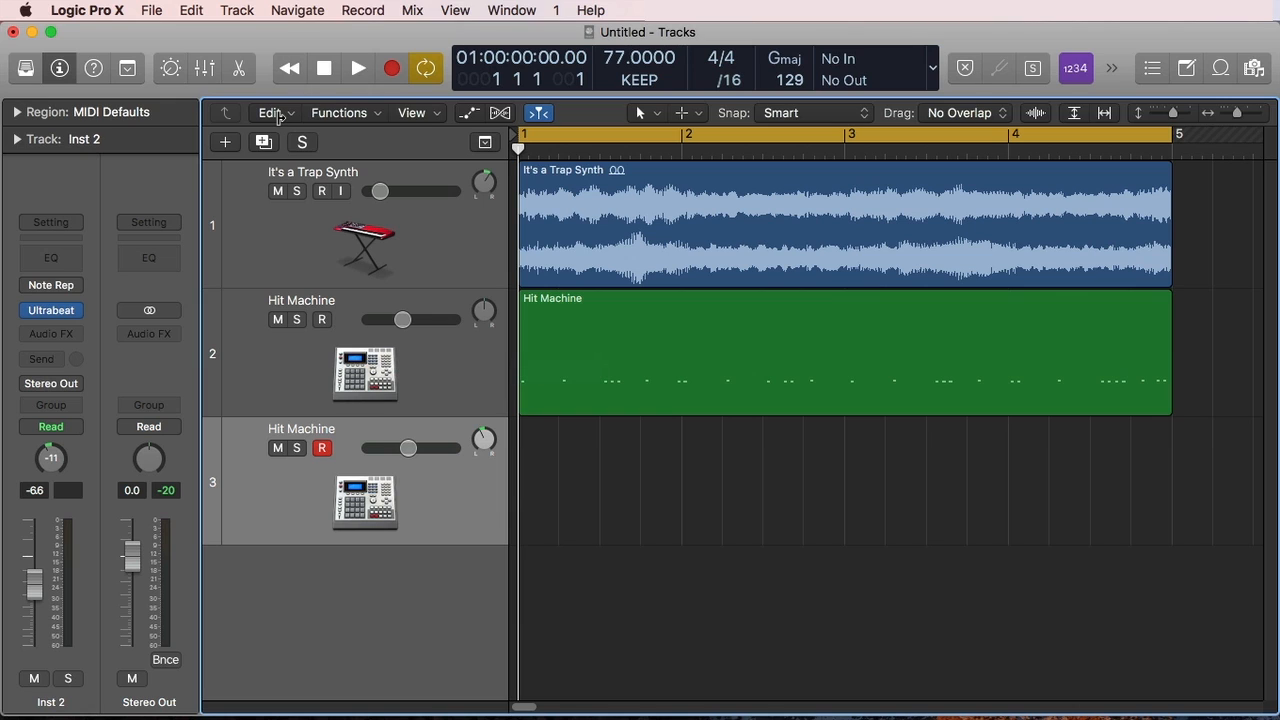
{"action": "mouse_move", "coordinate": [156, 88]}
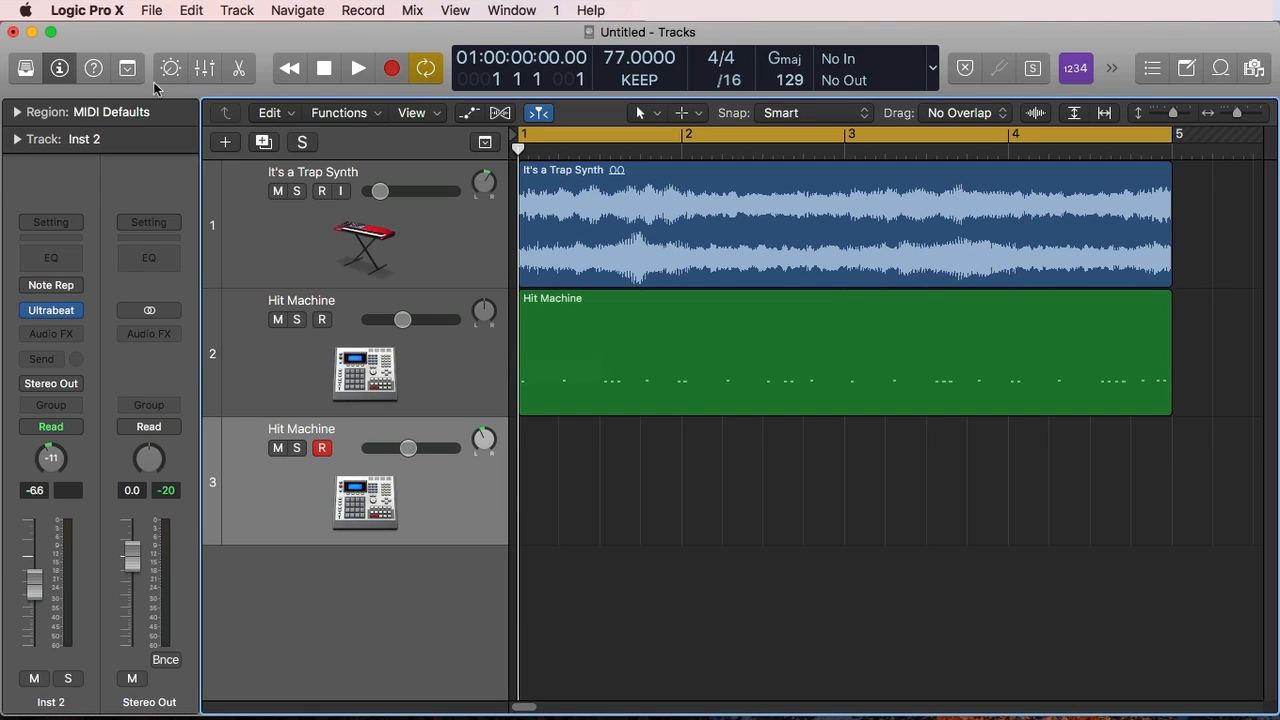
{"action": "mouse_move", "coordinate": [128, 68]}
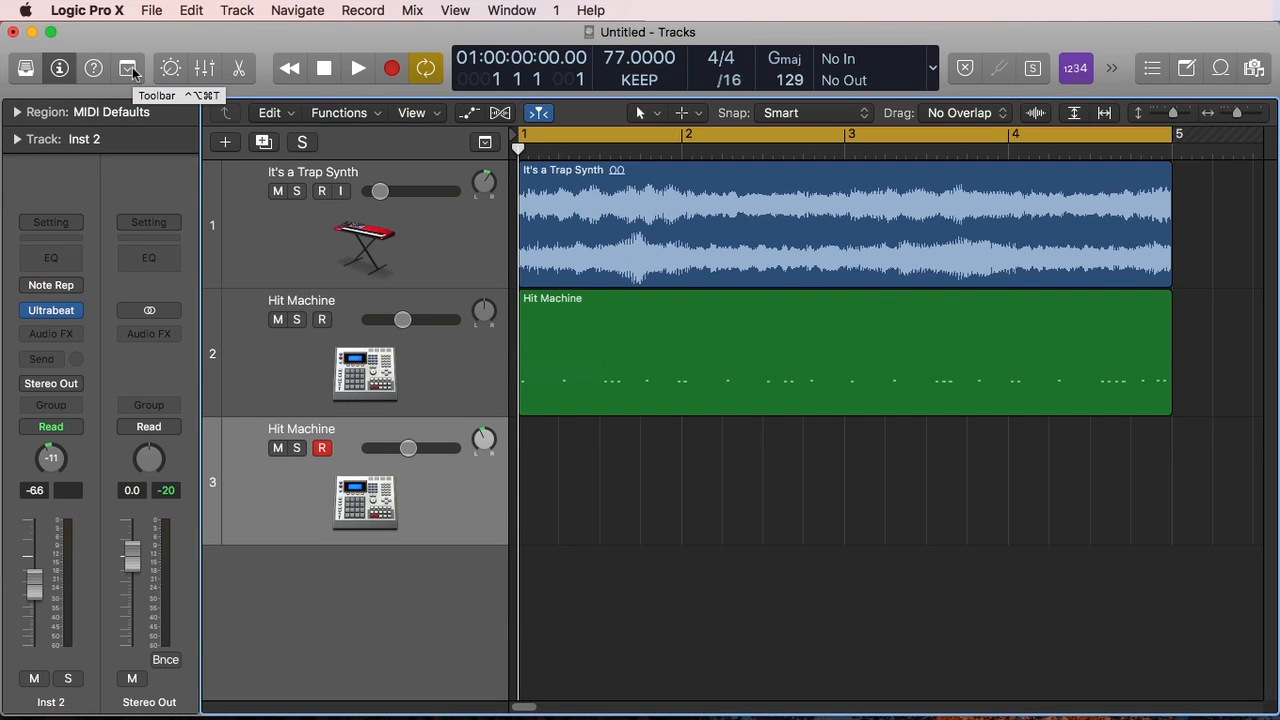
Step: Enable Note Repeat at 1/32 notes and move its window up over track 1
{"action": "left_click", "coordinate": [128, 68]}
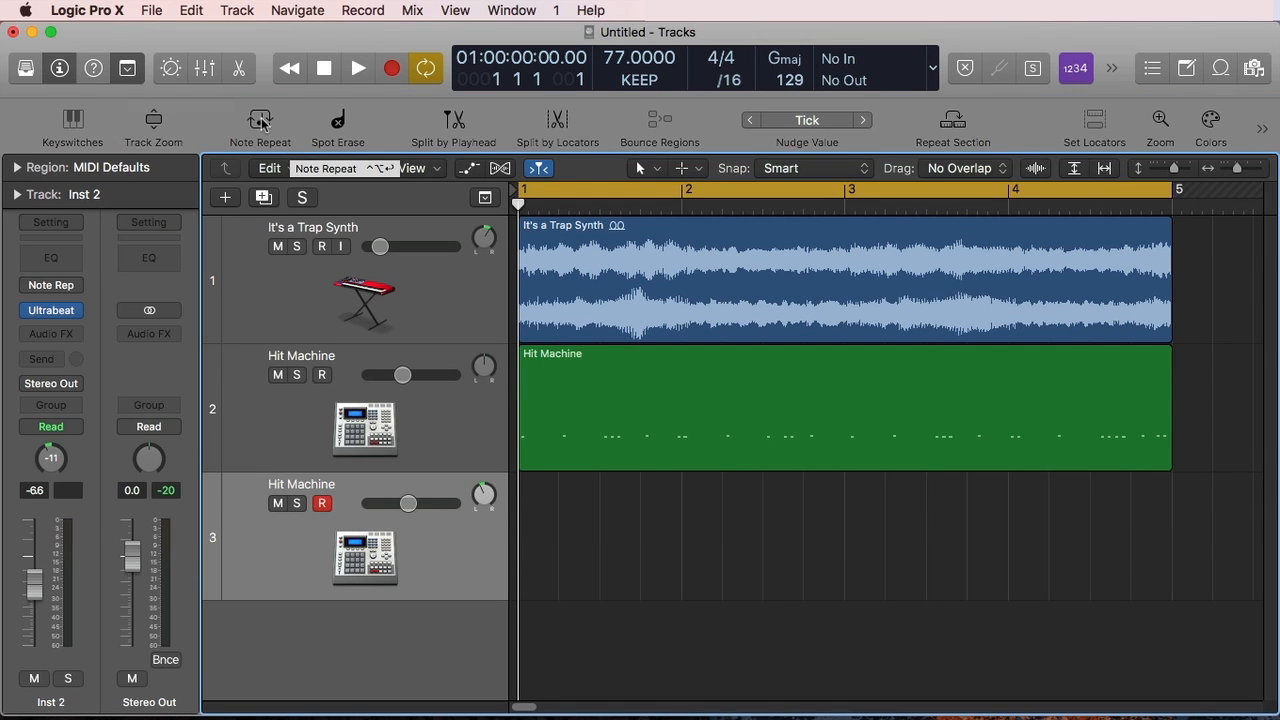
{"action": "left_click", "coordinate": [260, 124]}
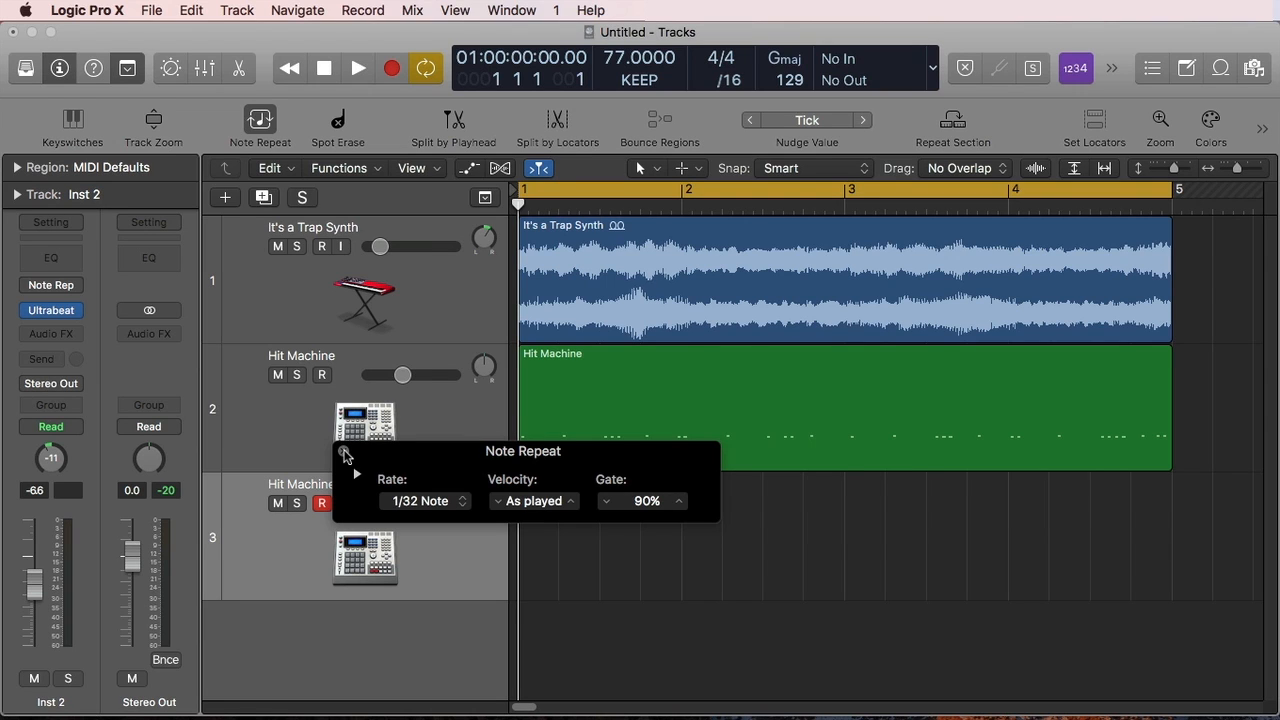
{"action": "left_click_drag", "start_coordinate": [524, 452], "coordinate": [880, 448]}
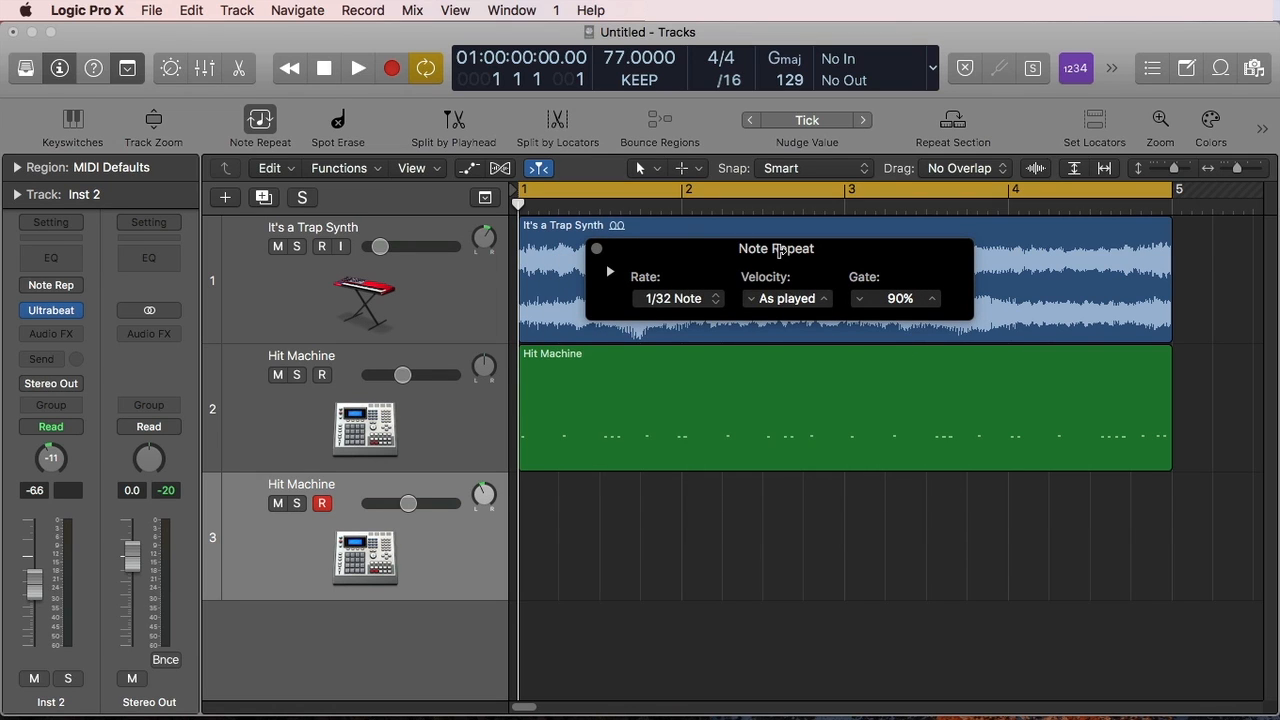
{"action": "mouse_move", "coordinate": [752, 292]}
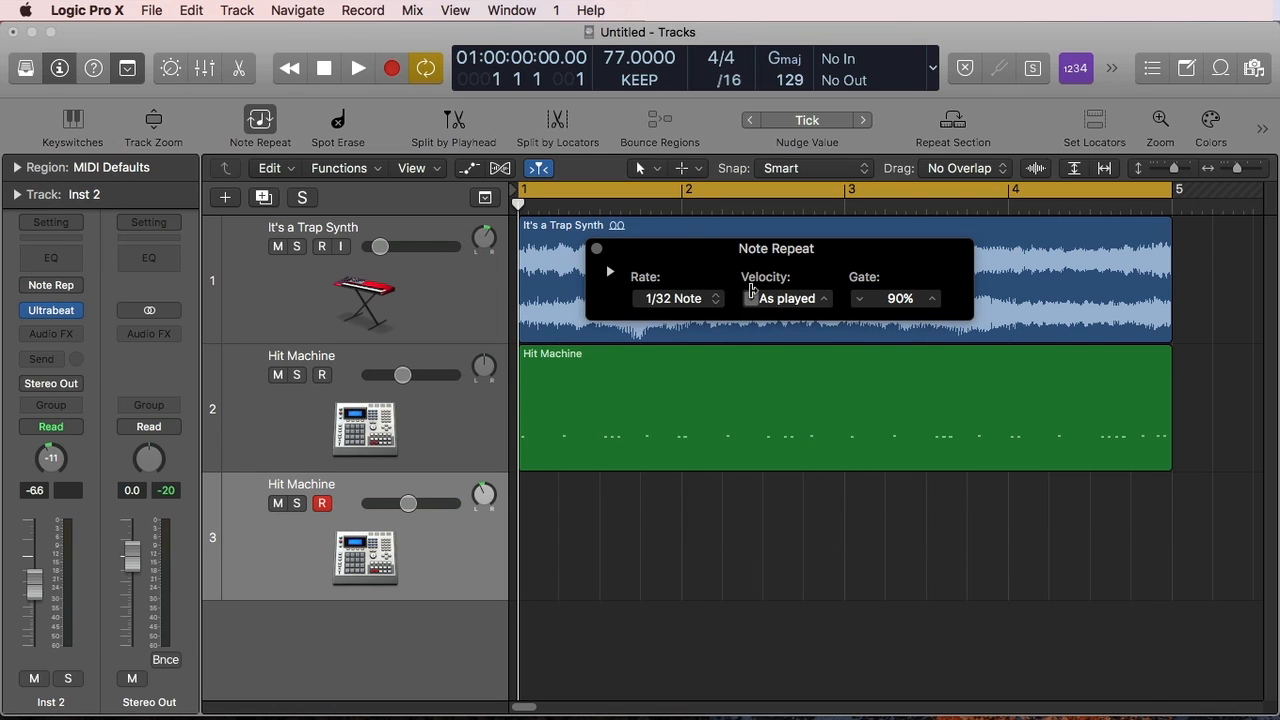
{"action": "mouse_move", "coordinate": [628, 294]}
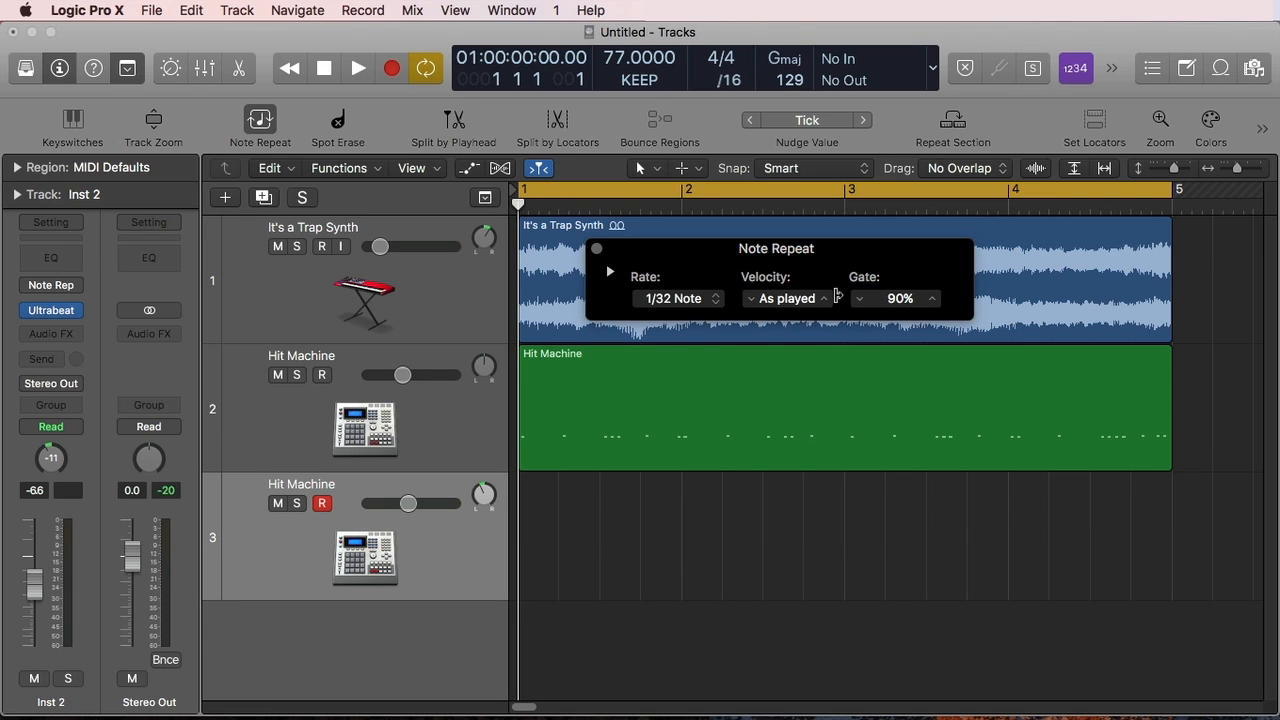
{"action": "mouse_move", "coordinate": [696, 260]}
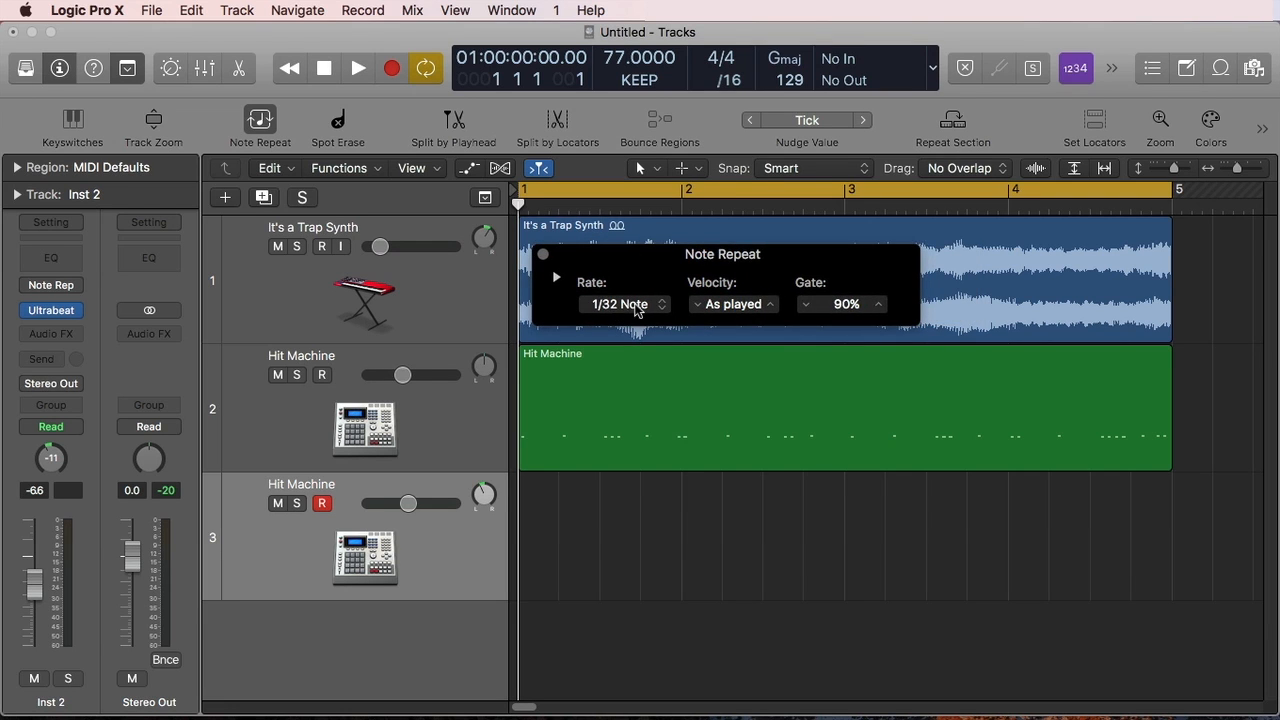
Step: Set the Note Repeat rate to 1/16 Note from the Rate pop-up
{"action": "left_click", "coordinate": [620, 304]}
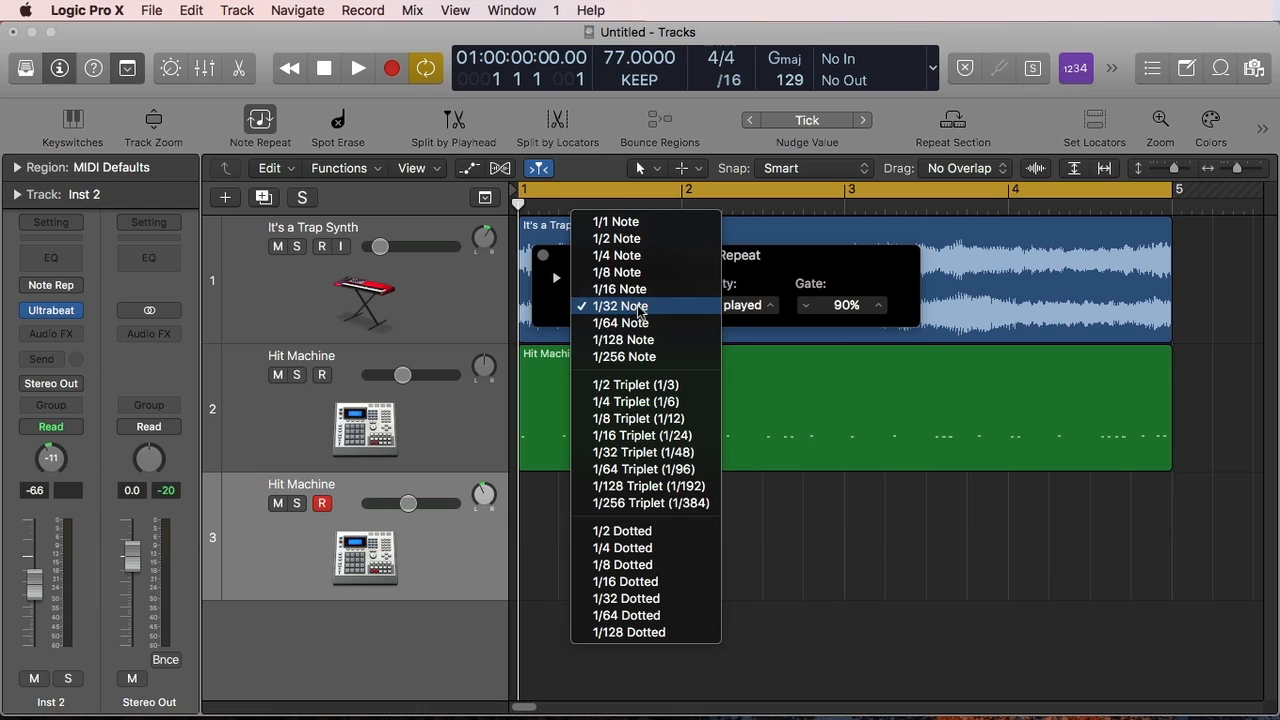
{"action": "left_click", "coordinate": [620, 306]}
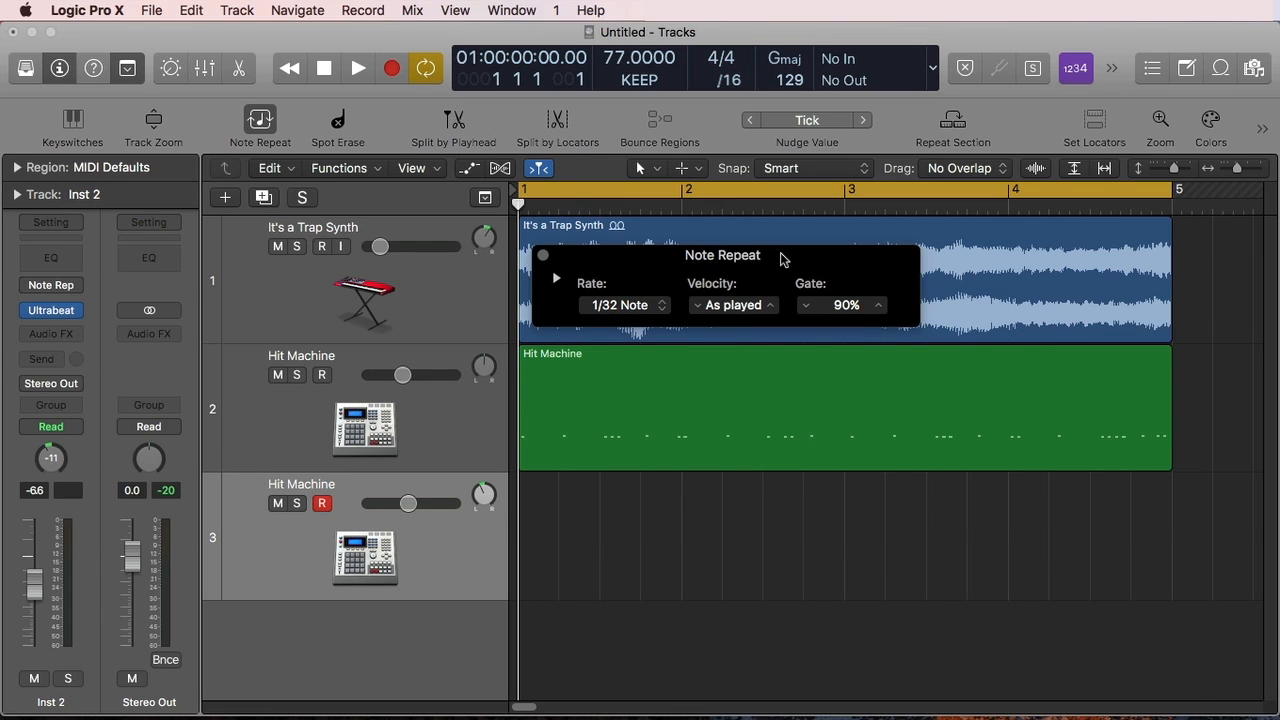
{"action": "mouse_move", "coordinate": [752, 496]}
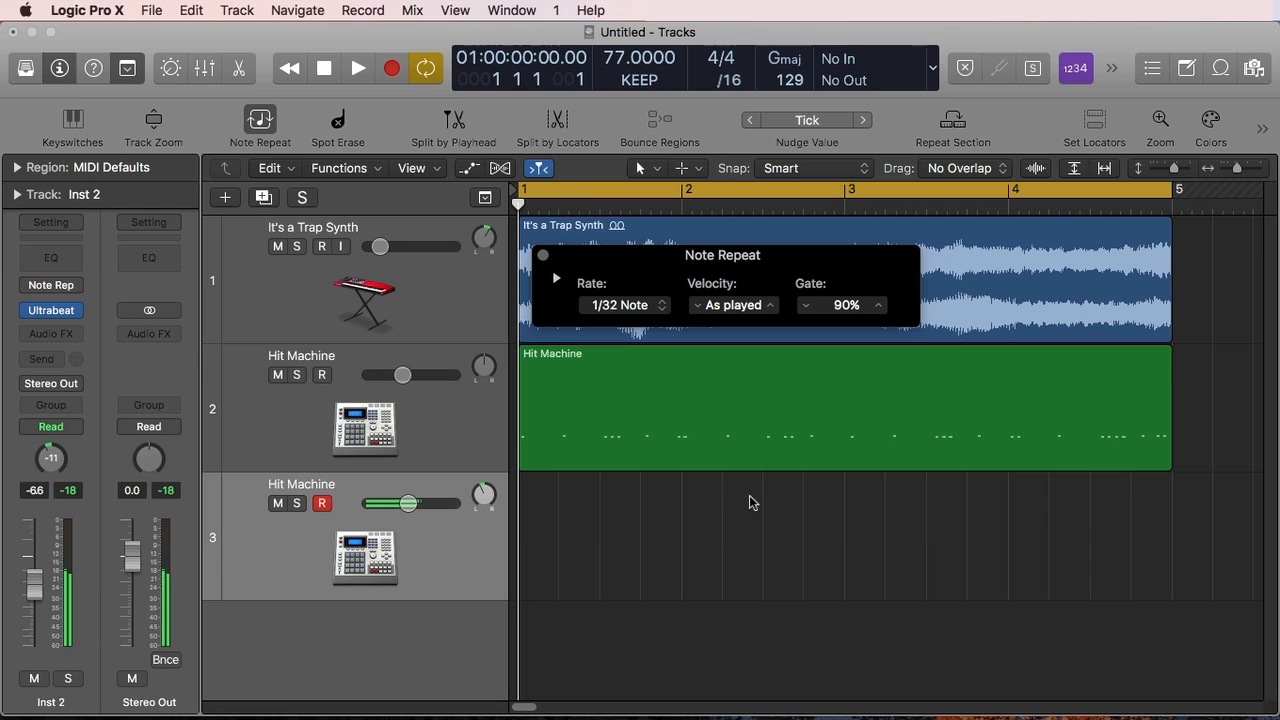
{"action": "left_click", "coordinate": [620, 304]}
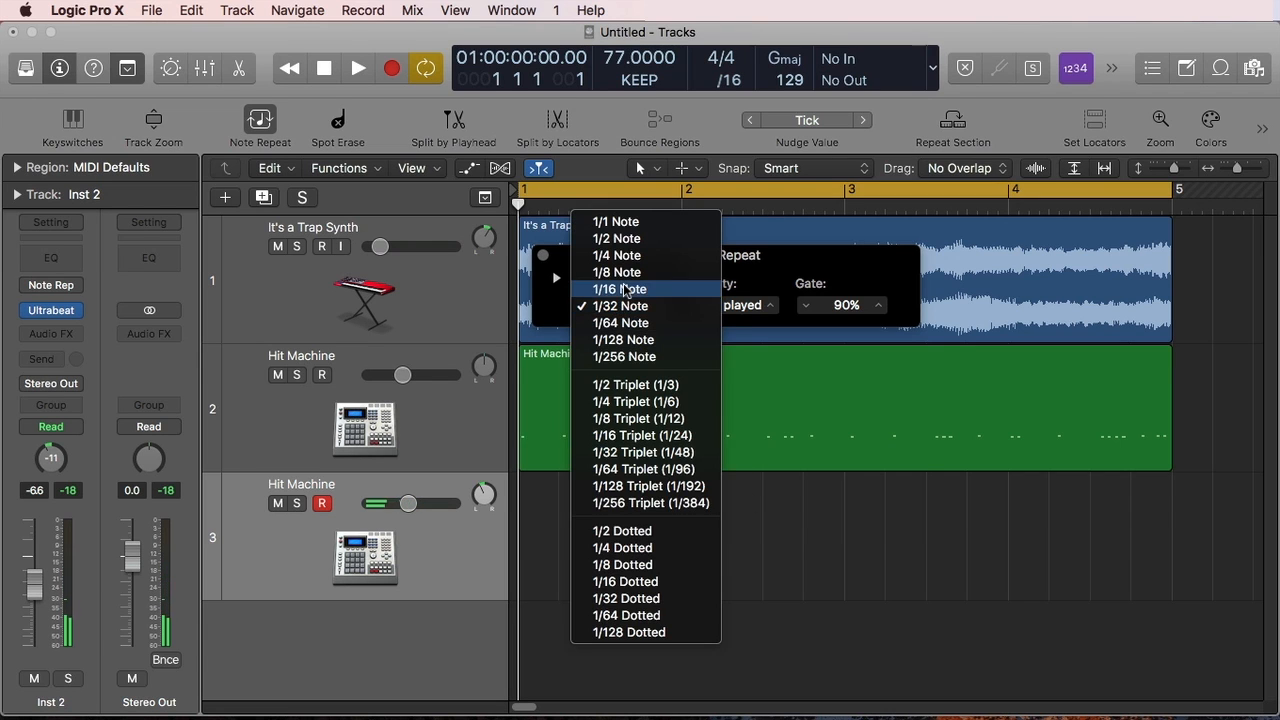
{"action": "left_click", "coordinate": [620, 288]}
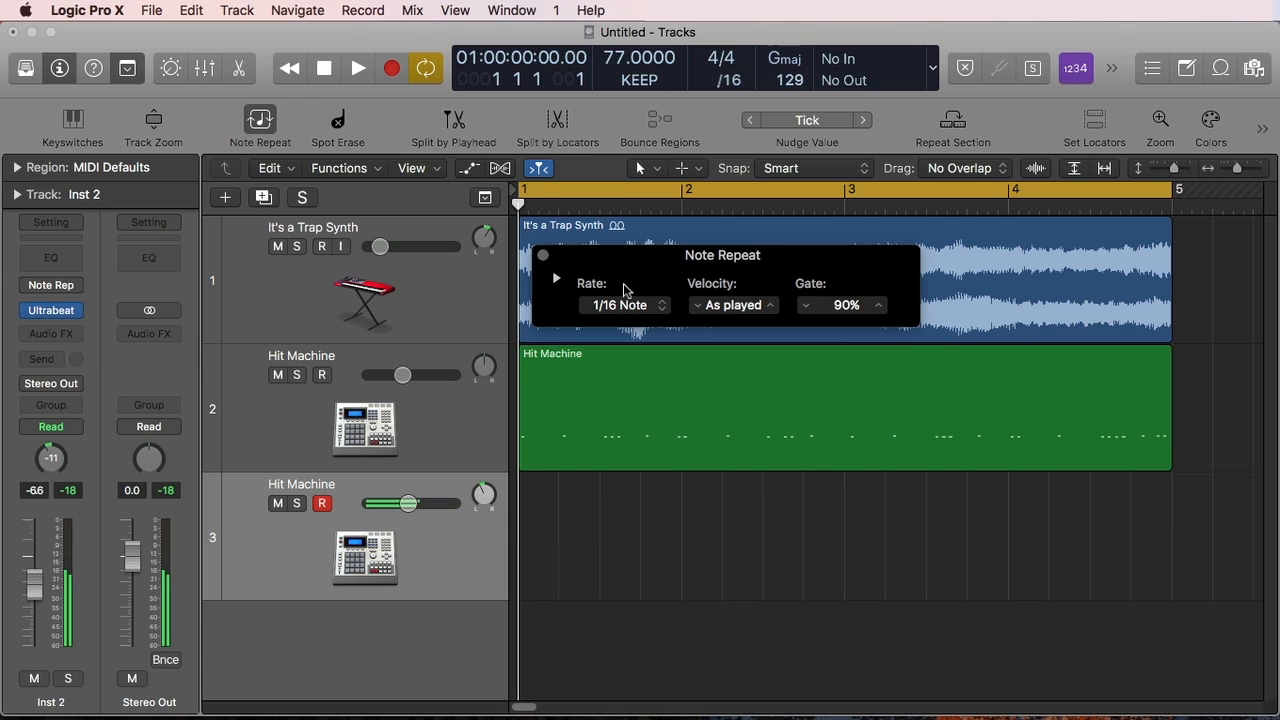
{"action": "left_click", "coordinate": [624, 304]}
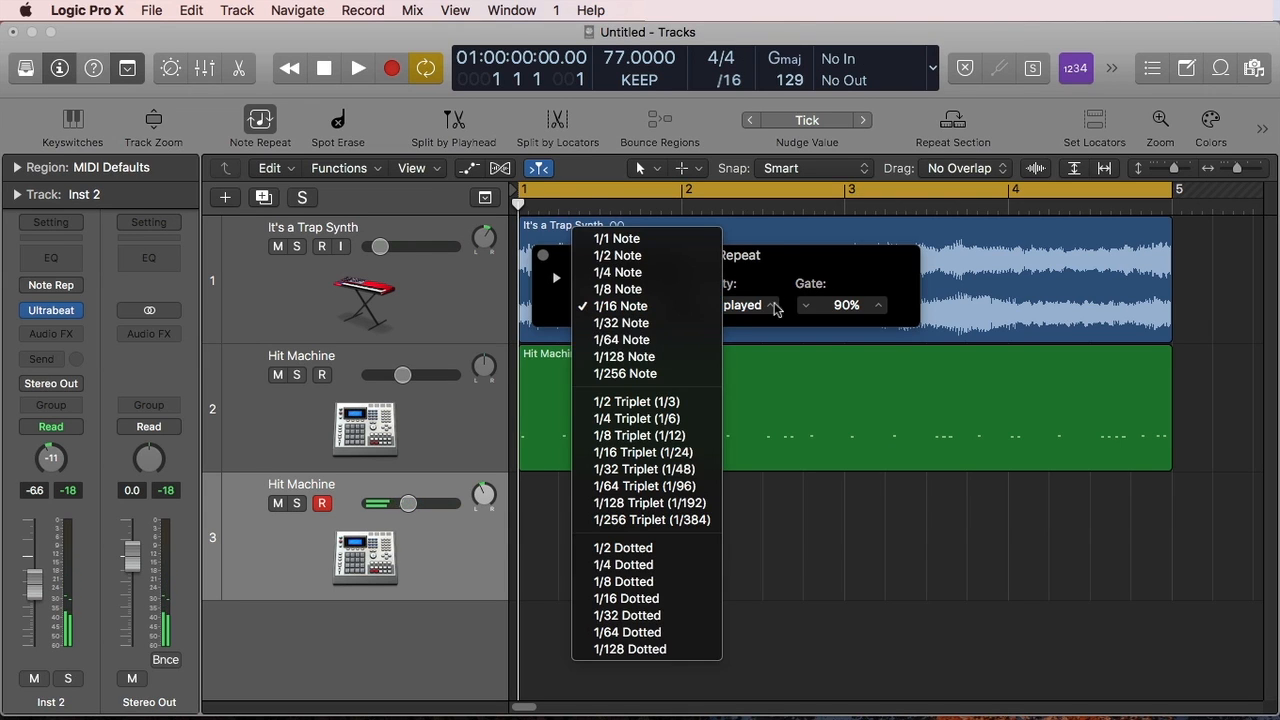
{"action": "left_click", "coordinate": [620, 304]}
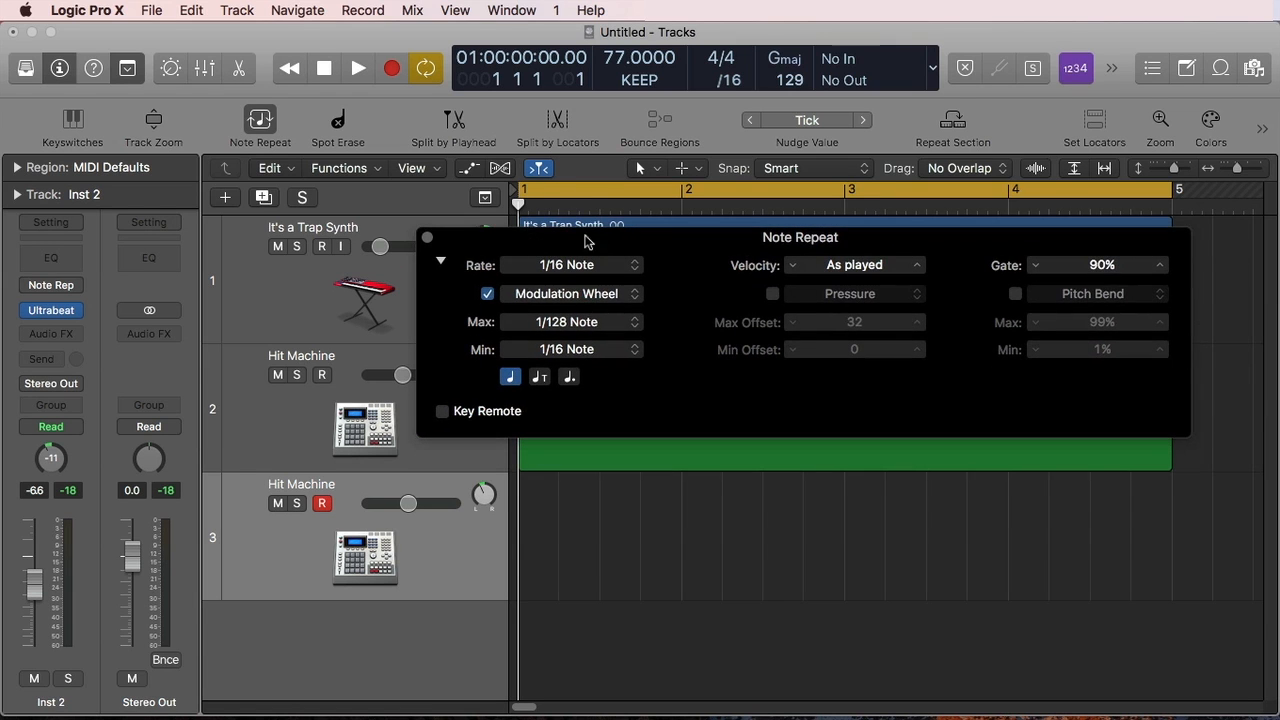
Step: Keep Modulation Wheel as the rate controller, ranging 1/128 to 1/16, after browsing sources
{"action": "left_click", "coordinate": [488, 292]}
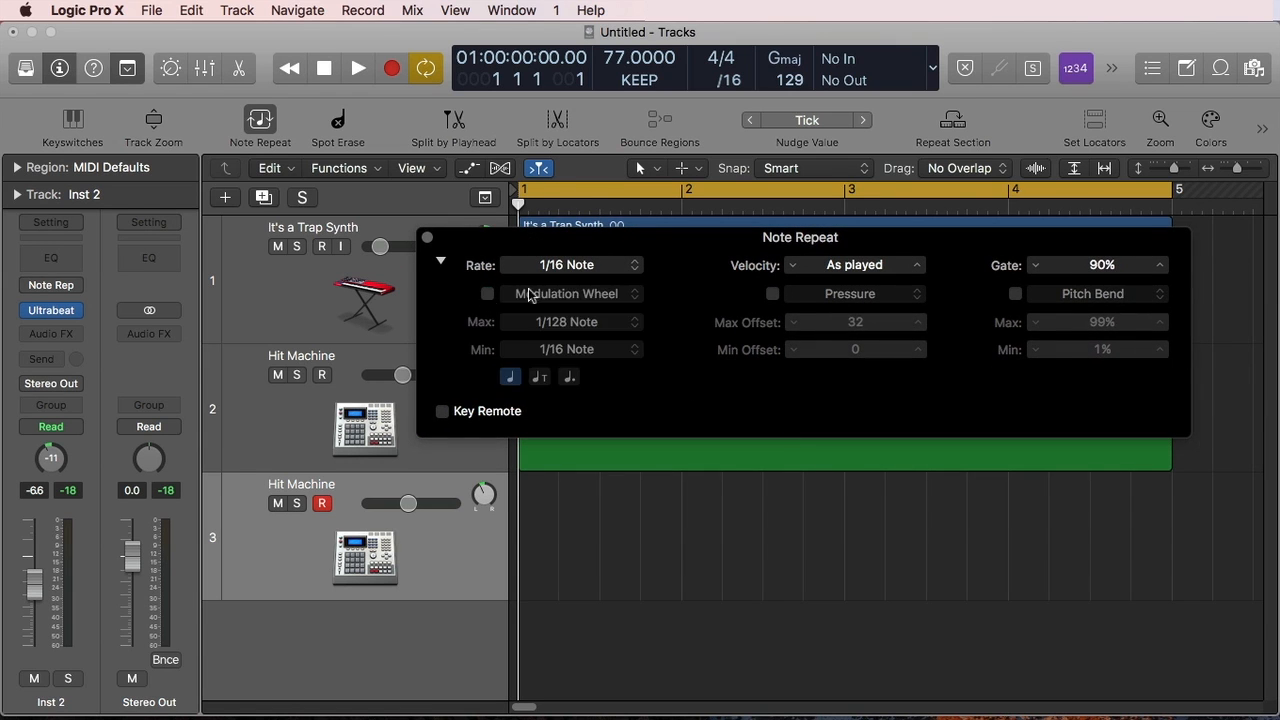
{"action": "mouse_move", "coordinate": [652, 276]}
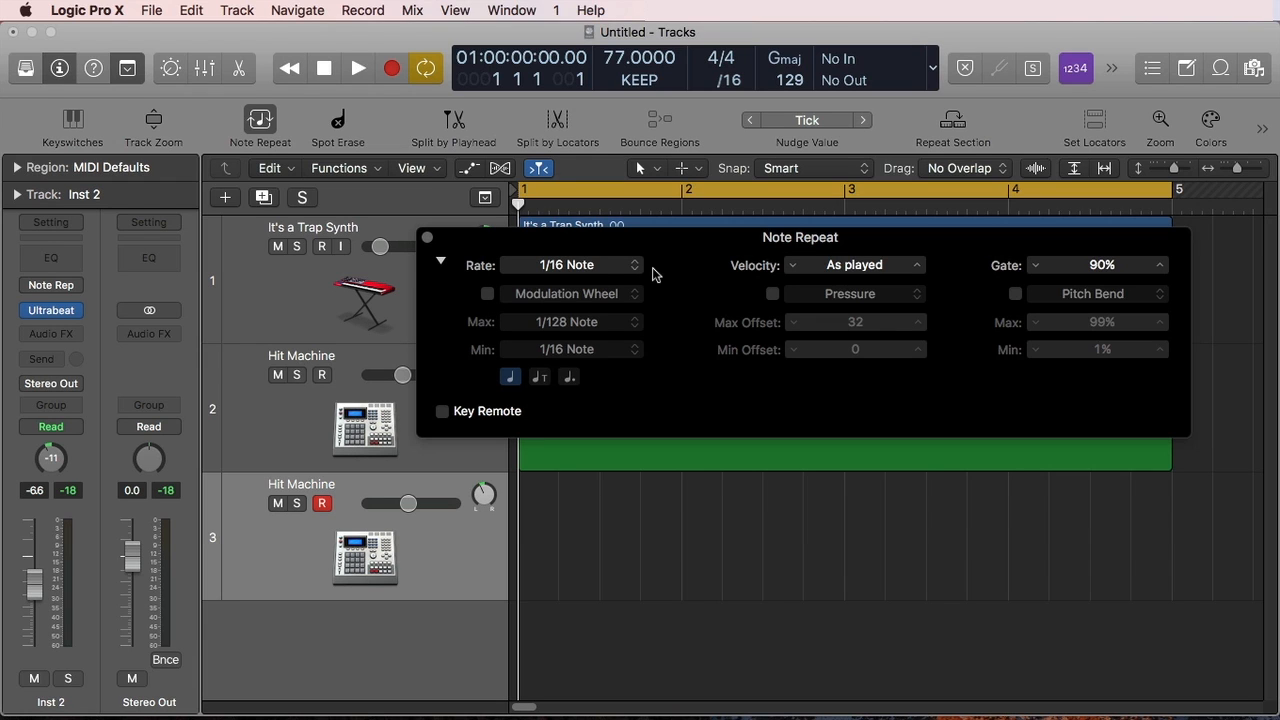
{"action": "mouse_move", "coordinate": [588, 272]}
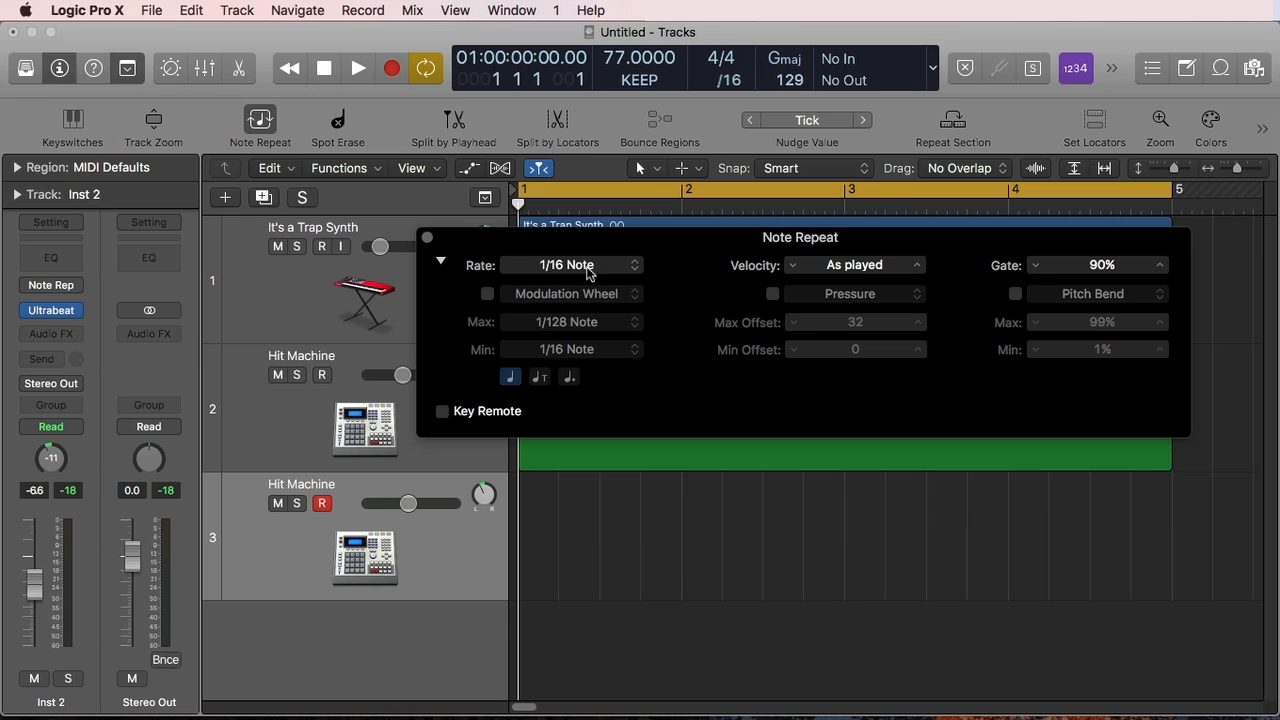
{"action": "mouse_move", "coordinate": [496, 306]}
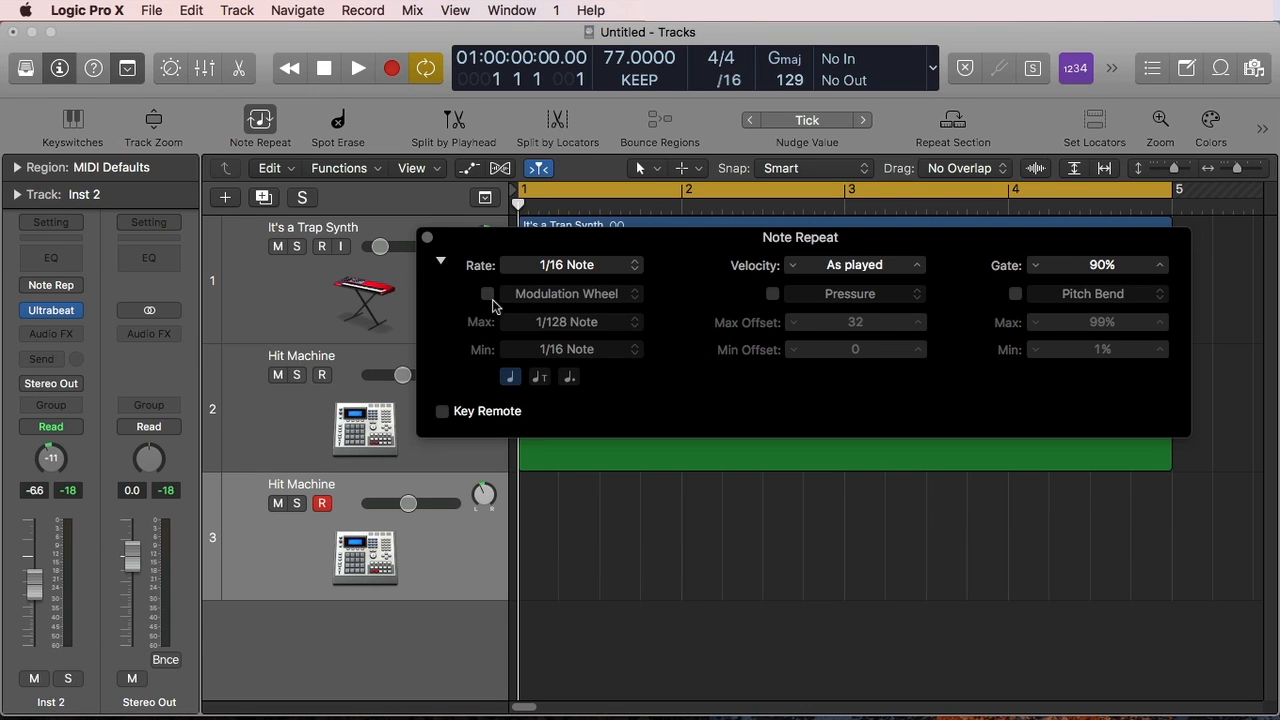
{"action": "left_click", "coordinate": [488, 292]}
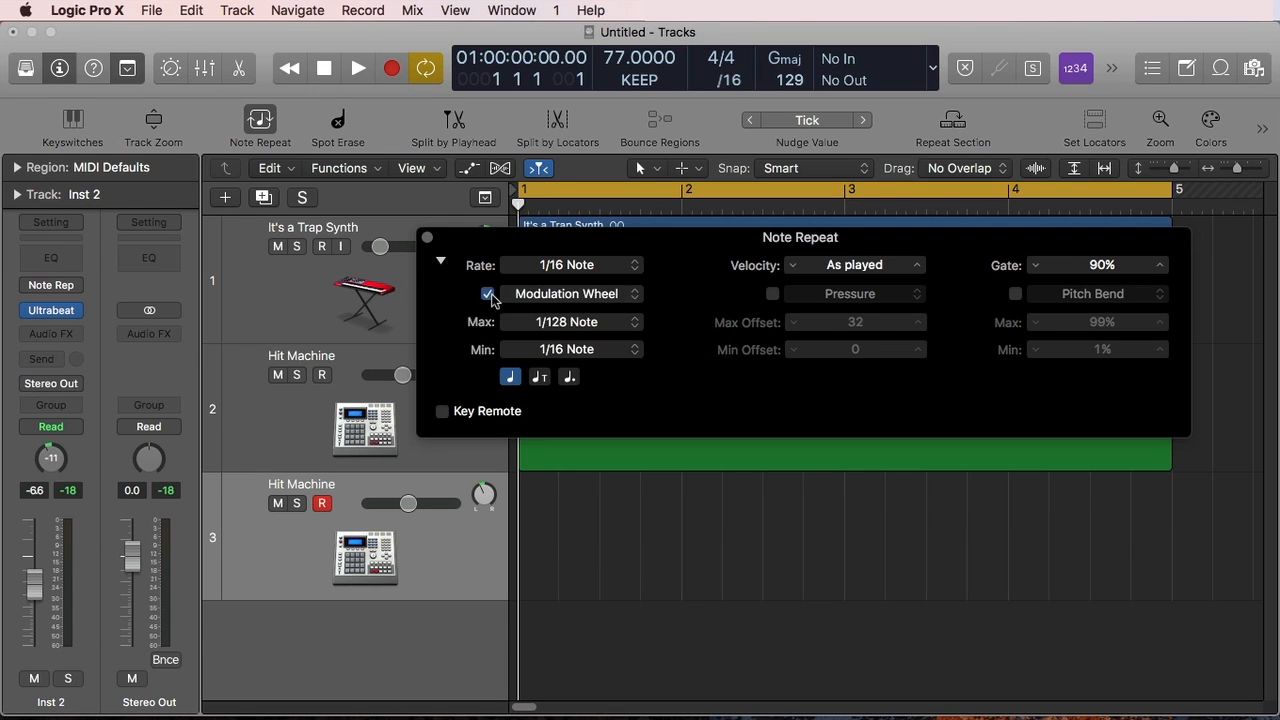
{"action": "left_click", "coordinate": [488, 292]}
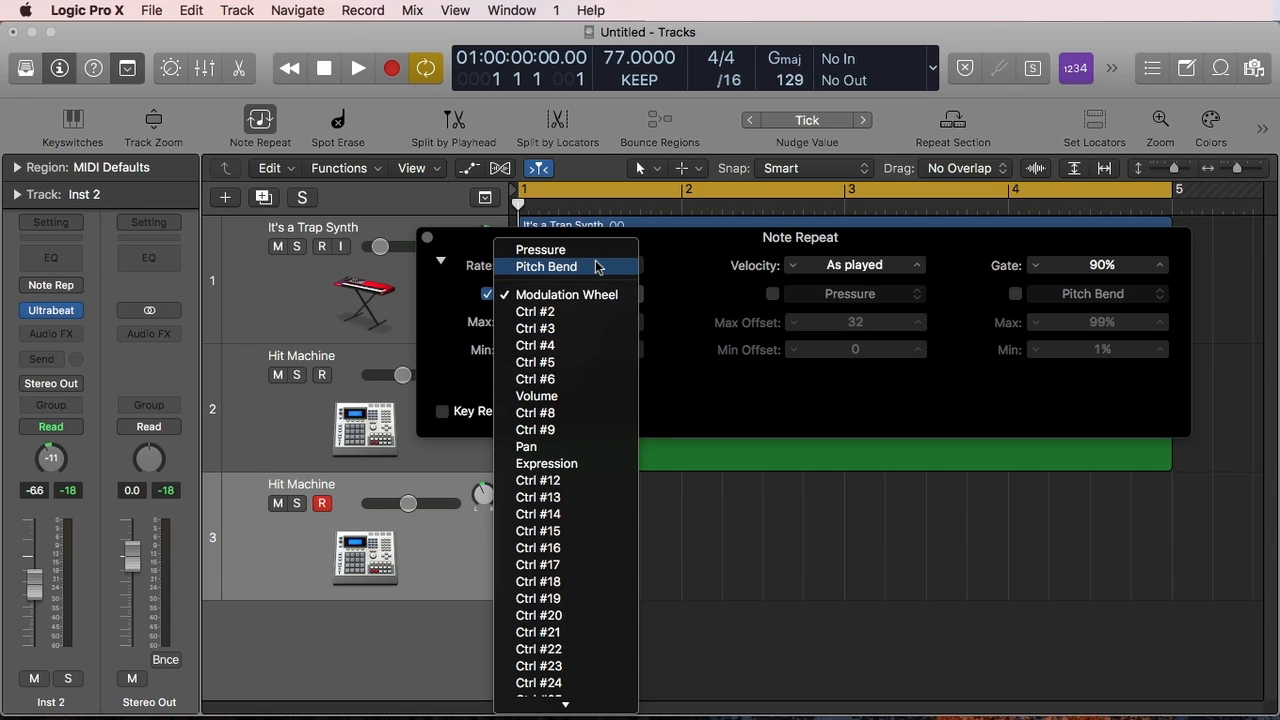
{"action": "mouse_move", "coordinate": [594, 256]}
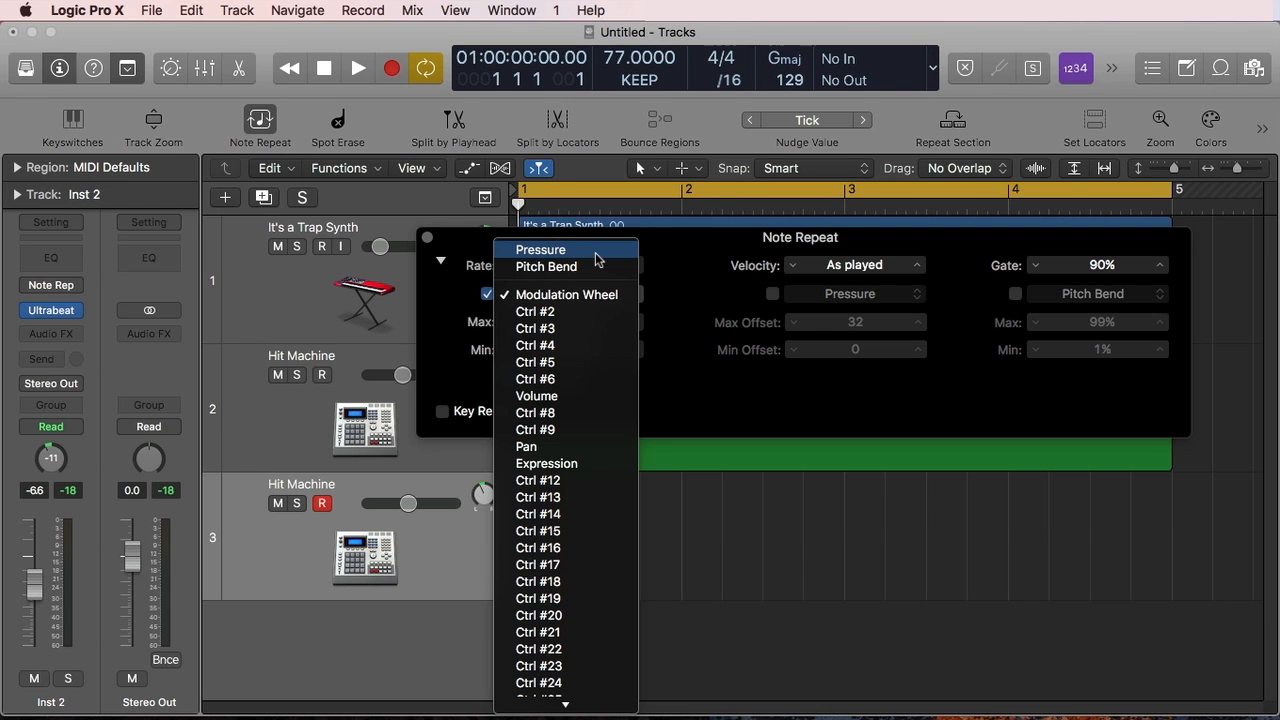
{"action": "mouse_move", "coordinate": [538, 648]}
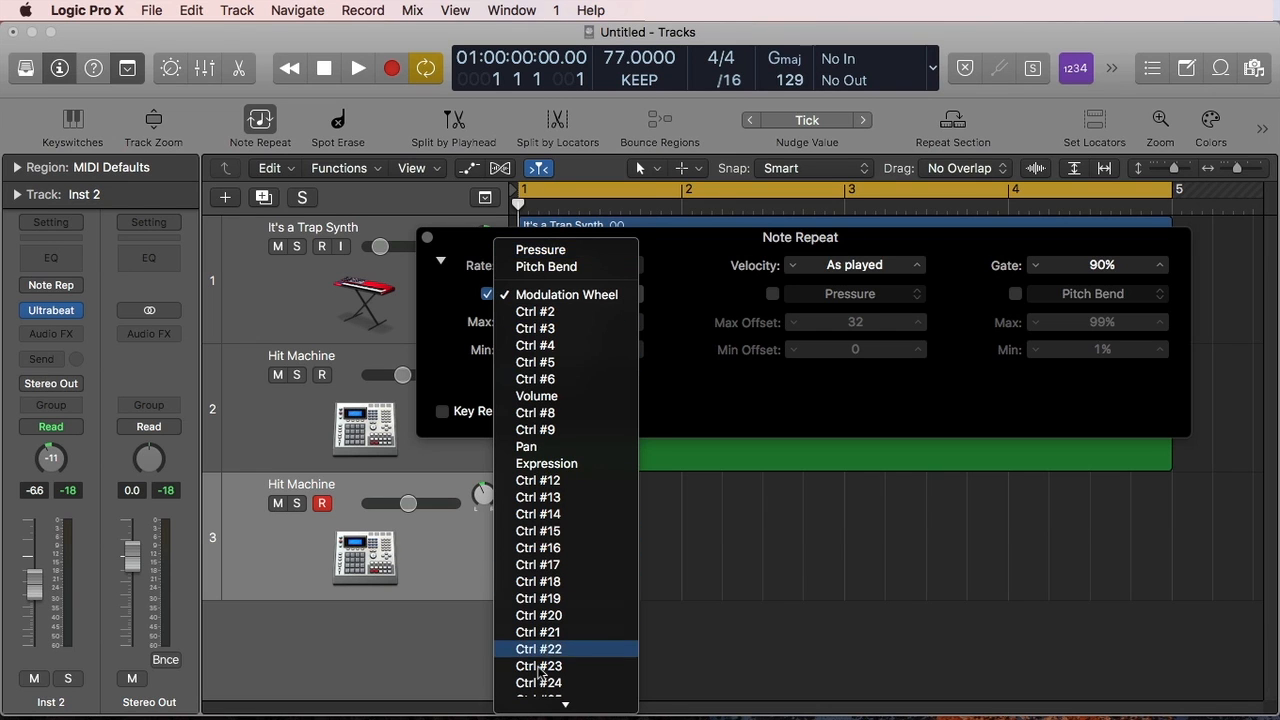
{"action": "scroll", "scroll_direction": "down", "scroll_amount": 3}
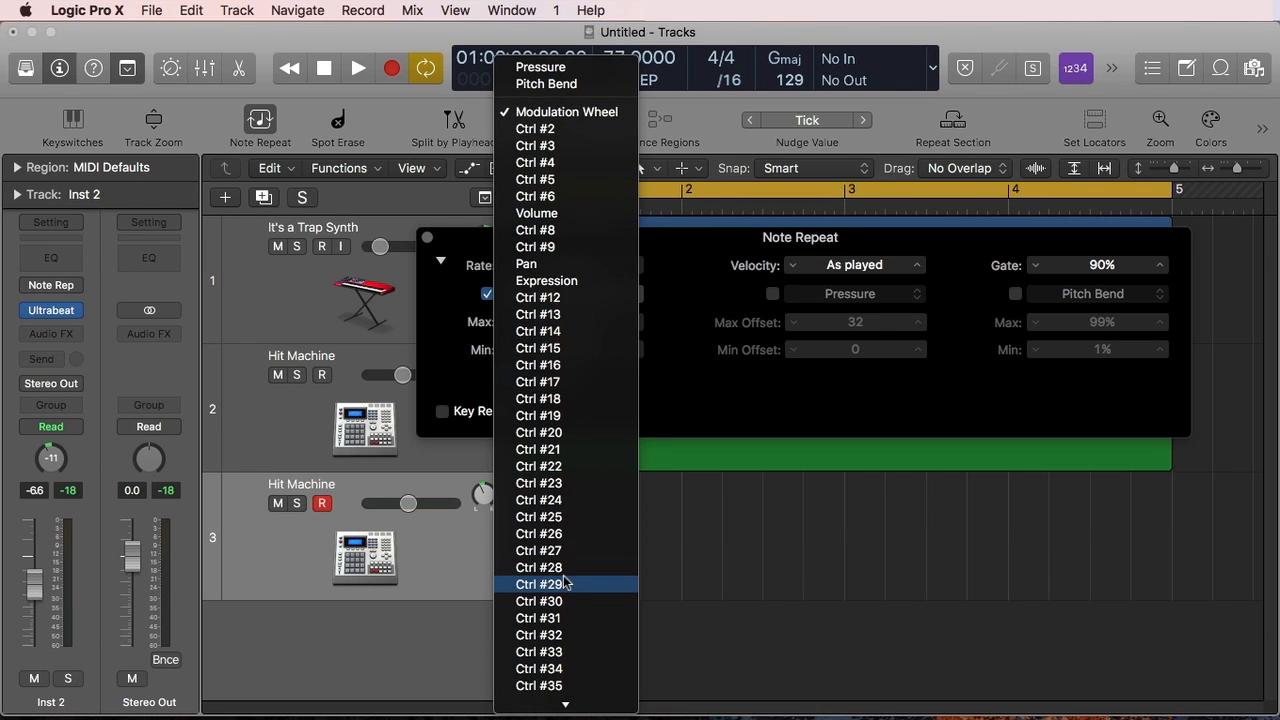
{"action": "mouse_move", "coordinate": [566, 112]}
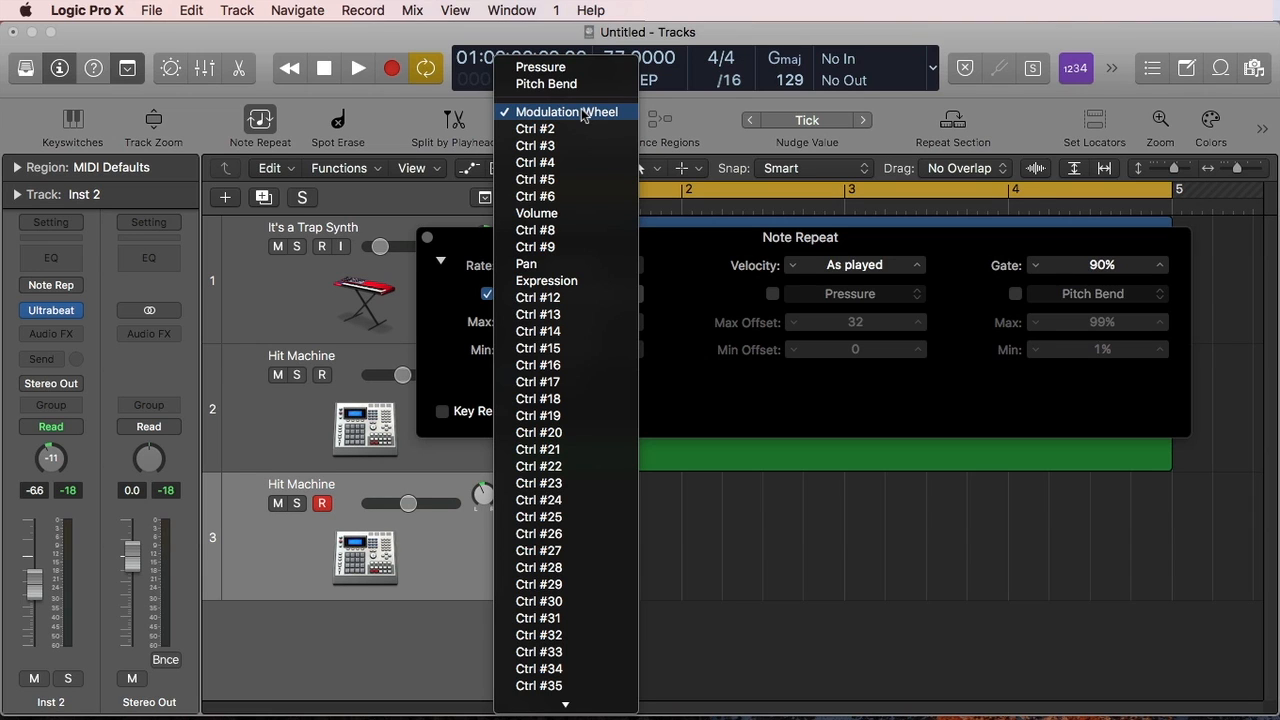
{"action": "mouse_move", "coordinate": [584, 84]}
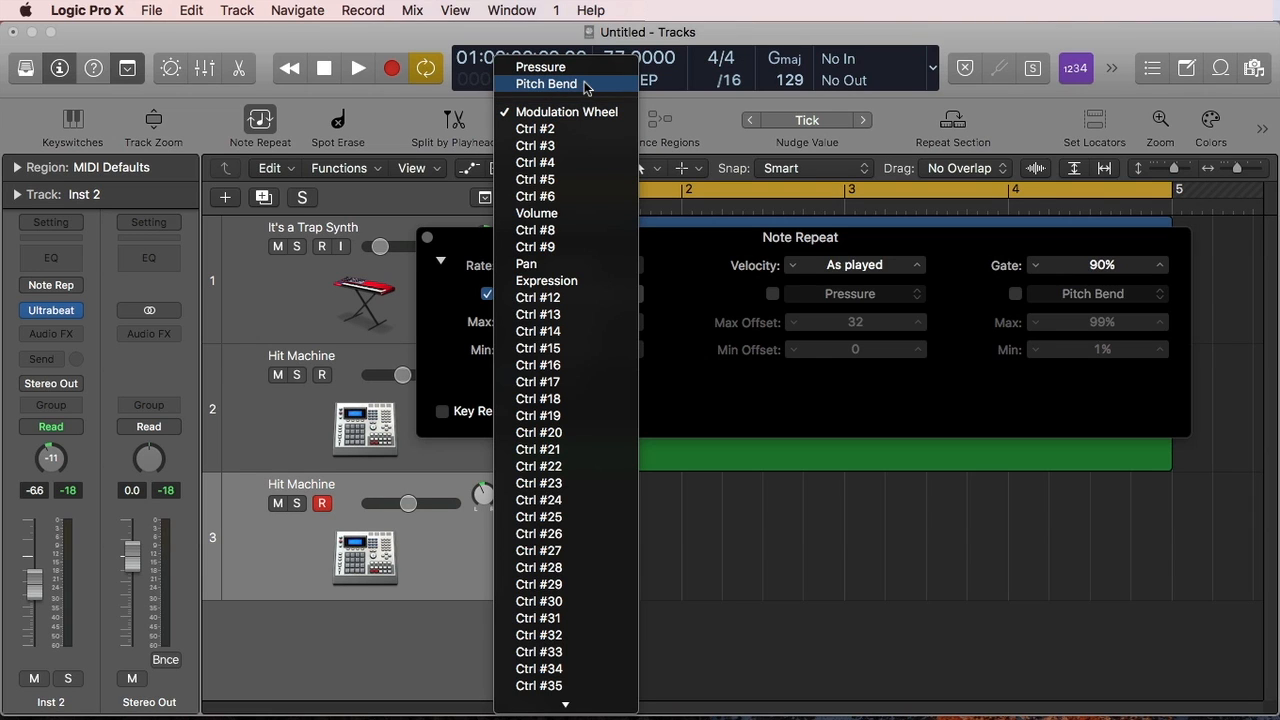
{"action": "left_click", "coordinate": [568, 112]}
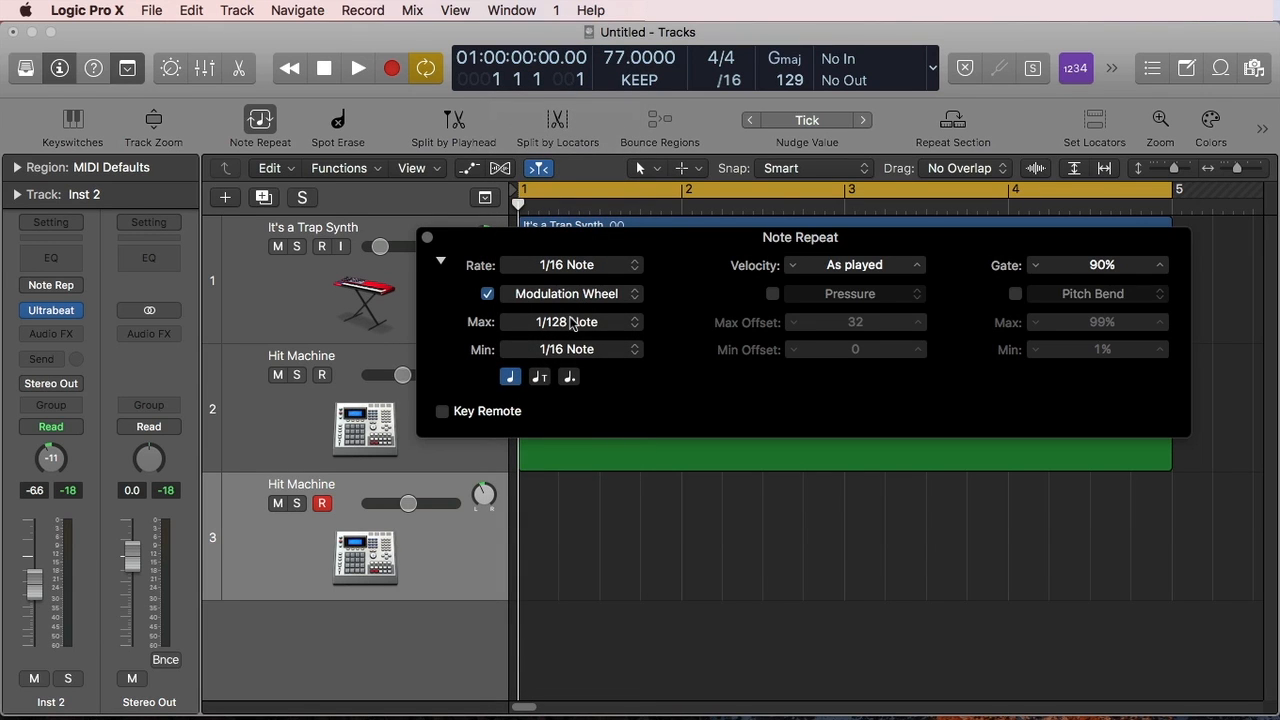
{"action": "mouse_move", "coordinate": [658, 316]}
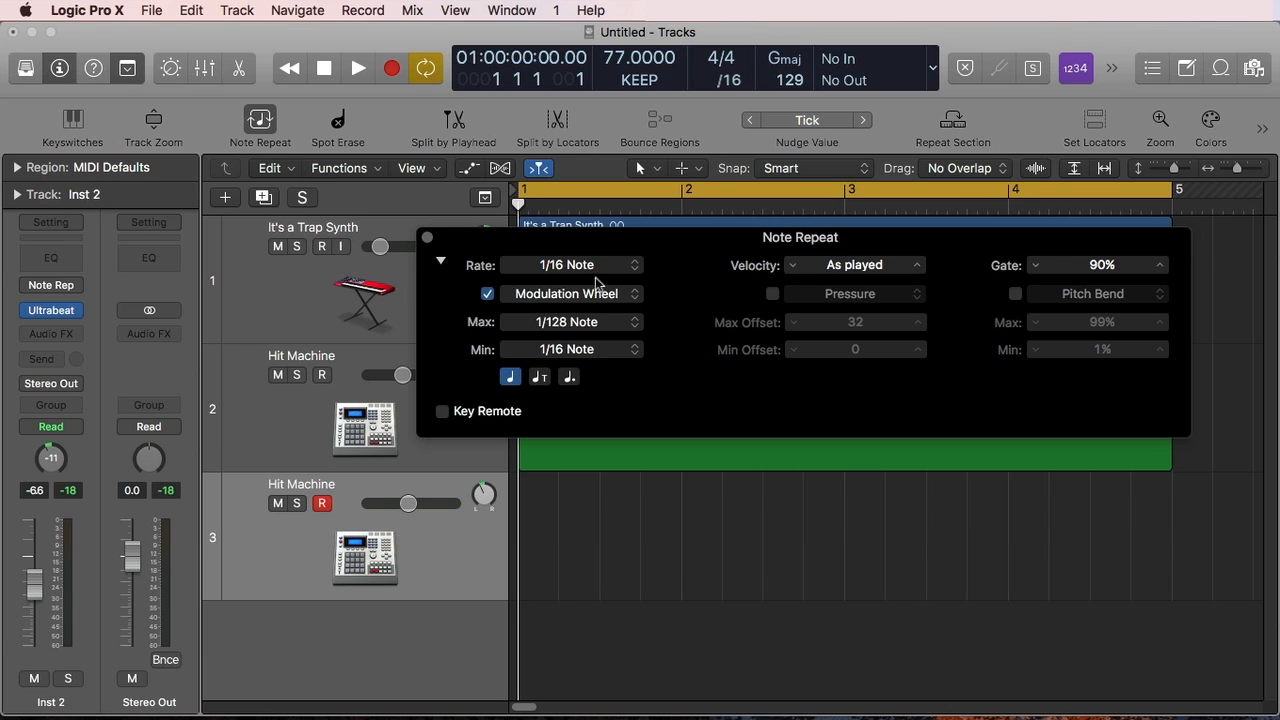
Step: Set the Note Repeat rate back to 1/32 Note with straight notes
{"action": "left_click", "coordinate": [634, 264]}
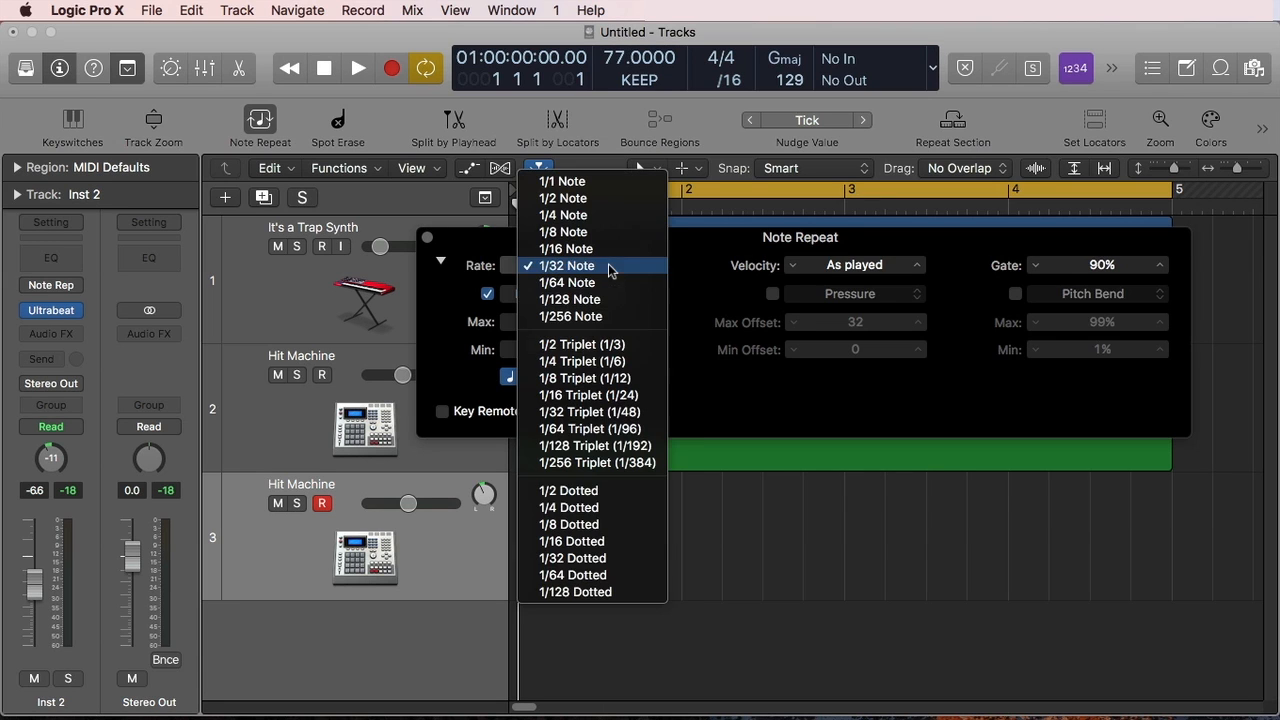
{"action": "mouse_move", "coordinate": [596, 490]}
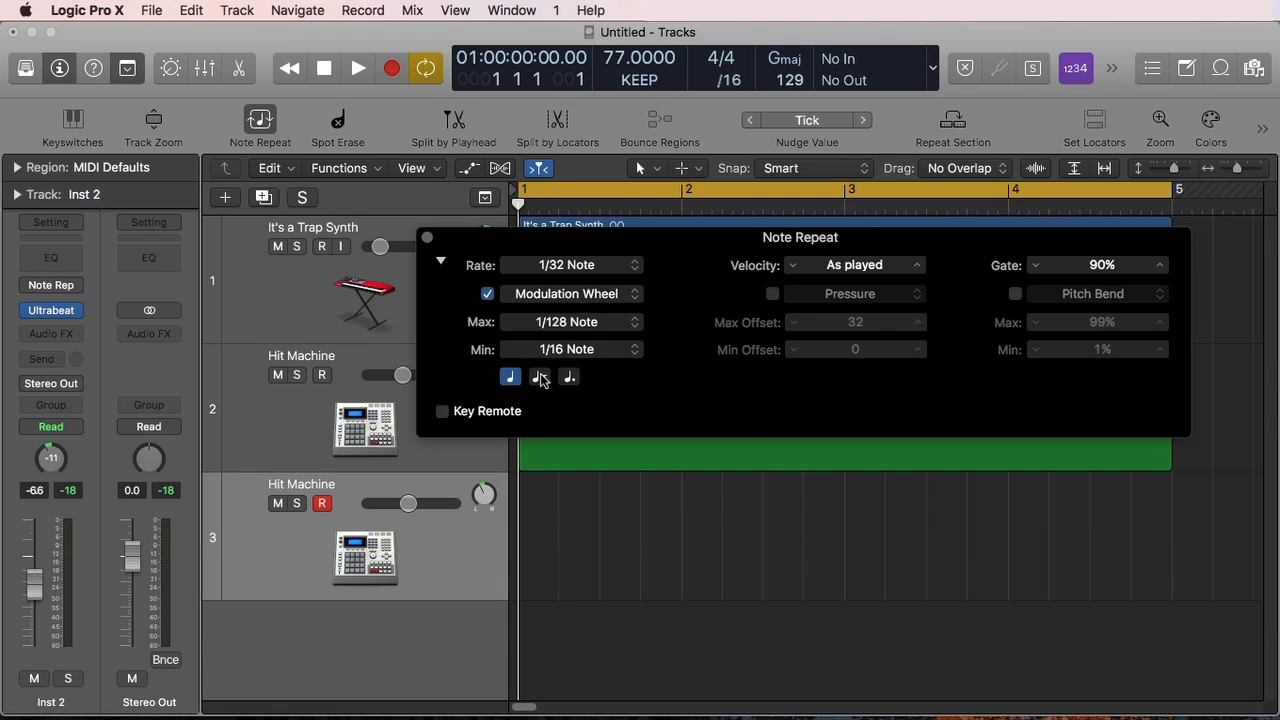
{"action": "left_click", "coordinate": [568, 376]}
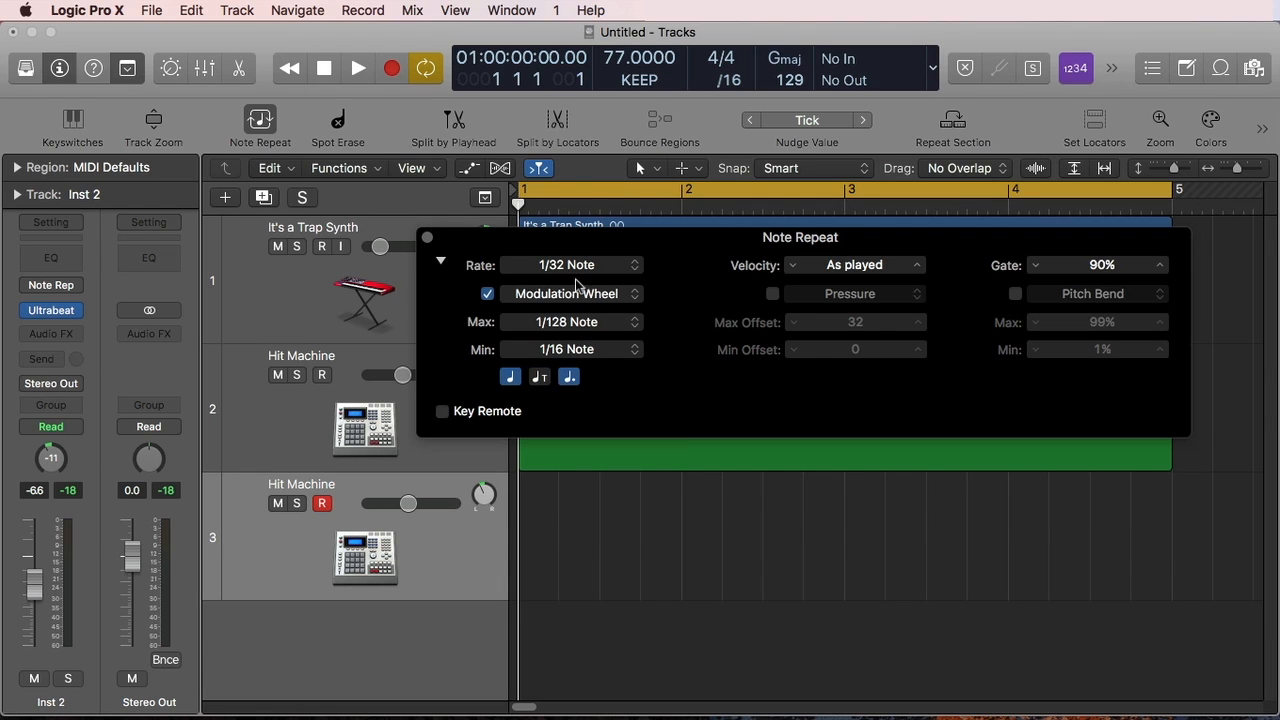
{"action": "left_click", "coordinate": [572, 264]}
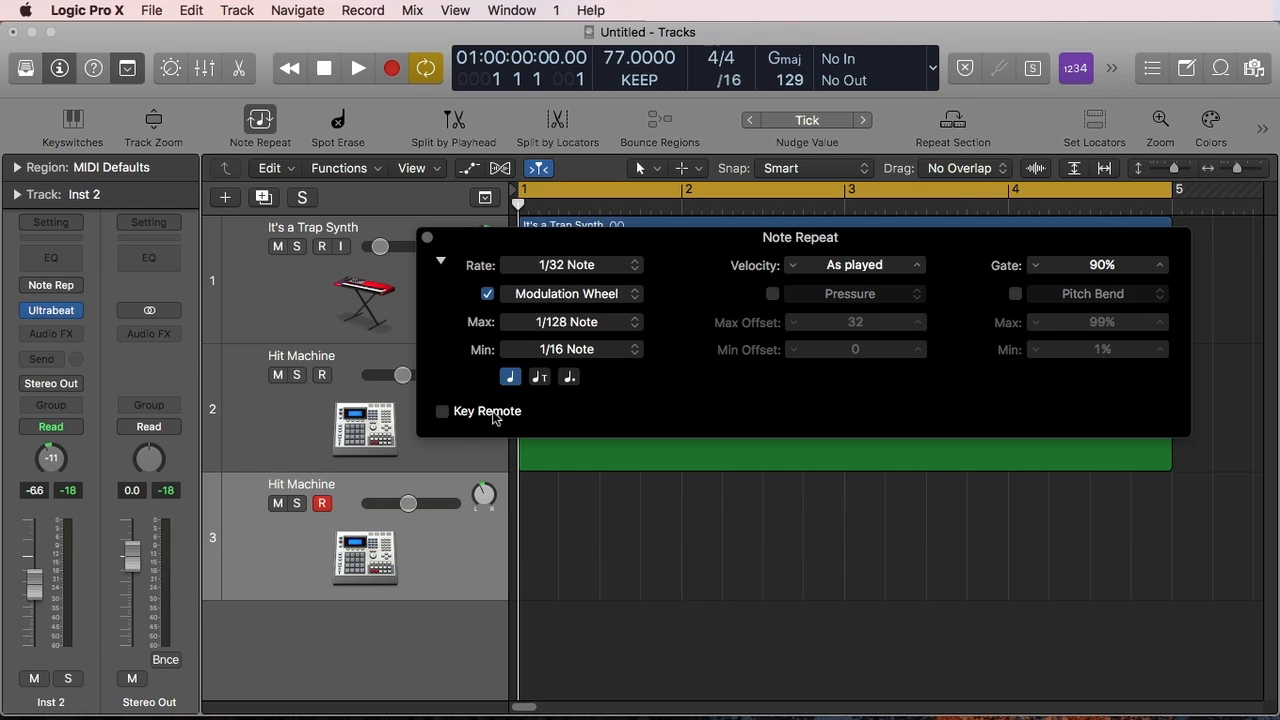
Step: Switch on Key Remote to reveal the remote key range
{"action": "left_click", "coordinate": [444, 412]}
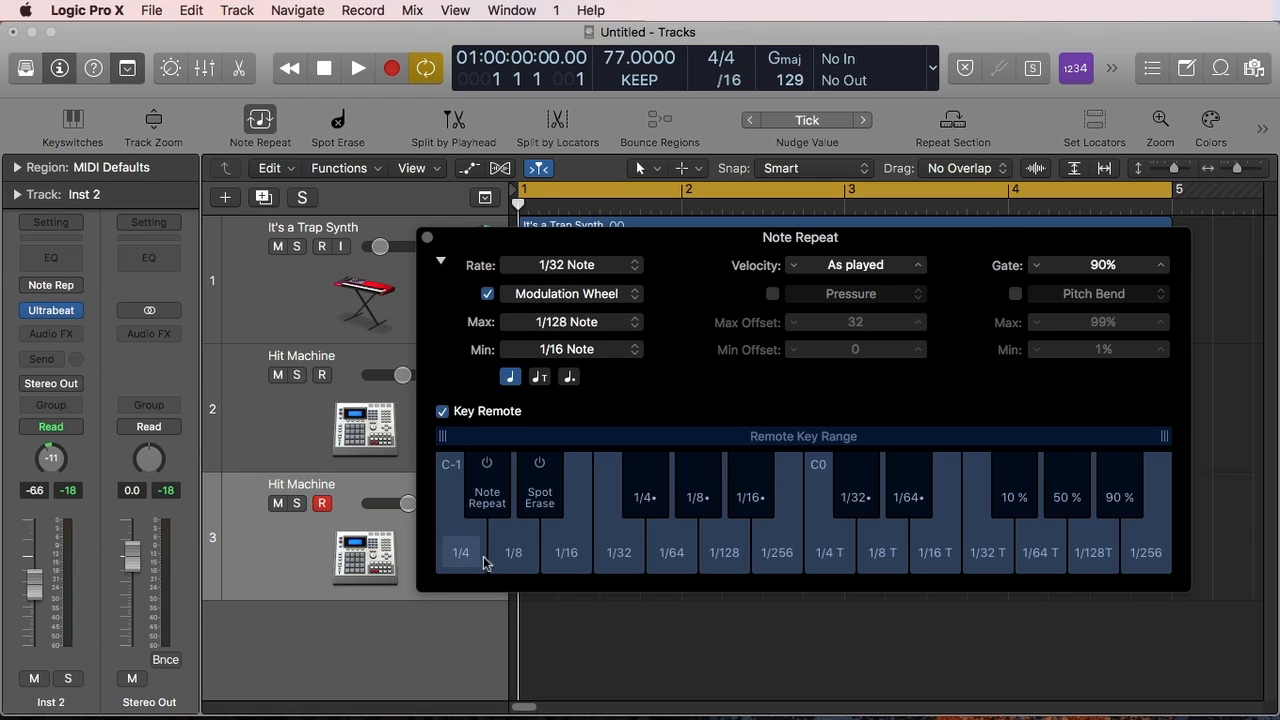
{"action": "mouse_move", "coordinate": [444, 480]}
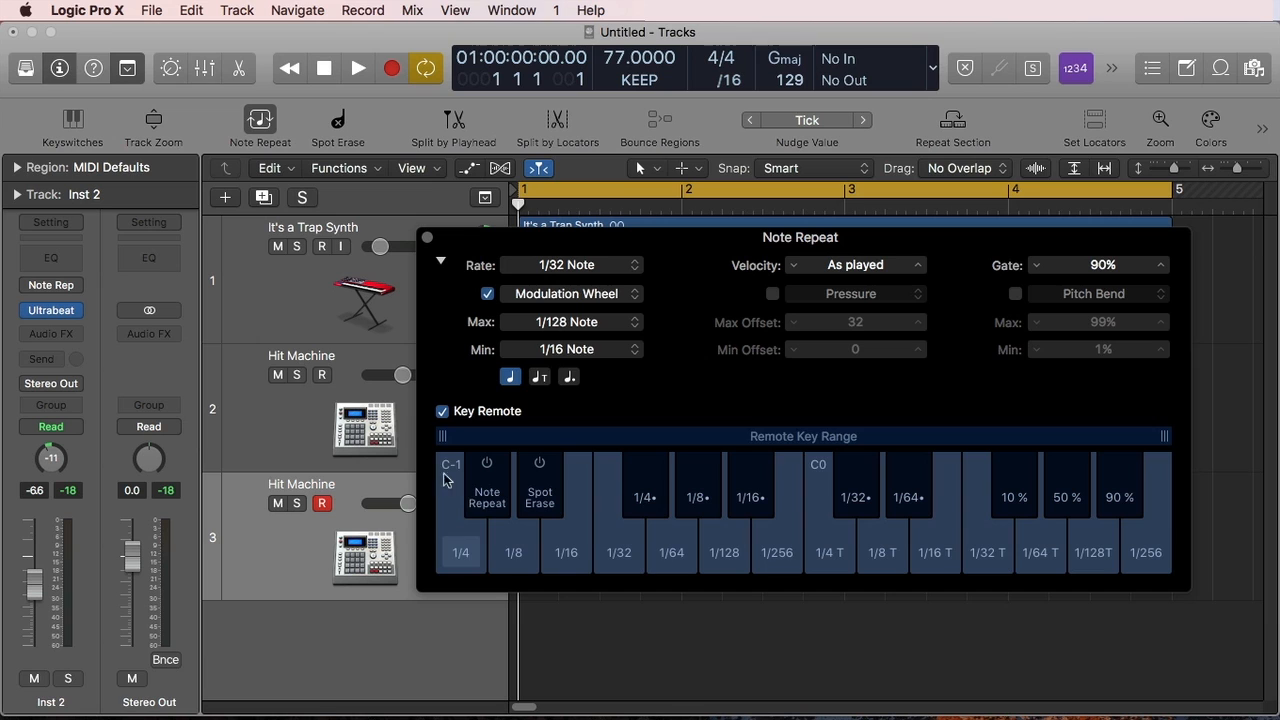
{"action": "mouse_move", "coordinate": [488, 496]}
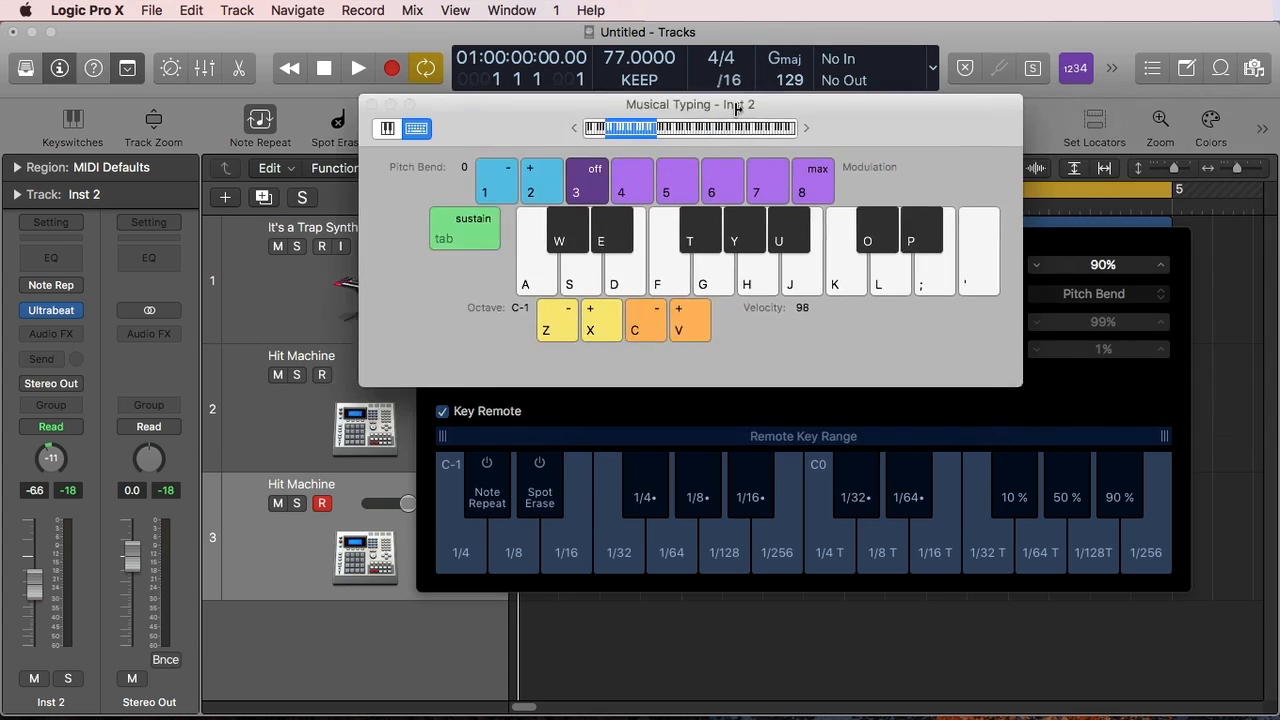
Step: Move the Musical Typing keyboard top-left and pick the 1/32 key in the Remote Key Range
{"action": "left_click_drag", "start_coordinate": [692, 104], "coordinate": [370, 56]}
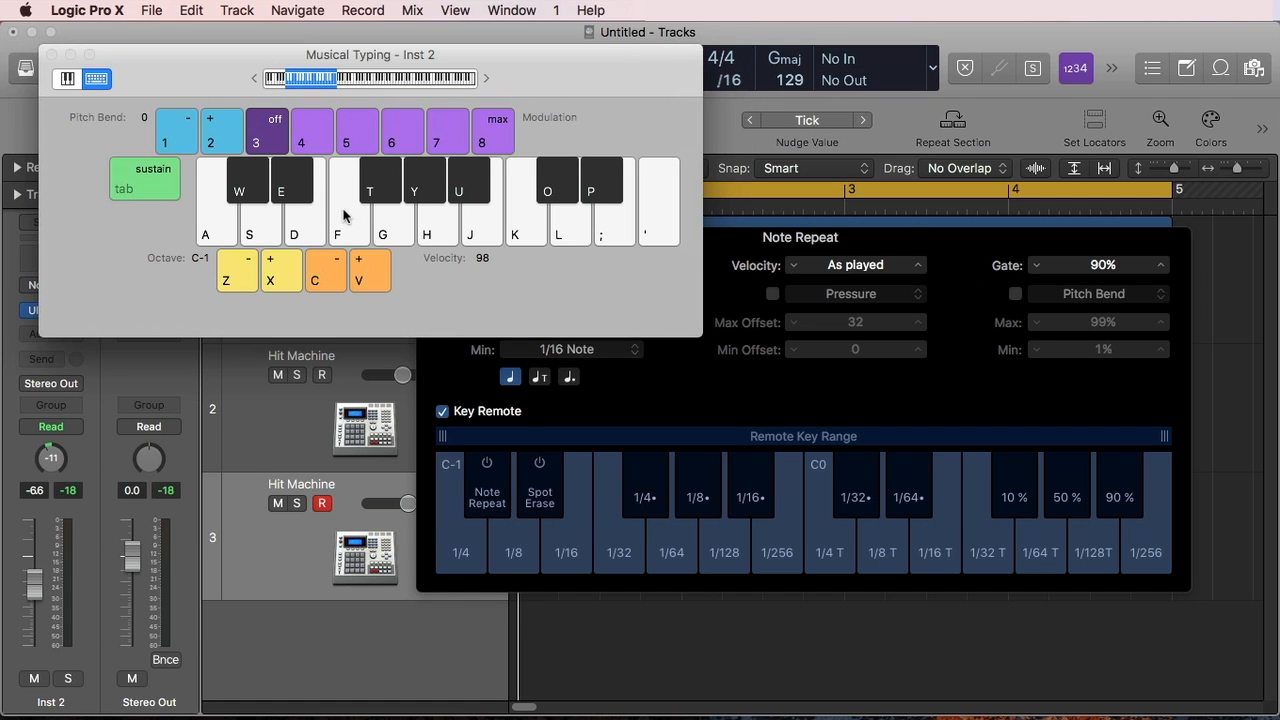
{"action": "mouse_move", "coordinate": [556, 324]}
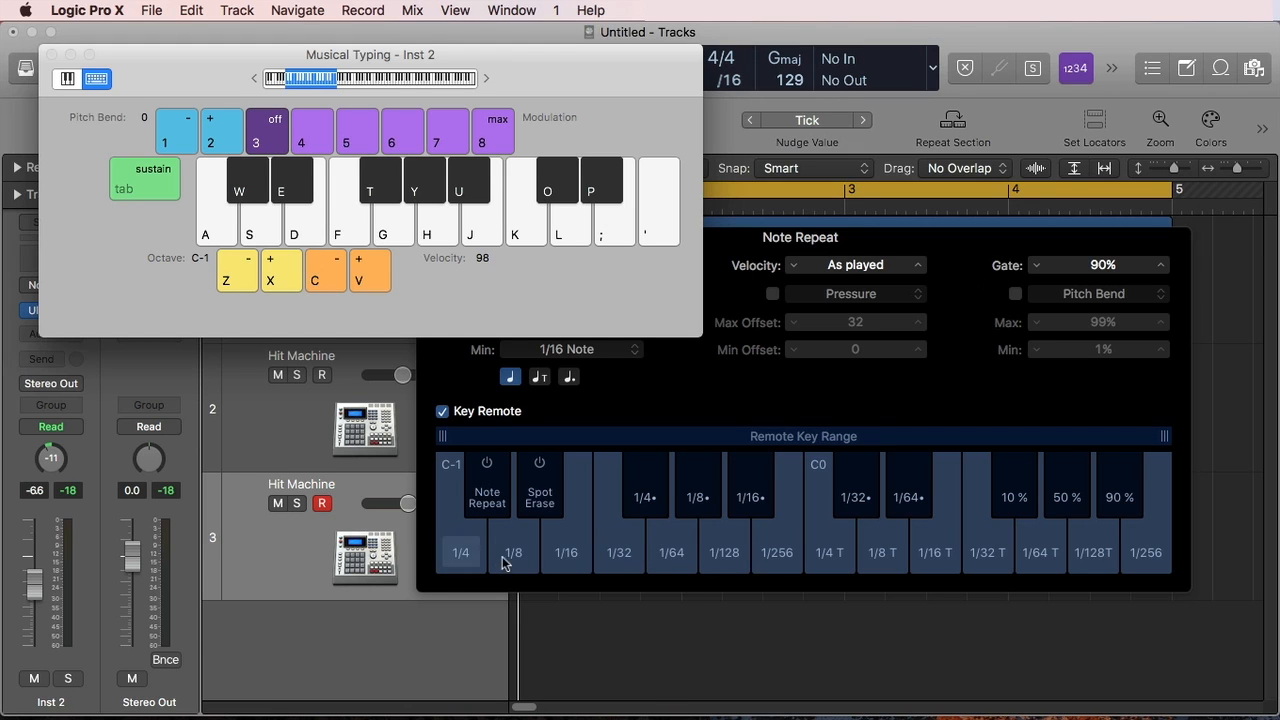
{"action": "mouse_move", "coordinate": [452, 496]}
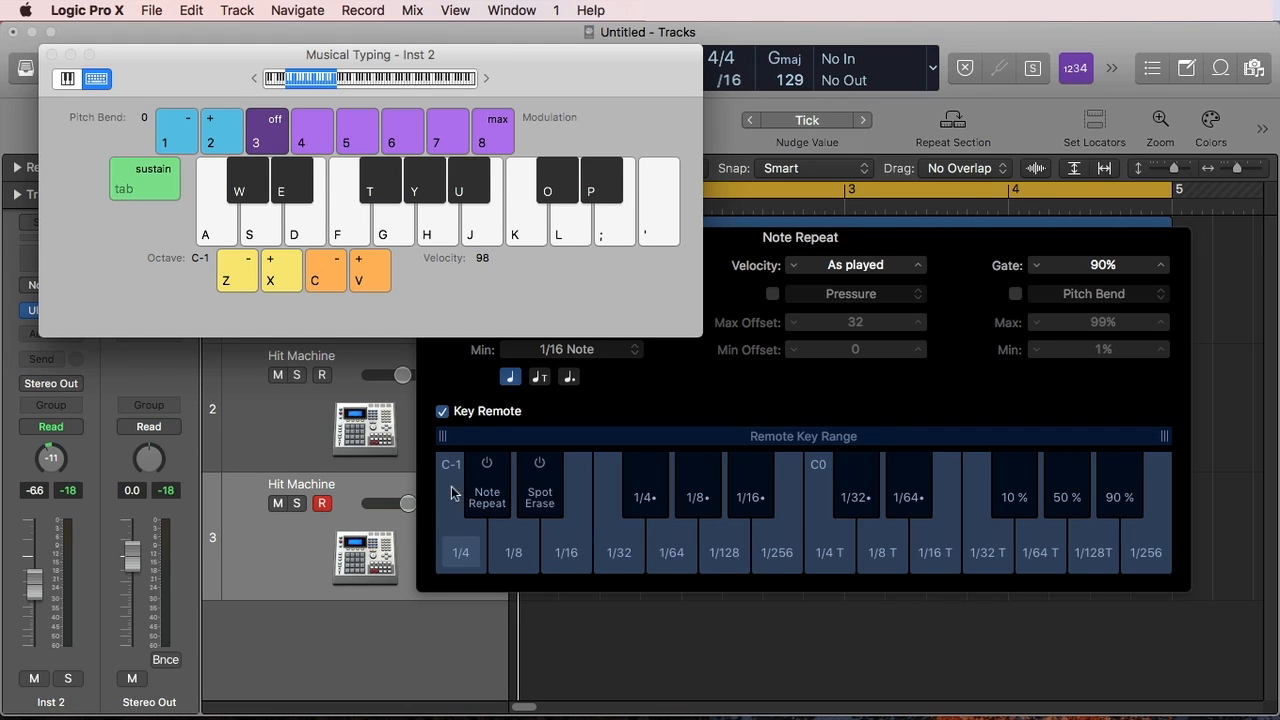
{"action": "mouse_move", "coordinate": [458, 562]}
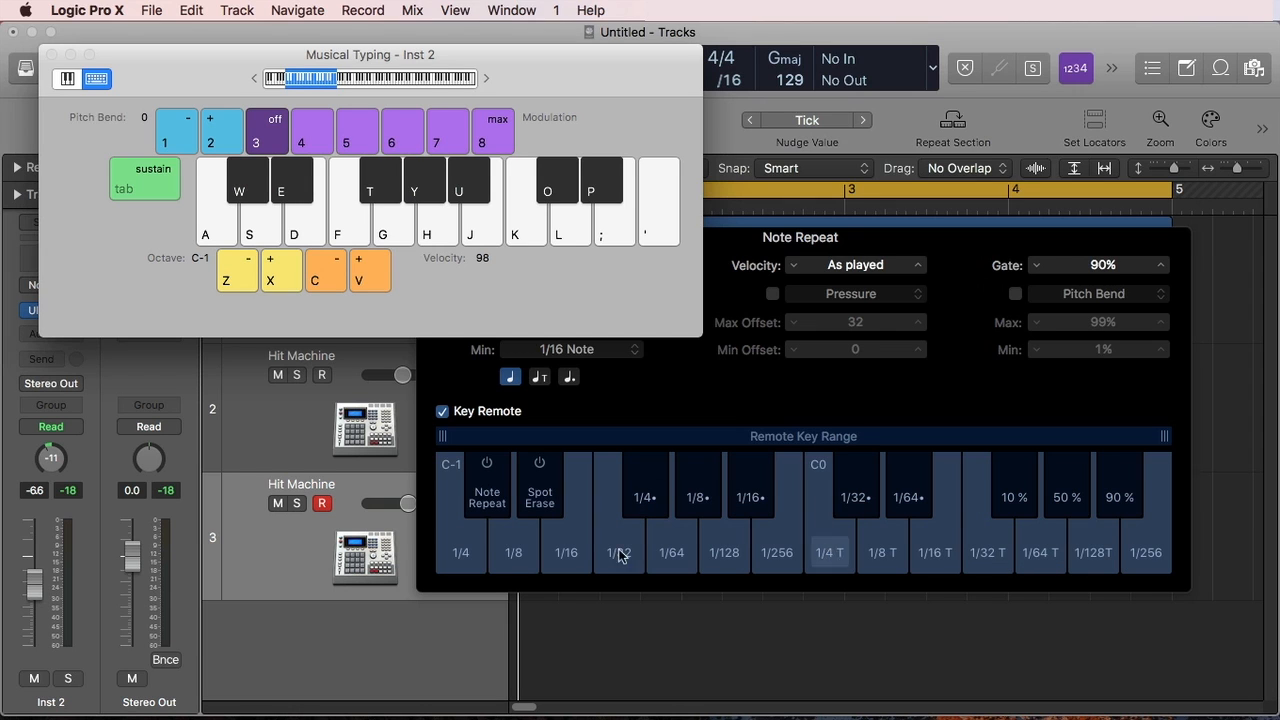
{"action": "left_click", "coordinate": [618, 552]}
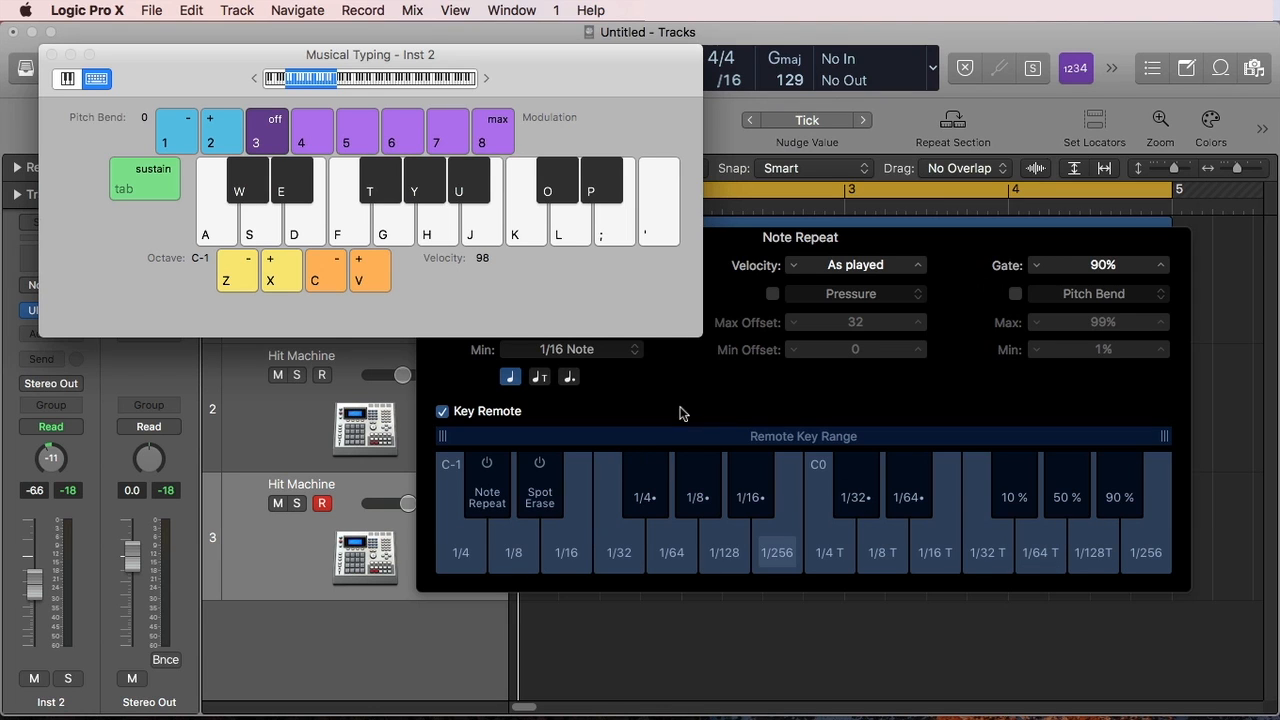
{"action": "mouse_move", "coordinate": [168, 114]}
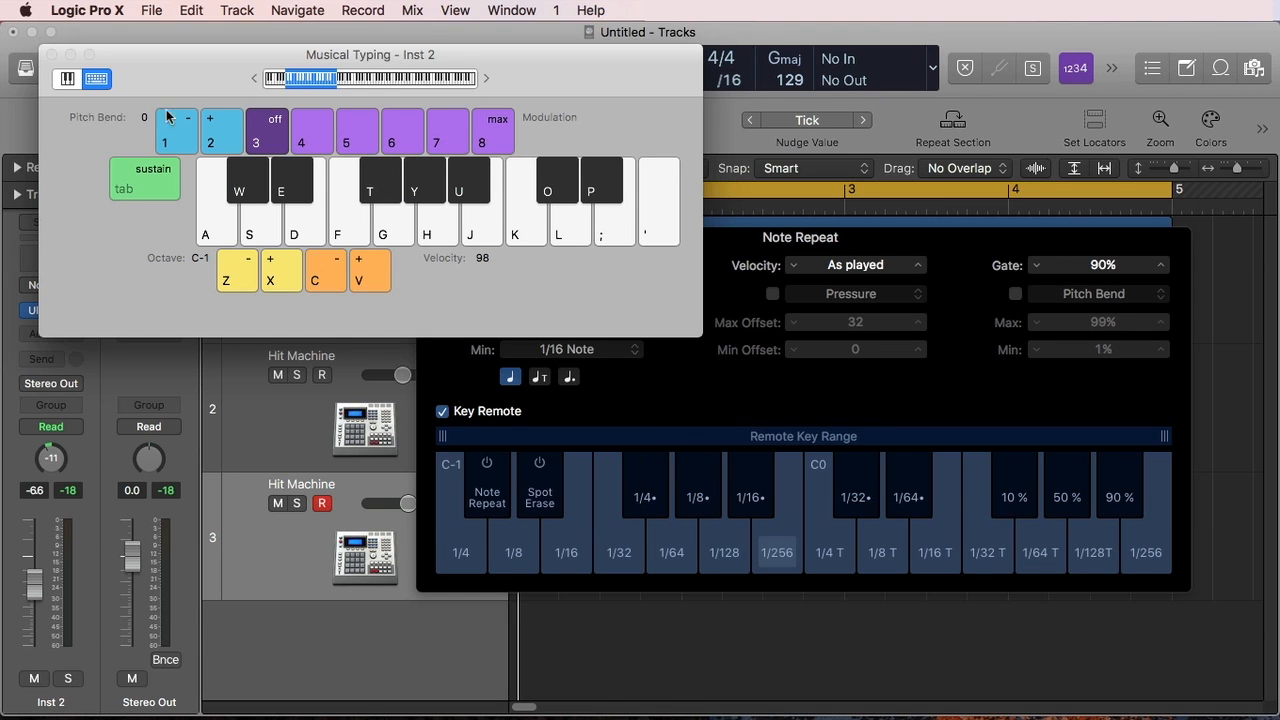
{"action": "mouse_move", "coordinate": [228, 250]}
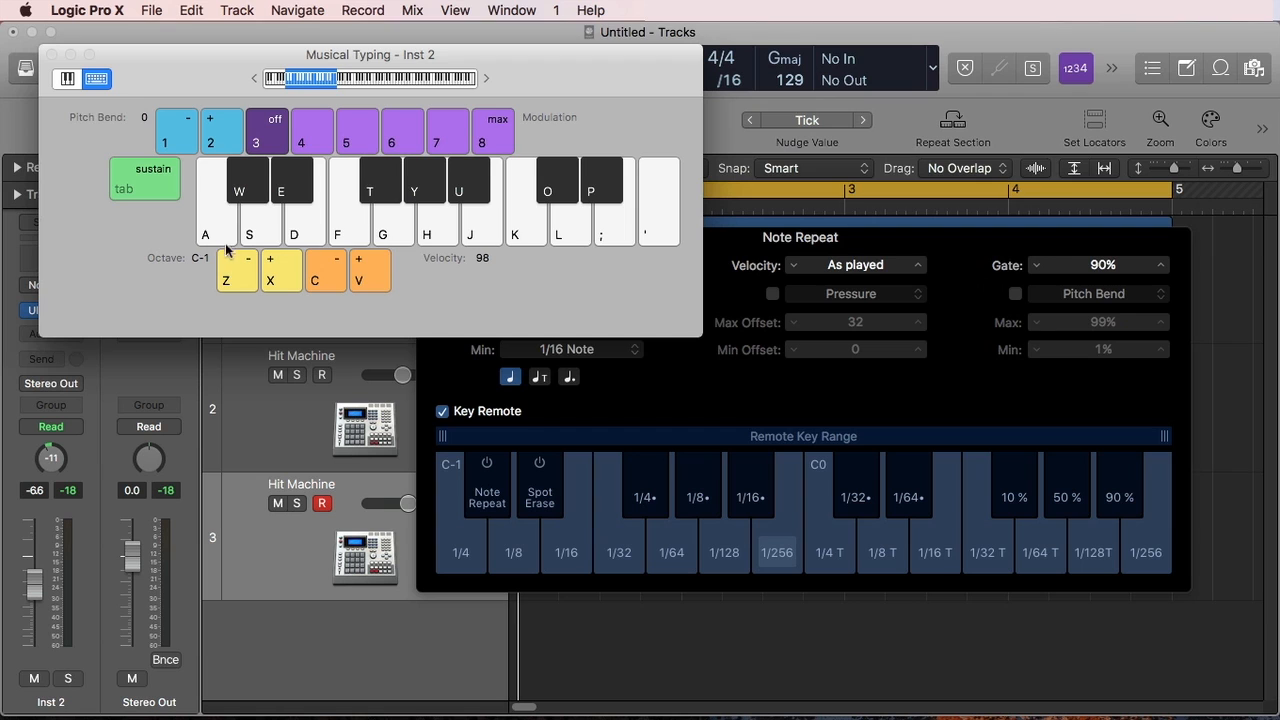
{"action": "mouse_move", "coordinate": [364, 204]}
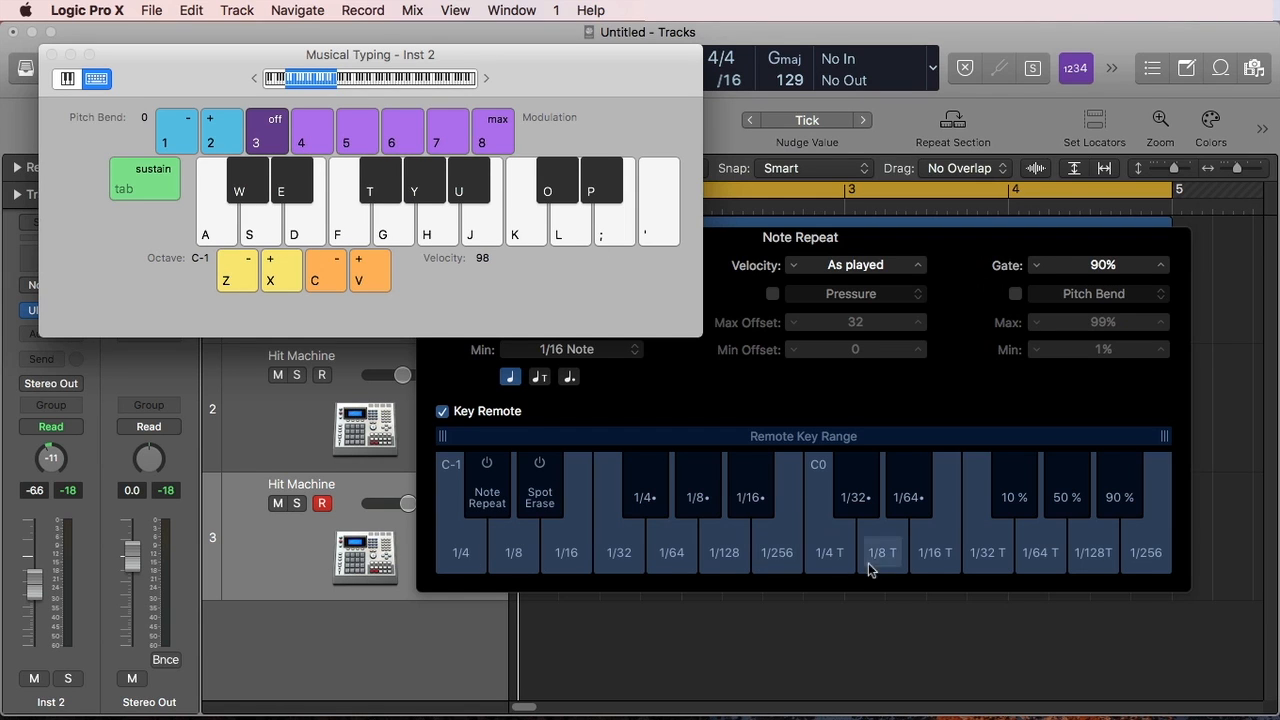
{"action": "mouse_move", "coordinate": [776, 552]}
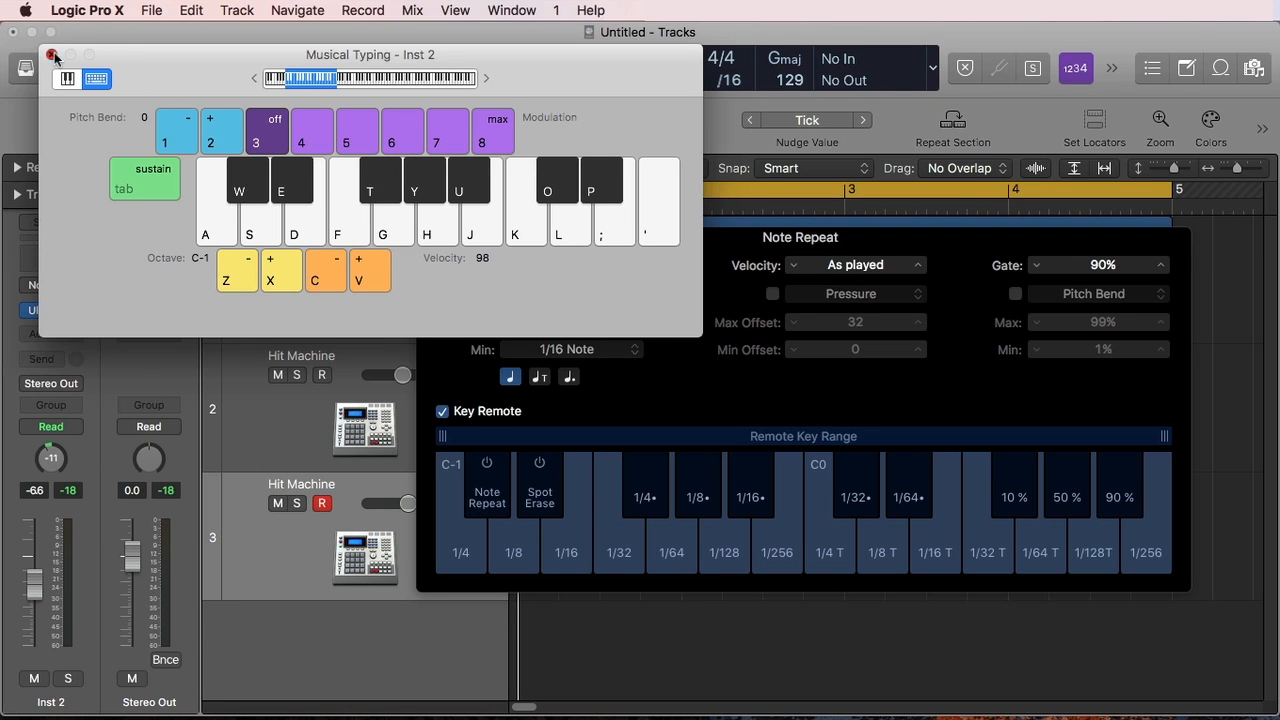
Step: Close Musical Typing and turn off Key Remote
{"action": "left_click", "coordinate": [54, 54]}
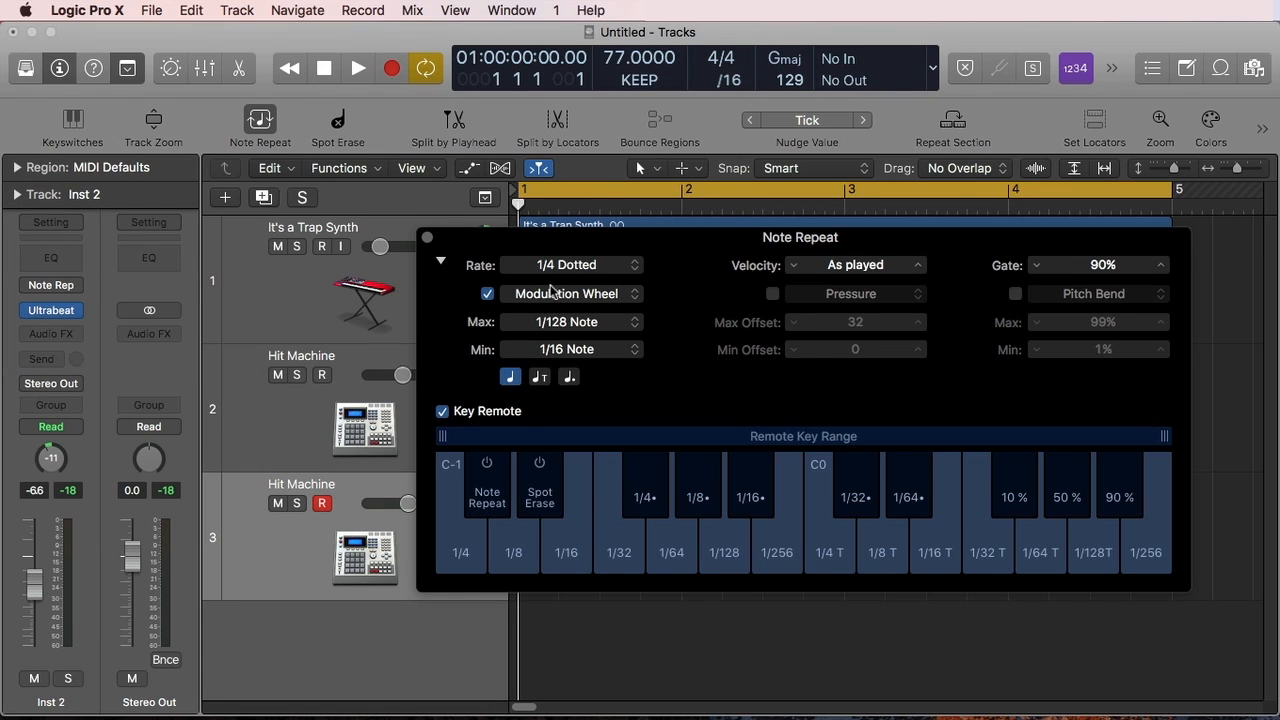
{"action": "left_click", "coordinate": [442, 412]}
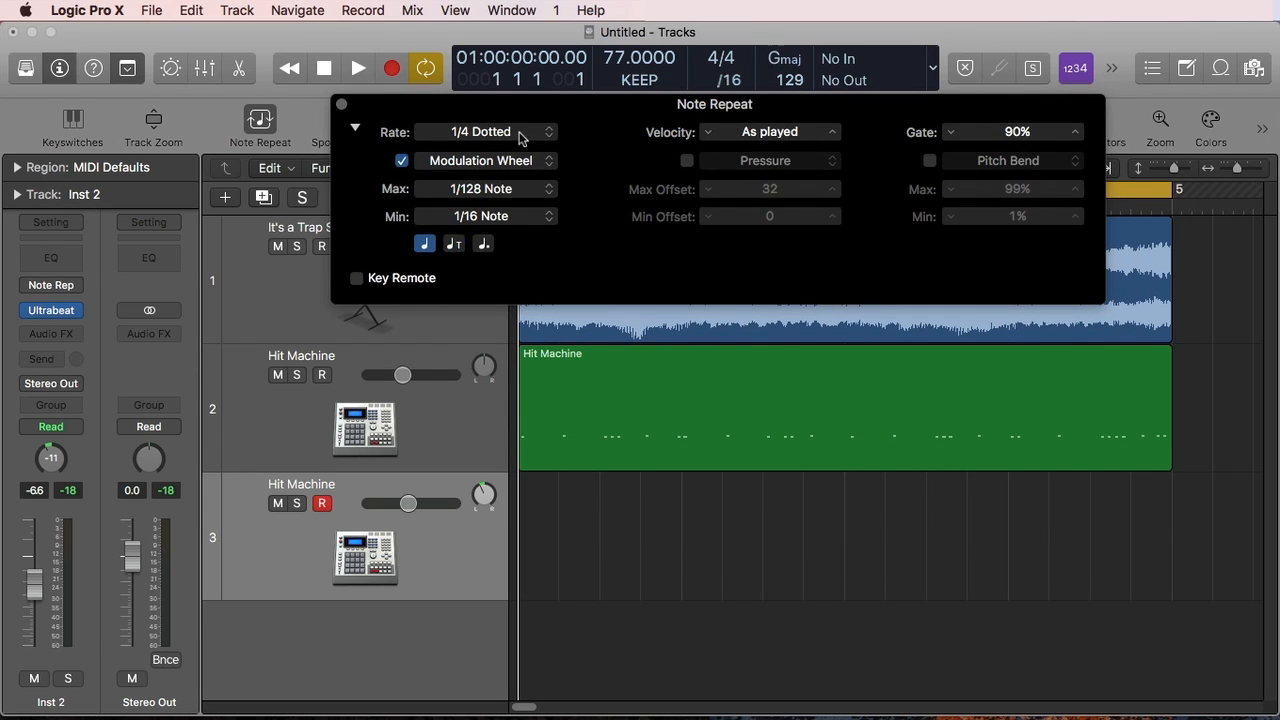
Step: Record the 1/16-note hi-hat pattern through bar 5 on track 3, then stop
{"action": "left_click", "coordinate": [488, 132]}
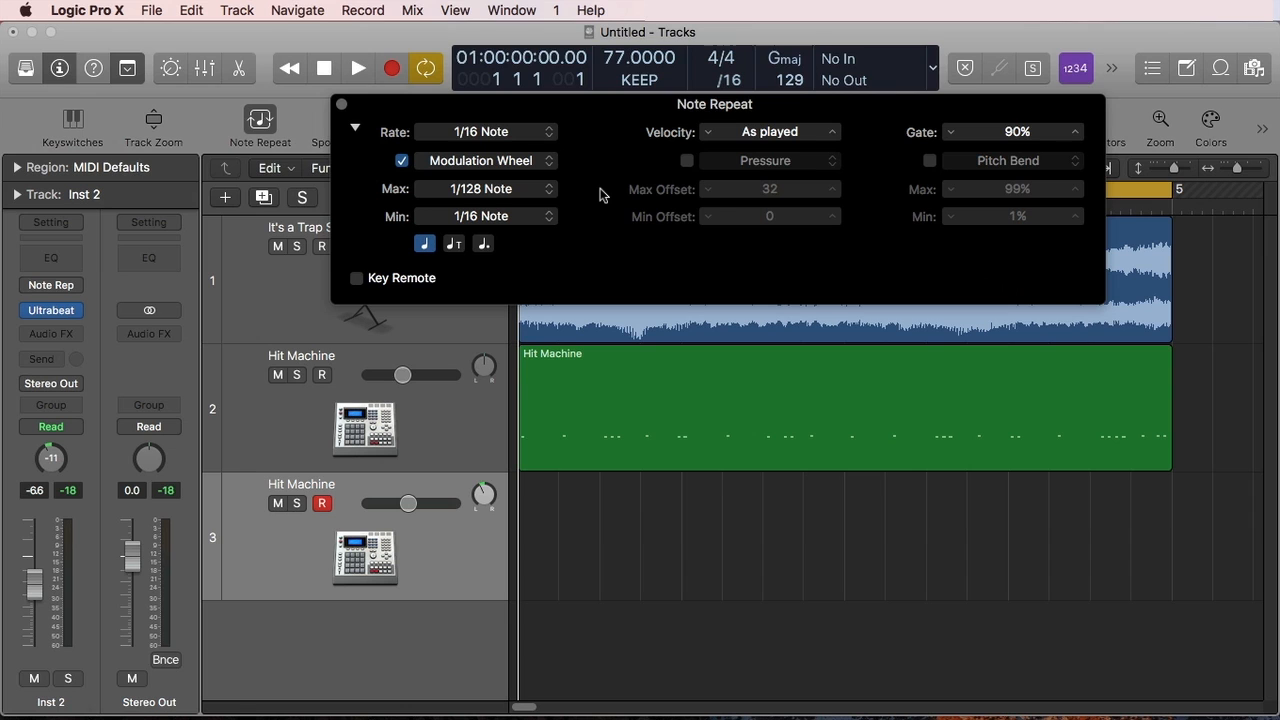
{"action": "left_click", "coordinate": [356, 68]}
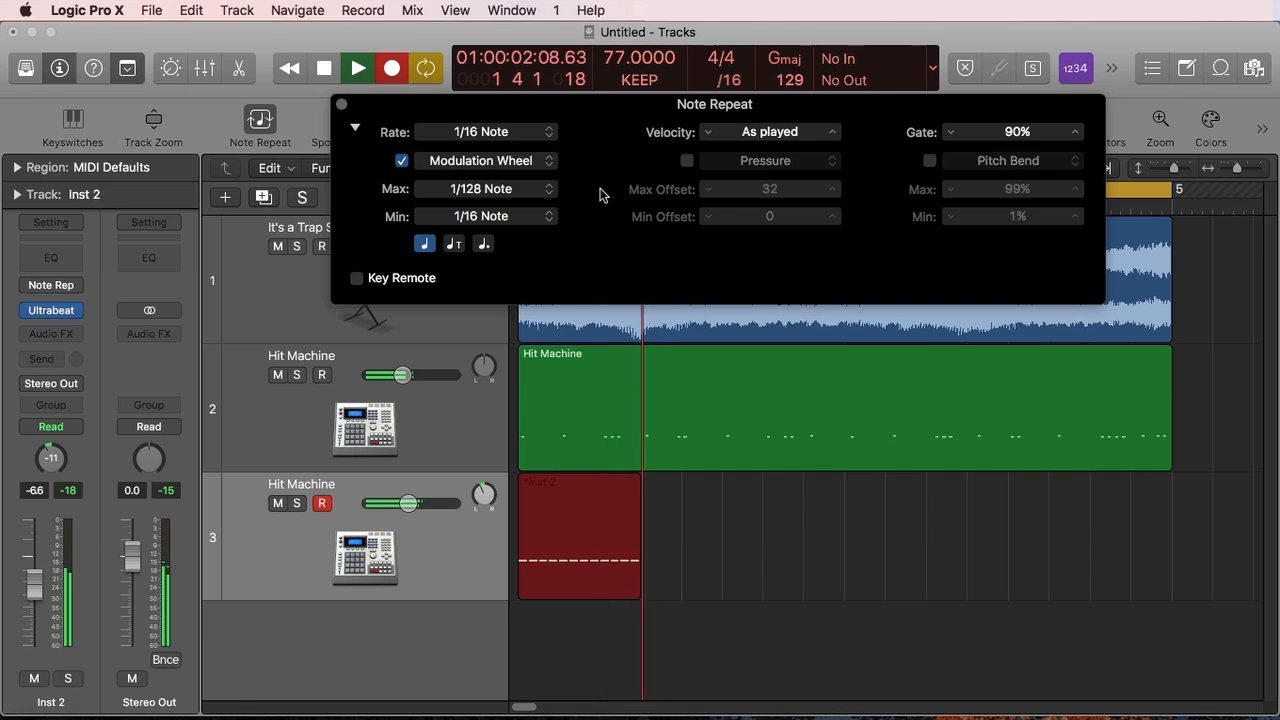
{"action": "left_click", "coordinate": [356, 68]}
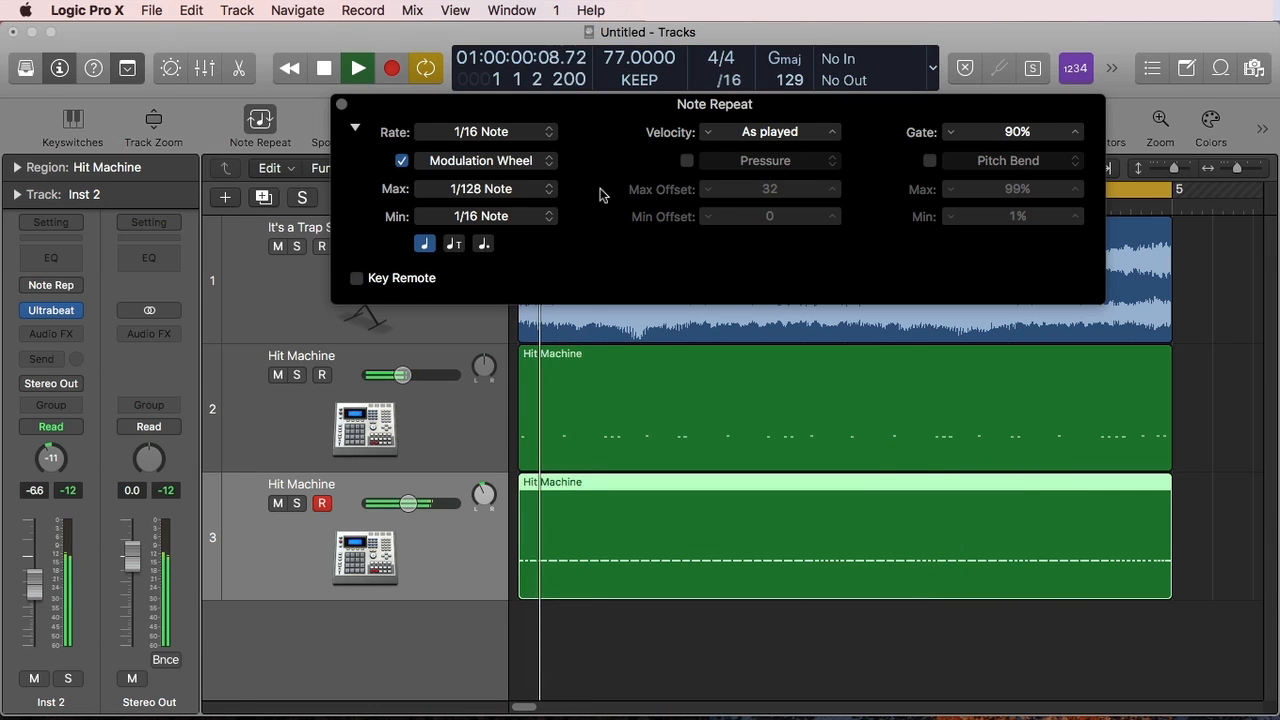
{"action": "left_click", "coordinate": [358, 68]}
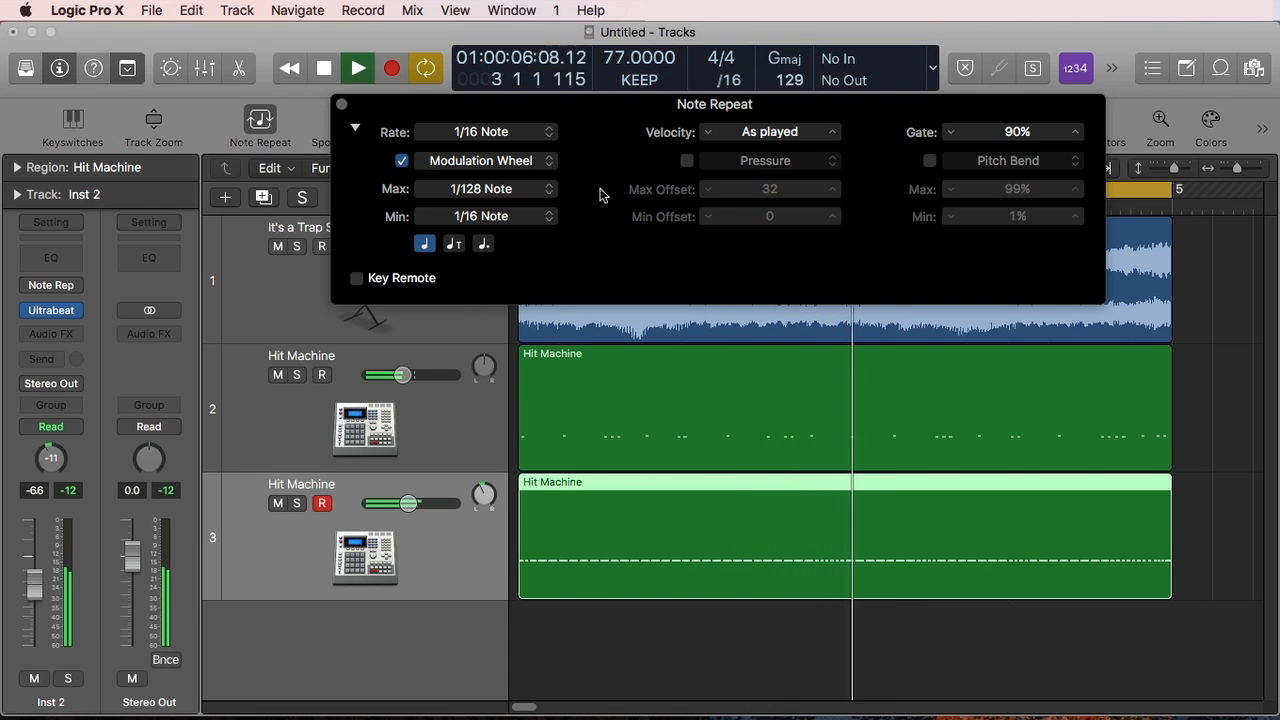
{"action": "left_click", "coordinate": [324, 68]}
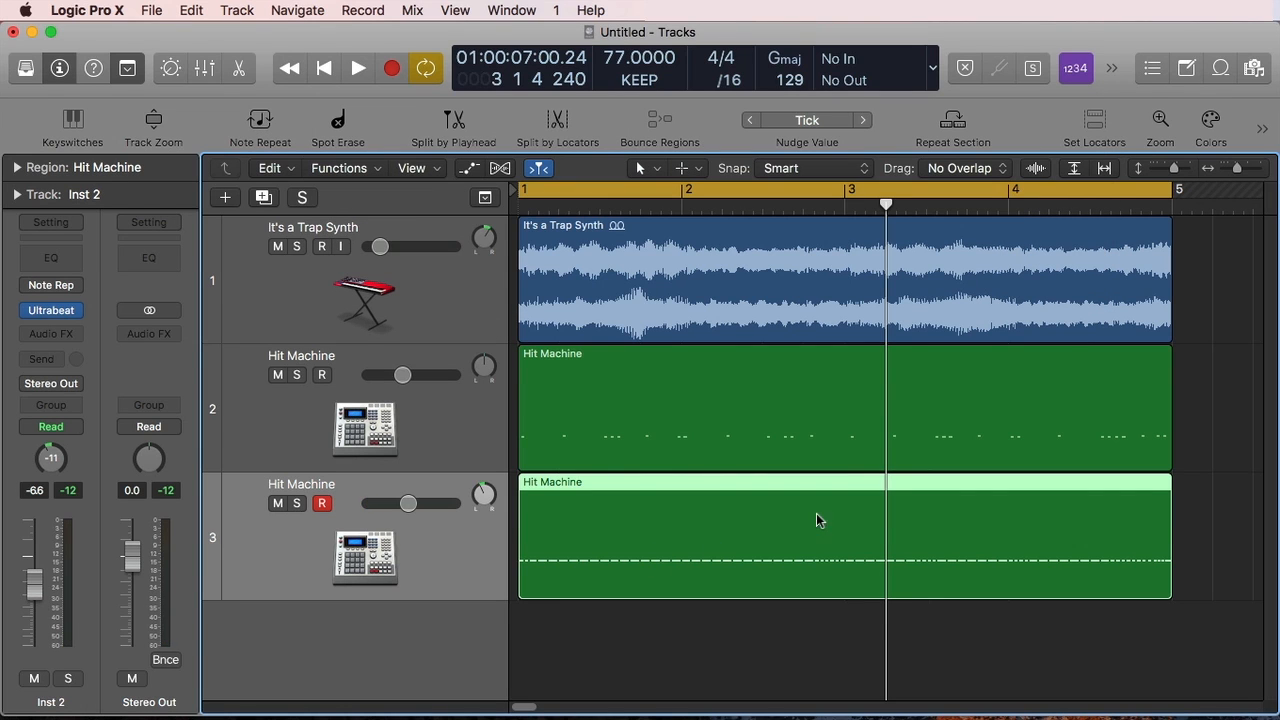
Step: Add an armed duplicate Hit Machine track 4 and reopen the Note Repeat settings
{"action": "left_click", "coordinate": [324, 68]}
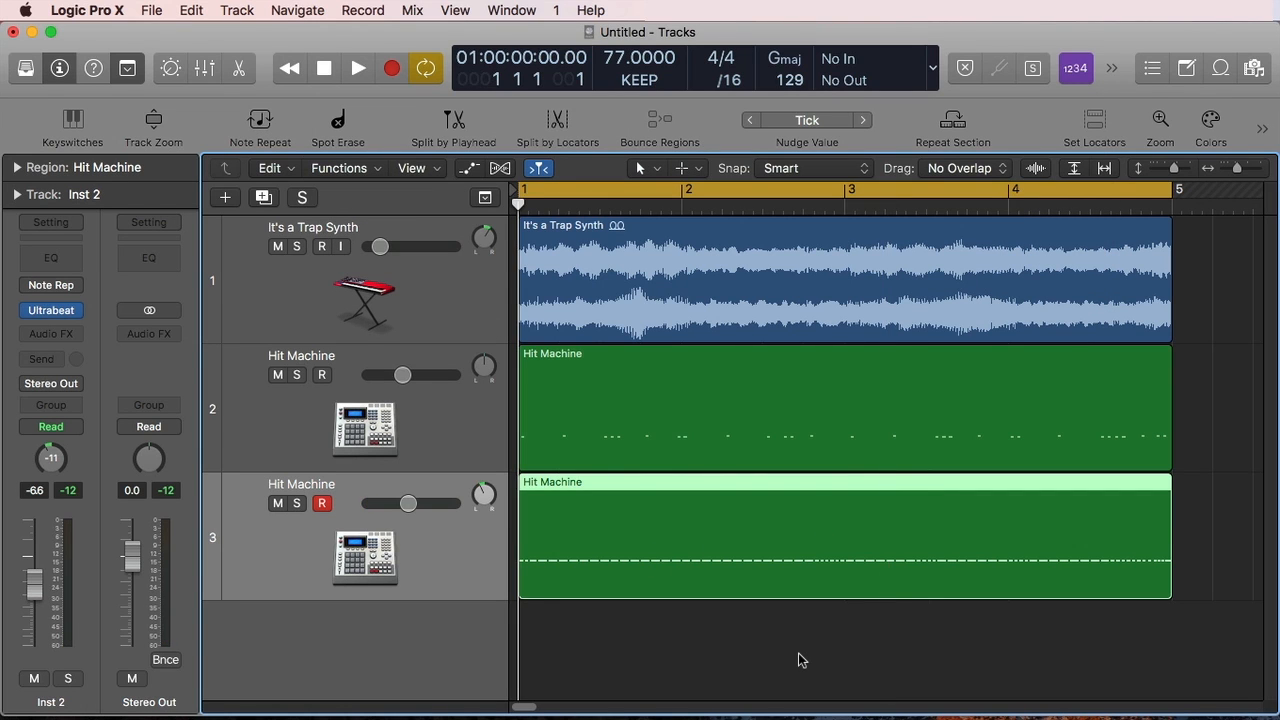
{"action": "left_click", "coordinate": [820, 420]}
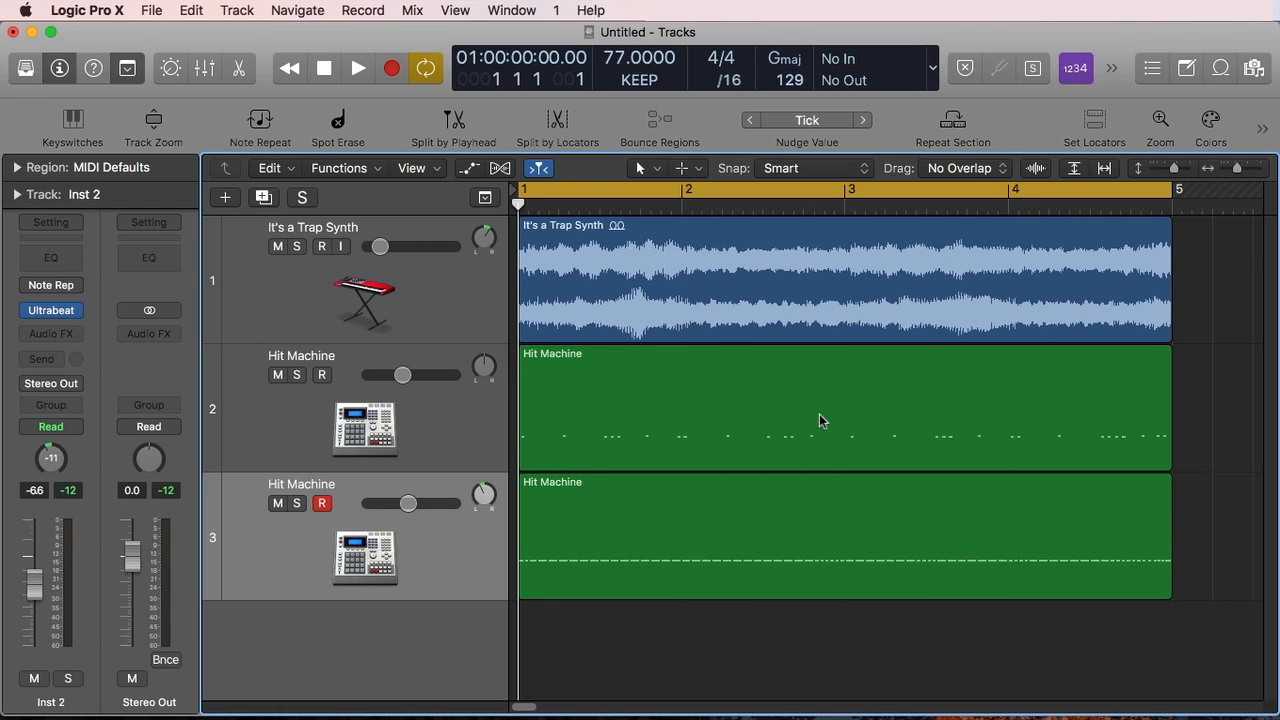
{"action": "mouse_move", "coordinate": [312, 256]}
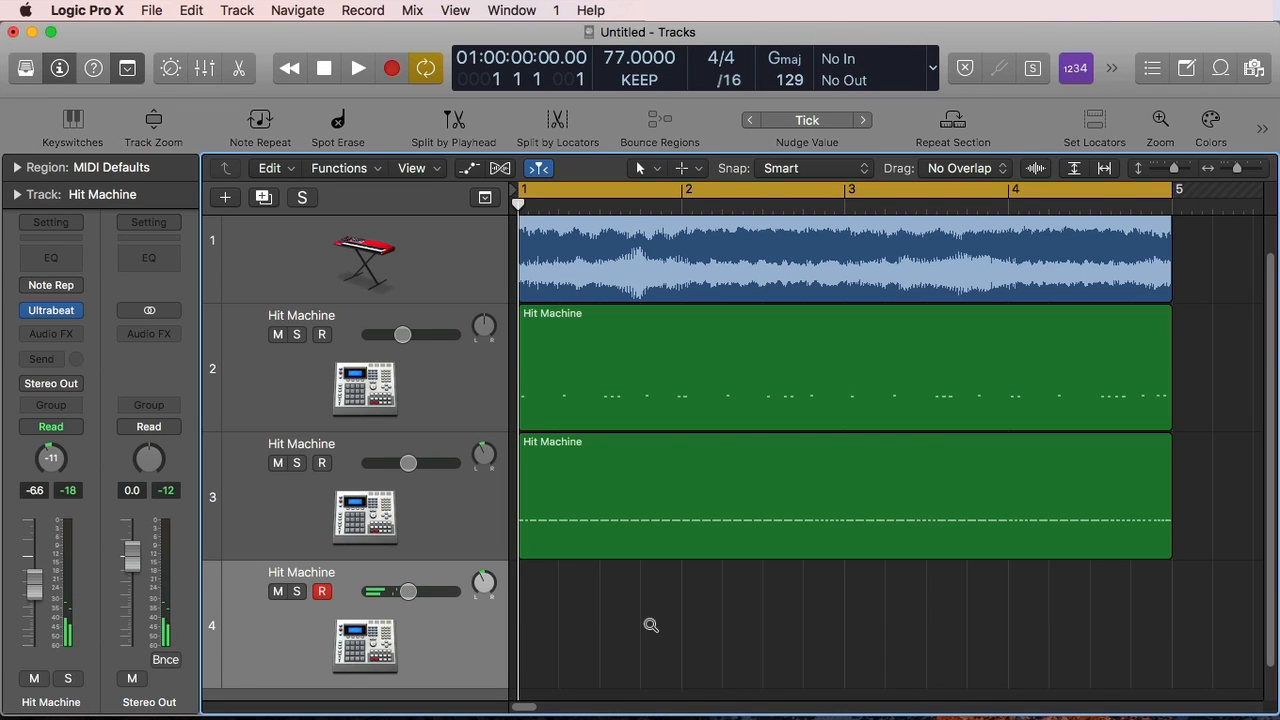
{"action": "left_click", "coordinate": [260, 118]}
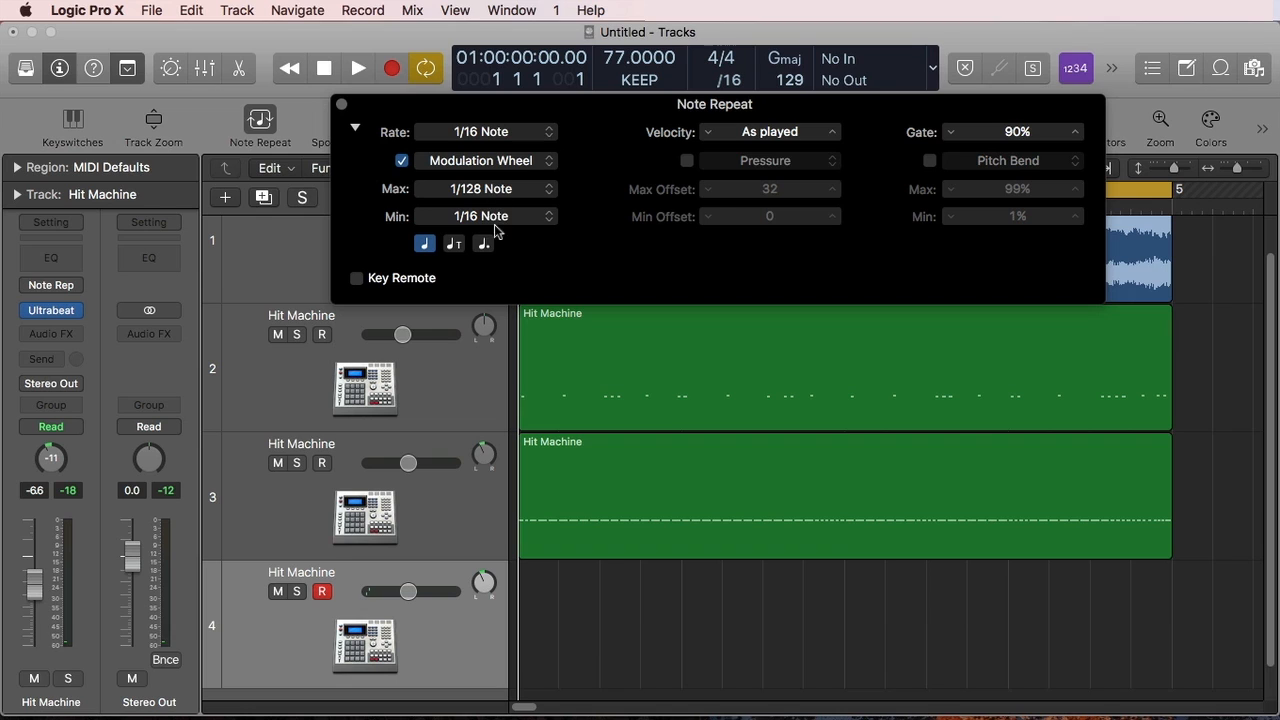
{"action": "mouse_move", "coordinate": [516, 224]}
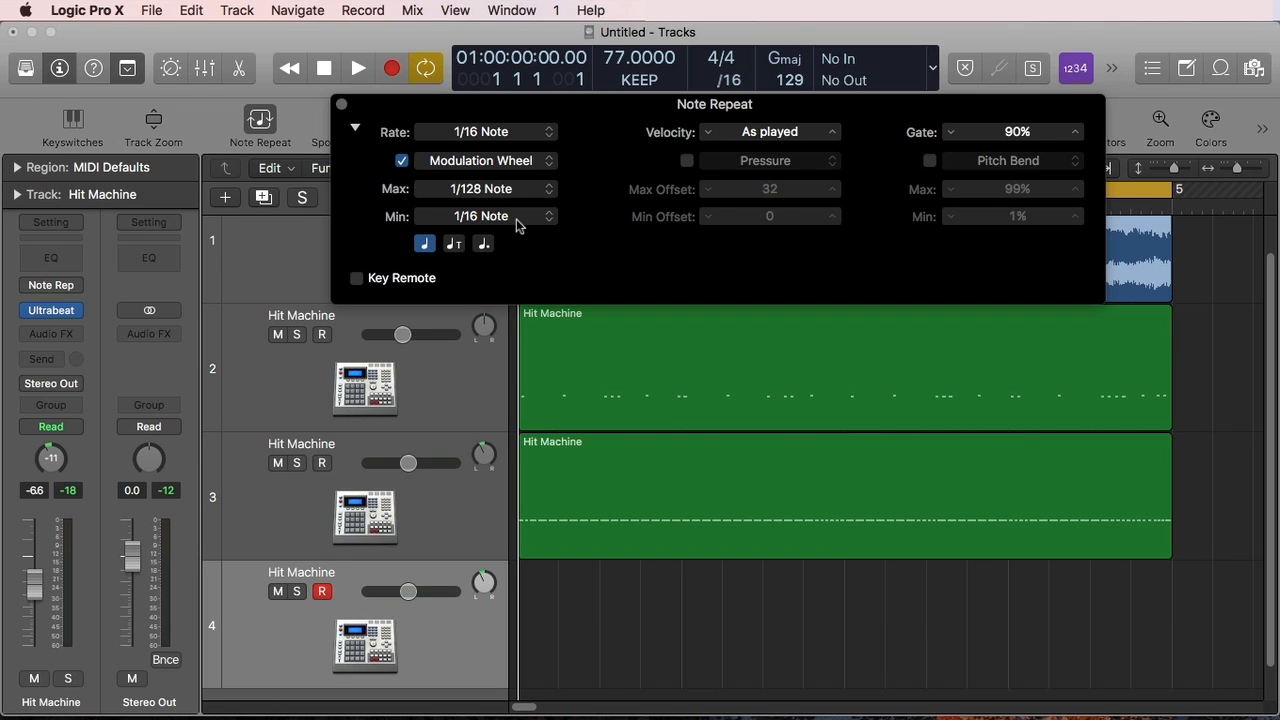
{"action": "mouse_move", "coordinate": [564, 266]}
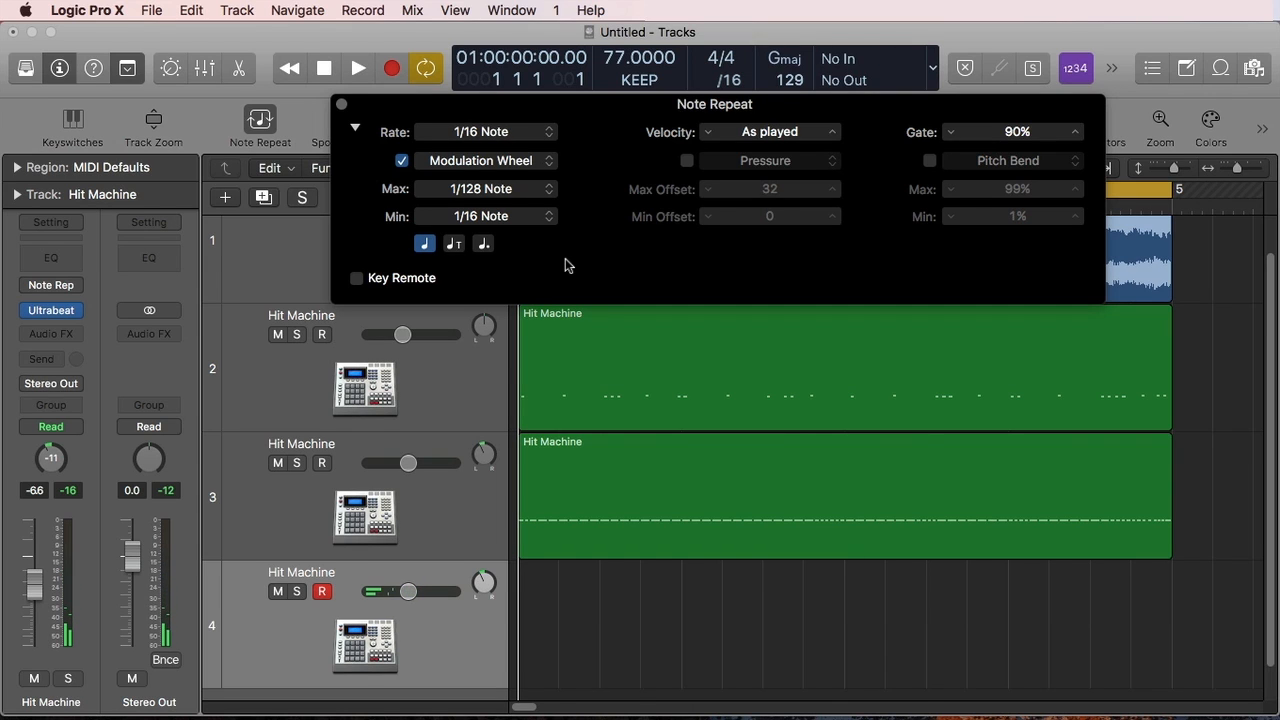
Step: Record the four-bar drum roll on track 4, raising the rate 1/16 → 1/32 → 1/64, then stop
{"action": "left_click", "coordinate": [356, 68]}
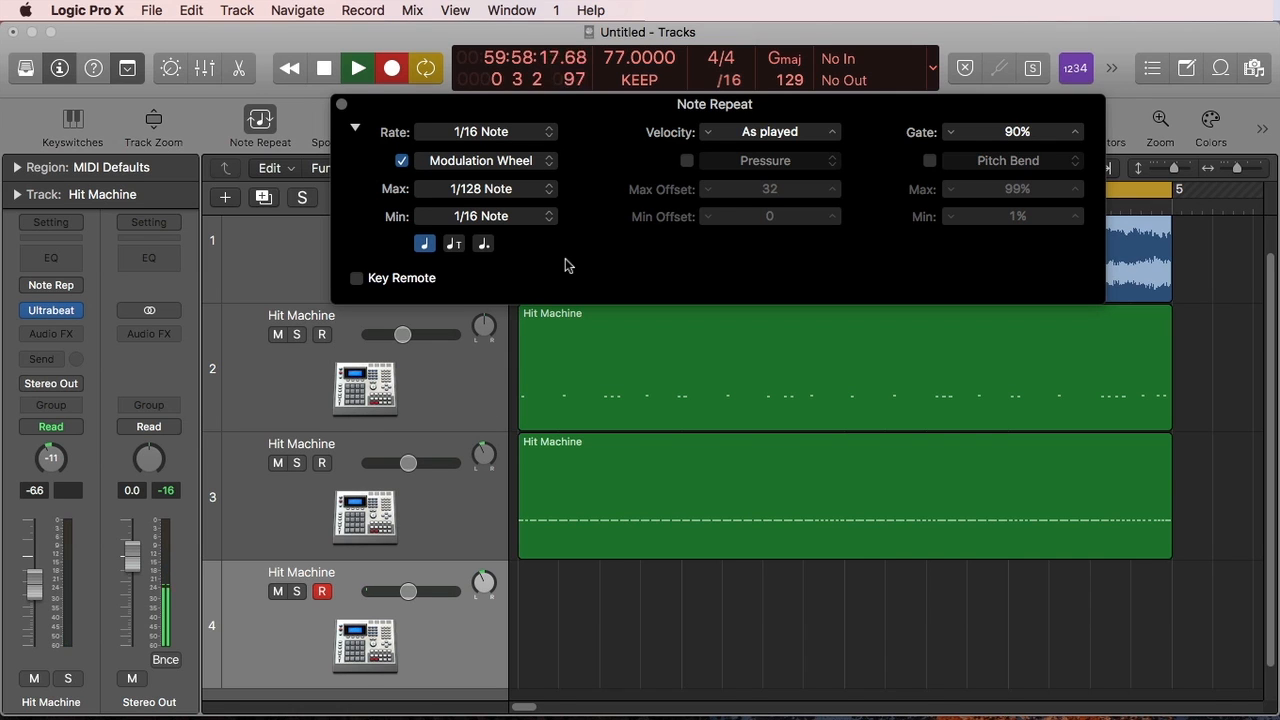
{"action": "left_click", "coordinate": [356, 68]}
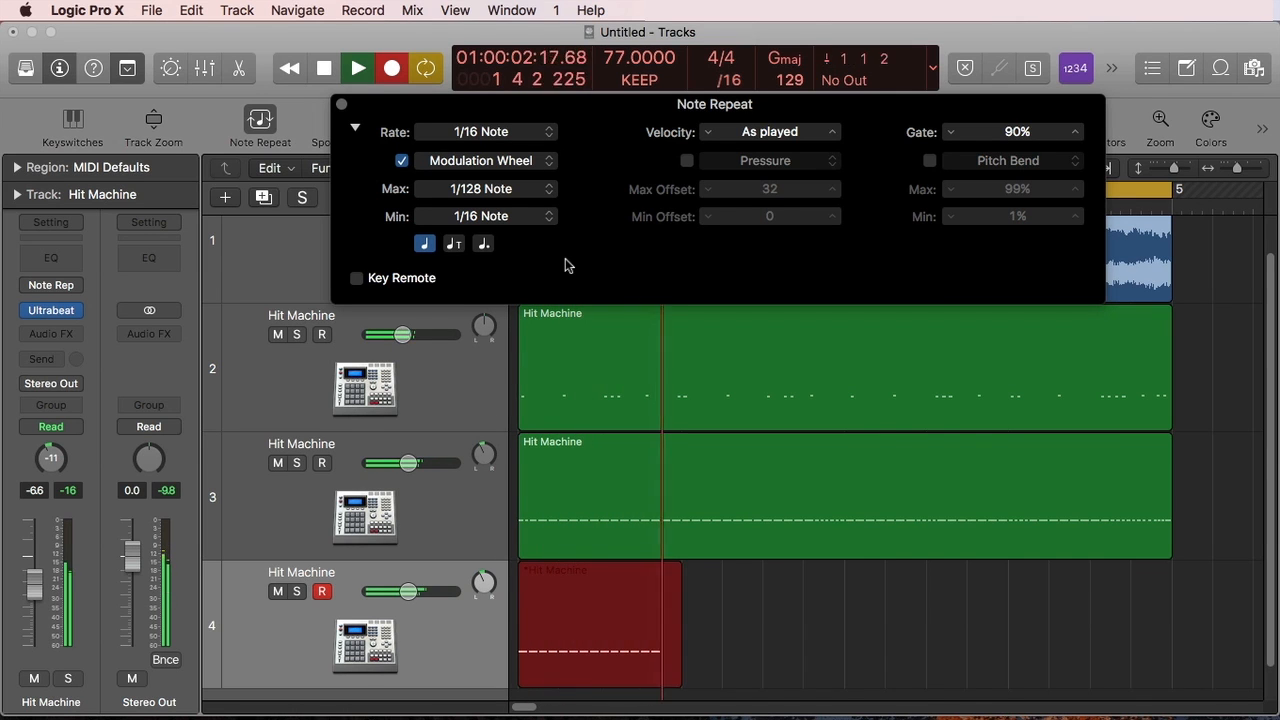
{"action": "left_click", "coordinate": [484, 132]}
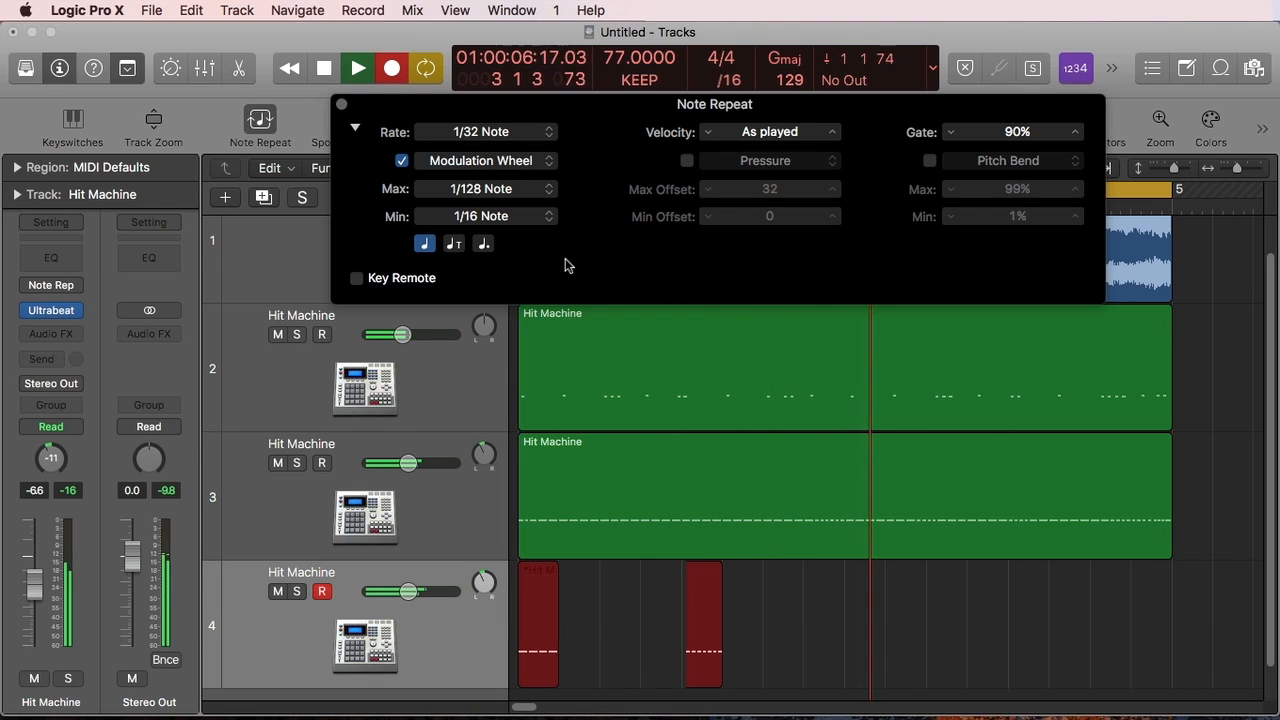
{"action": "left_click", "coordinate": [484, 132]}
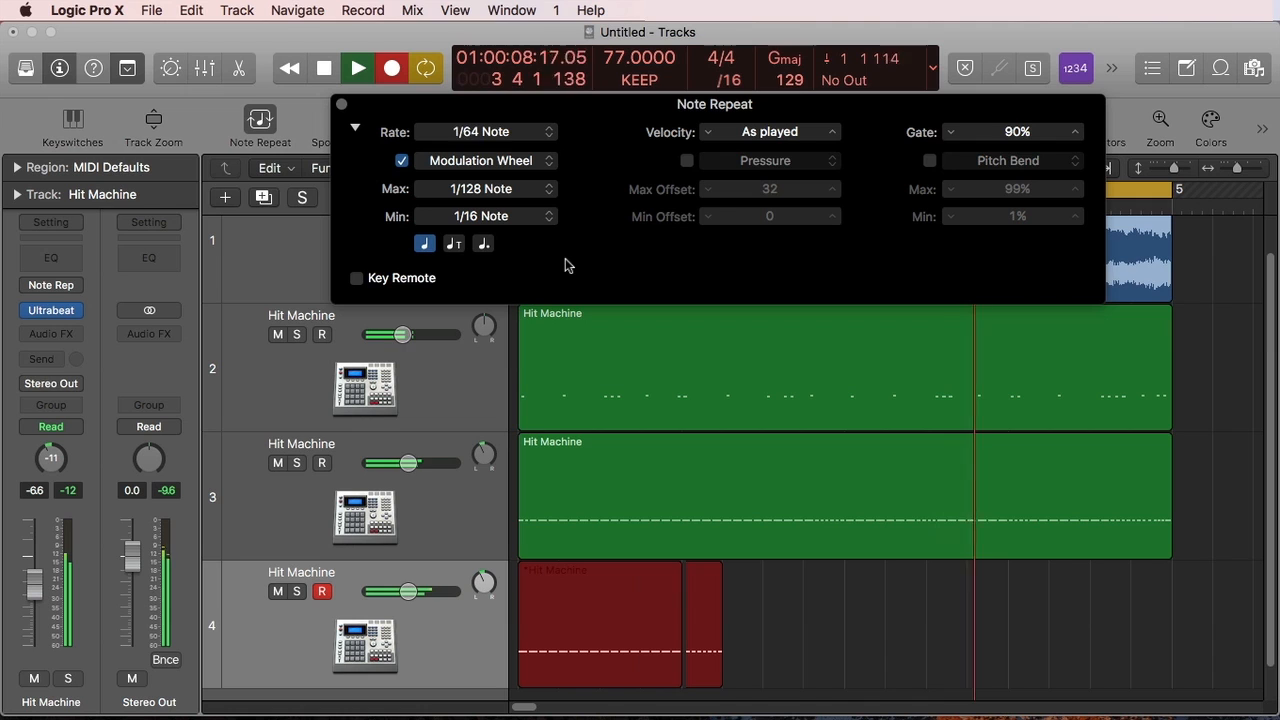
{"action": "left_click", "coordinate": [484, 132]}
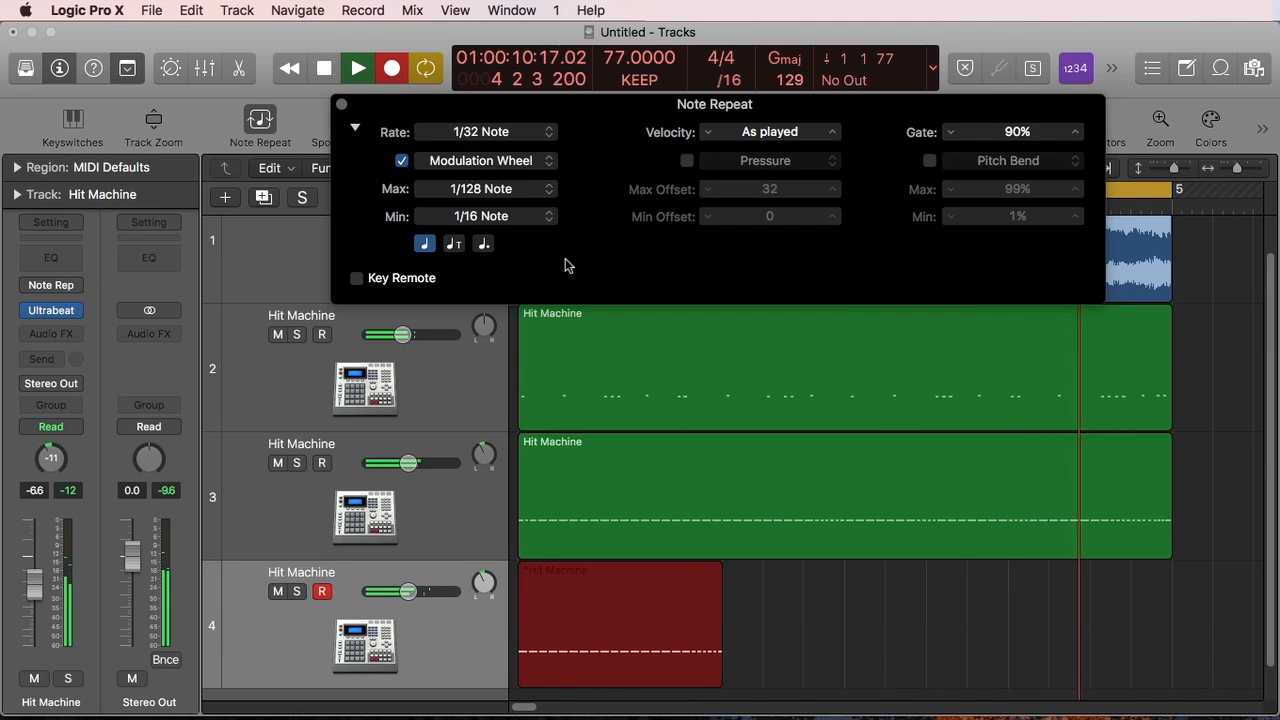
{"action": "left_click", "coordinate": [356, 68]}
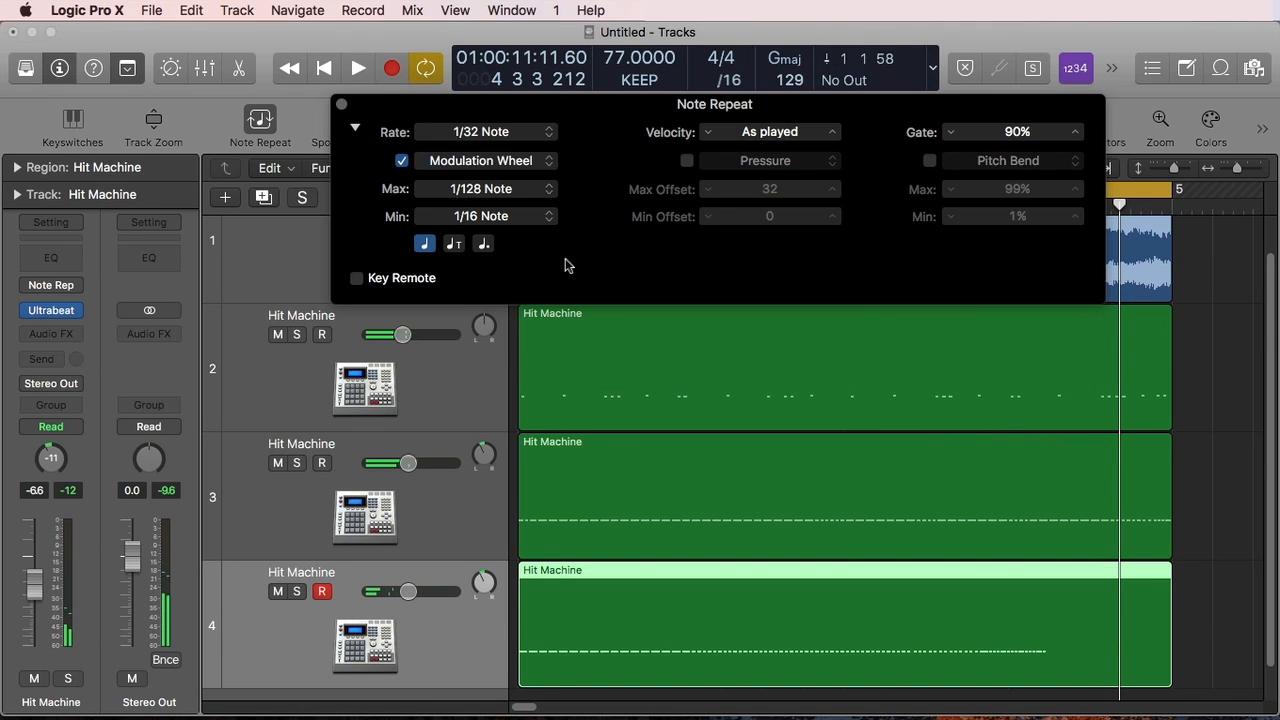
{"action": "left_click", "coordinate": [484, 132]}
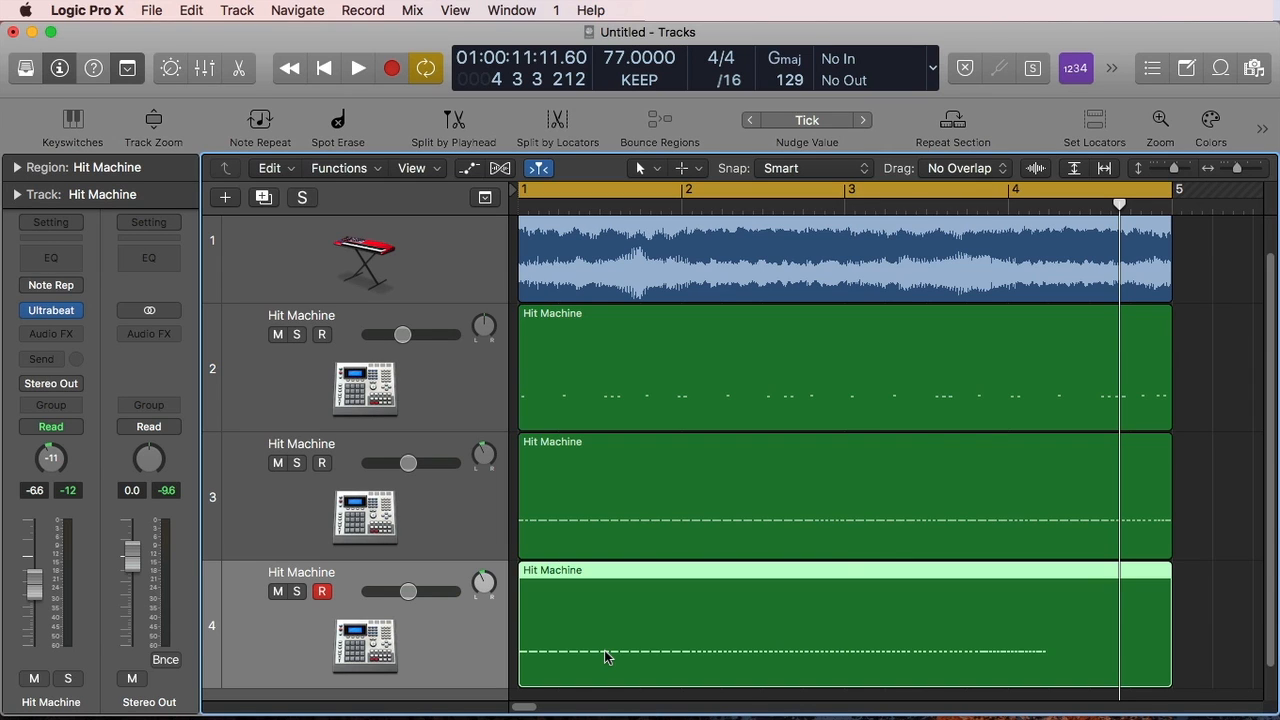
{"action": "mouse_move", "coordinate": [728, 504]}
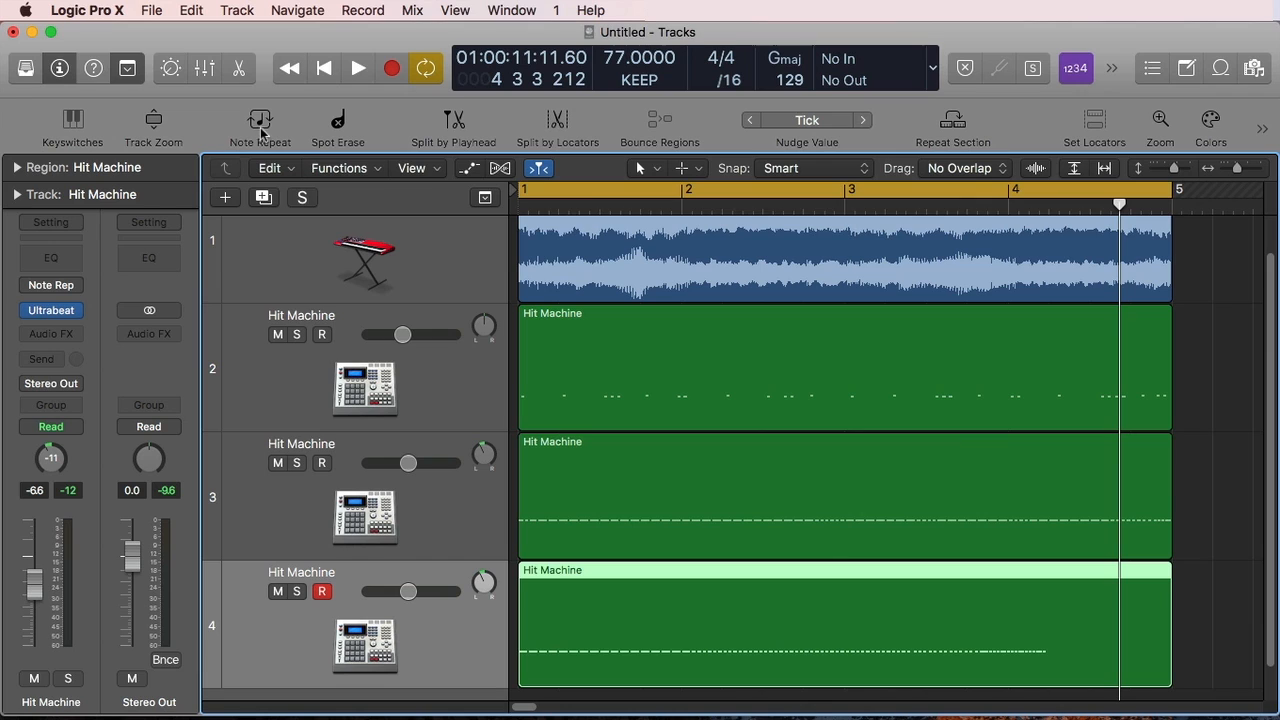
{"action": "mouse_move", "coordinate": [856, 418]}
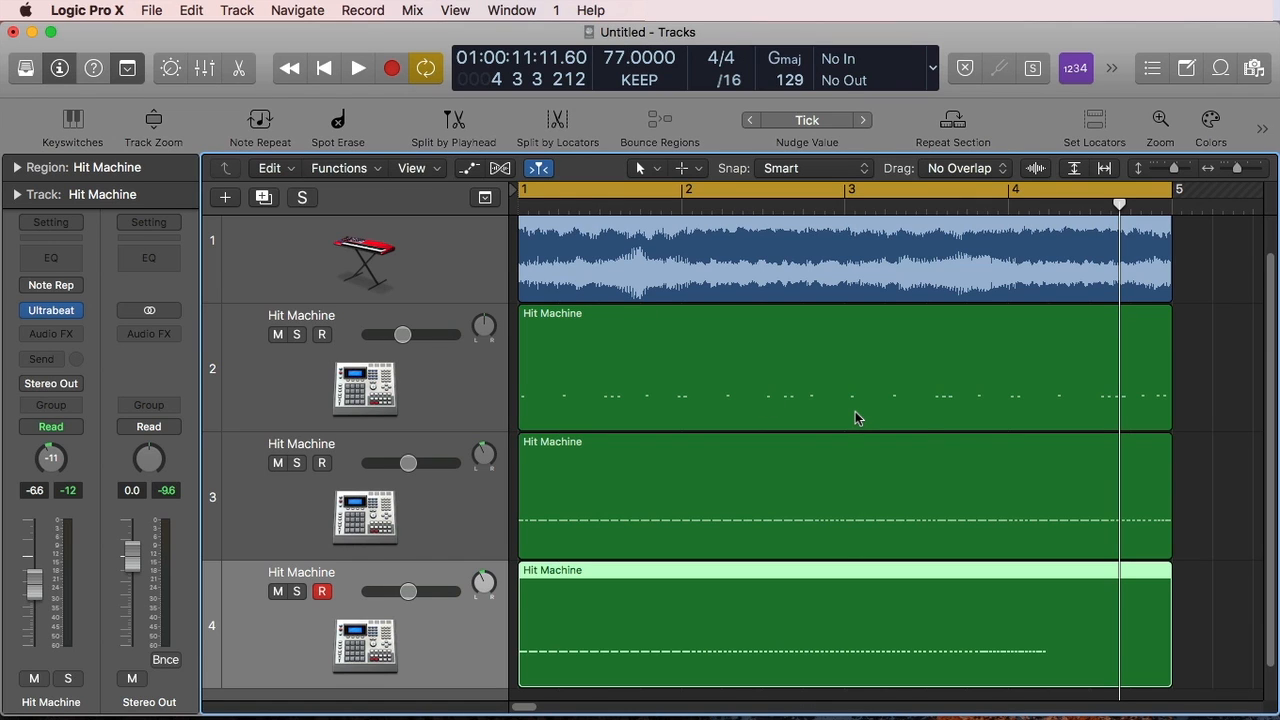
{"action": "mouse_move", "coordinate": [798, 492]}
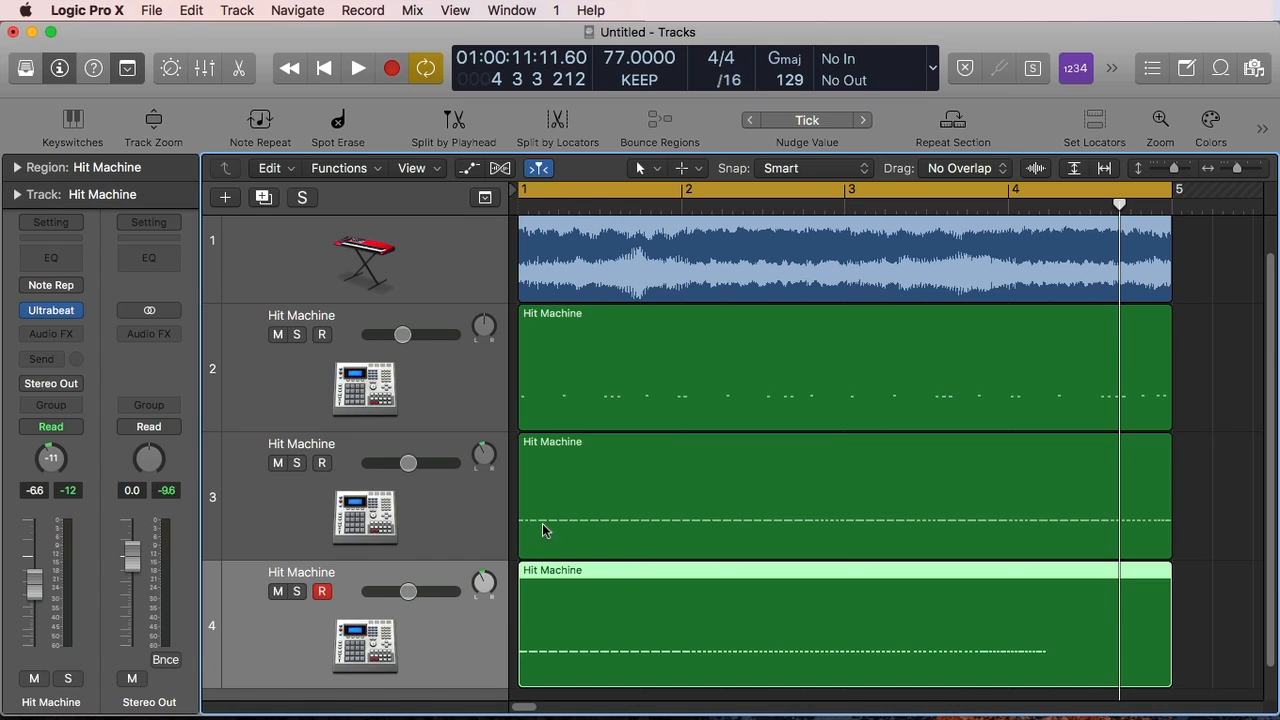
{"action": "mouse_move", "coordinate": [528, 520]}
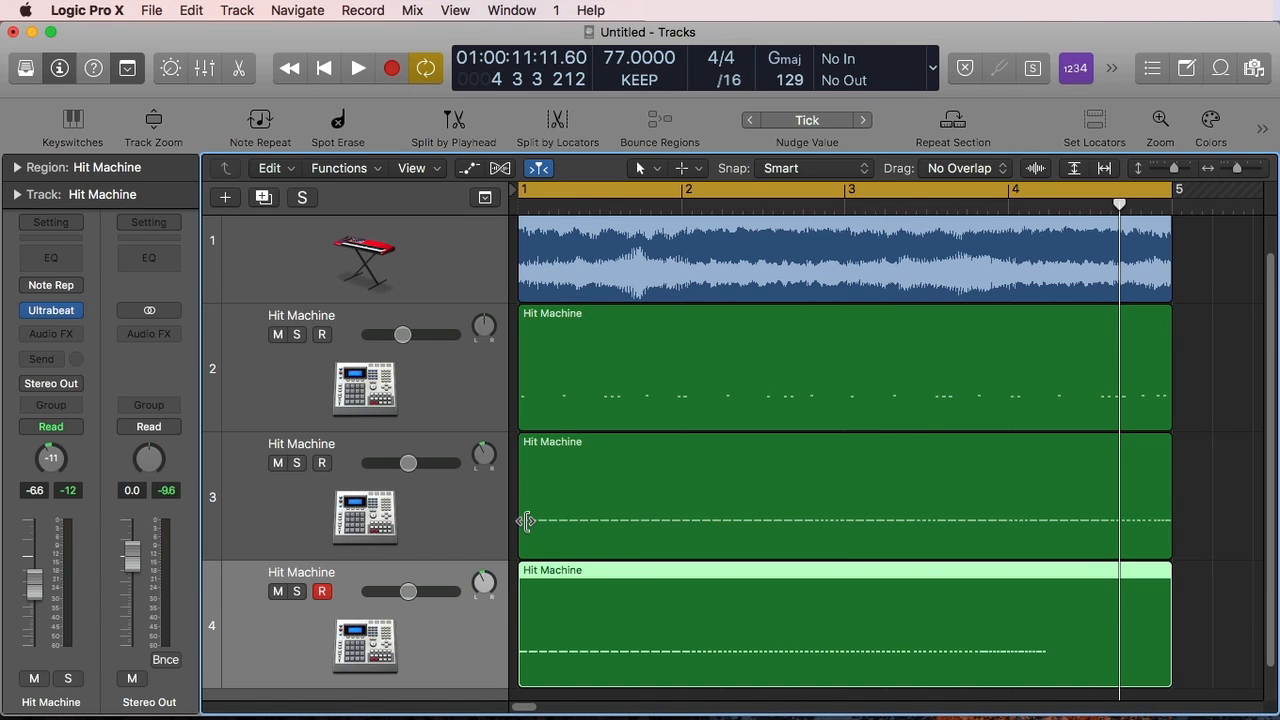
{"action": "mouse_move", "coordinate": [958, 536]}
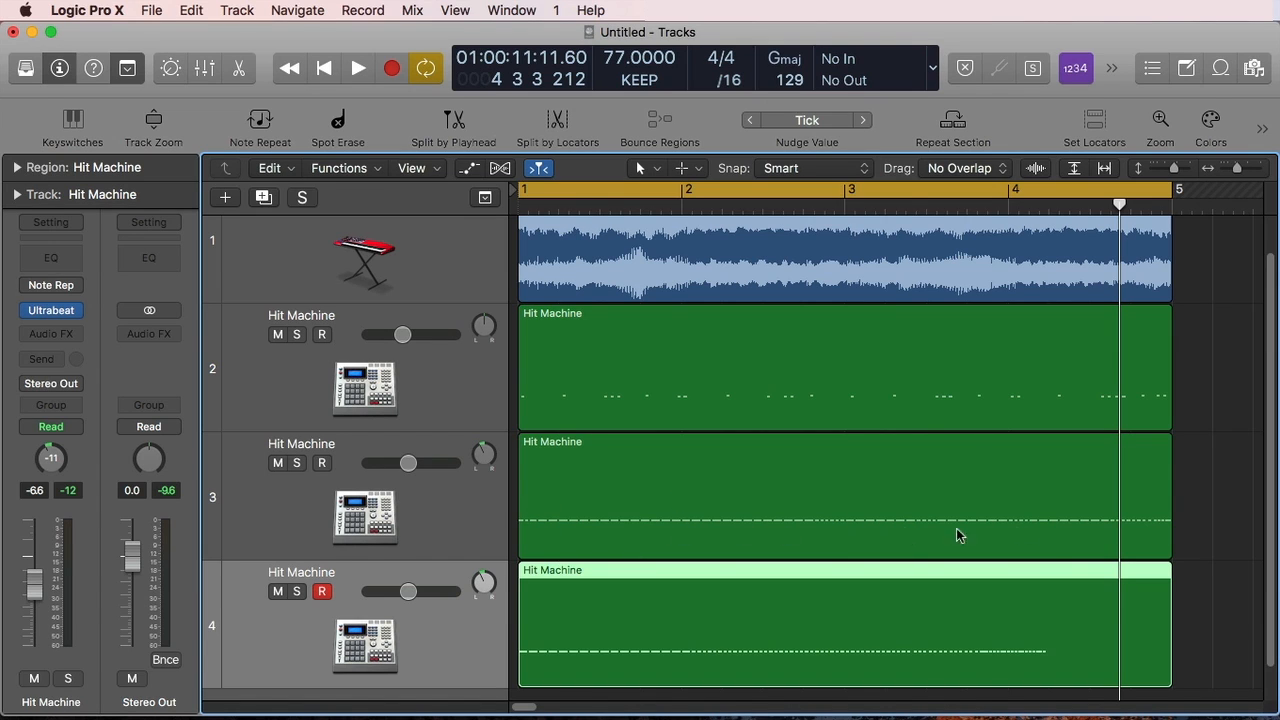
{"action": "mouse_move", "coordinate": [1052, 536]}
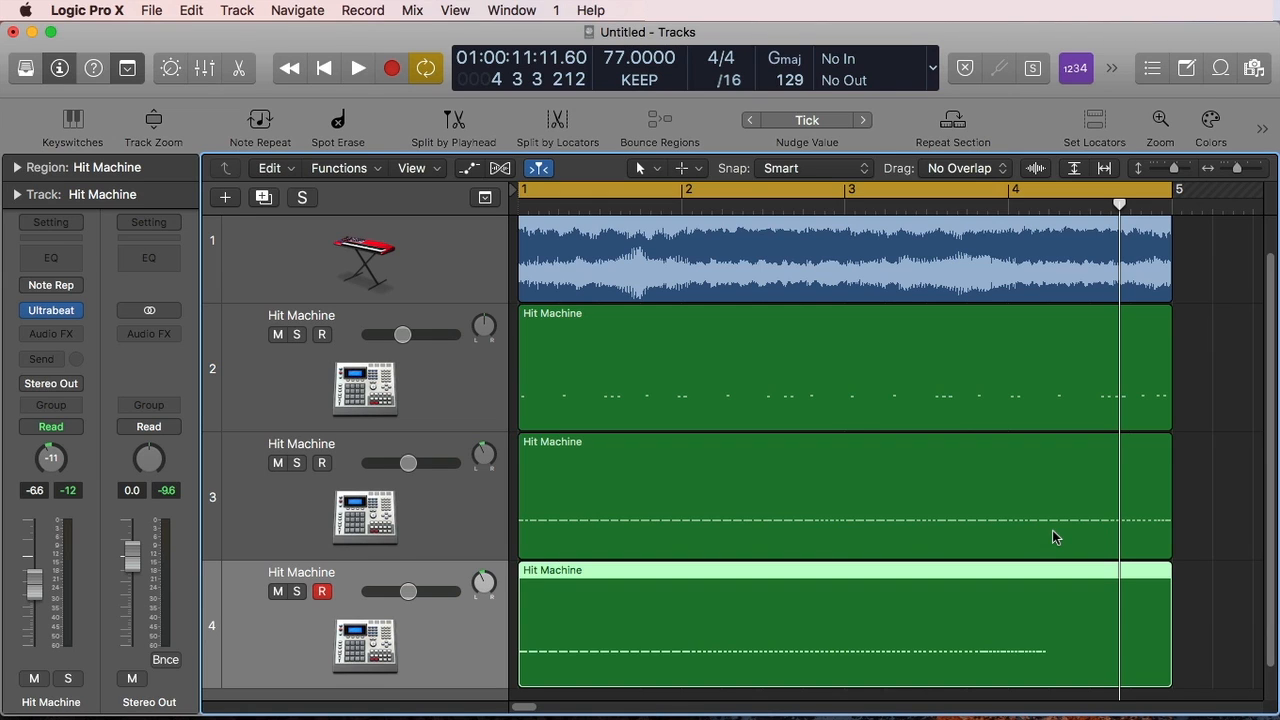
{"action": "mouse_move", "coordinate": [1040, 524]}
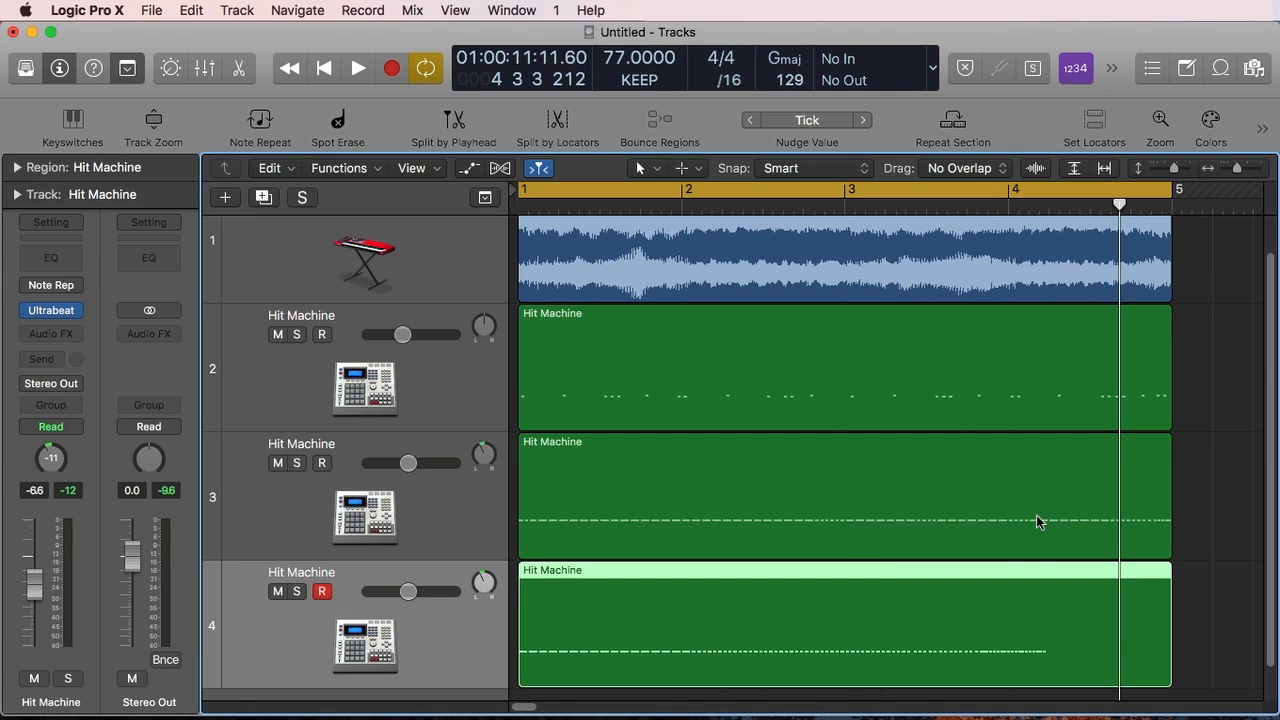
{"action": "mouse_move", "coordinate": [812, 528]}
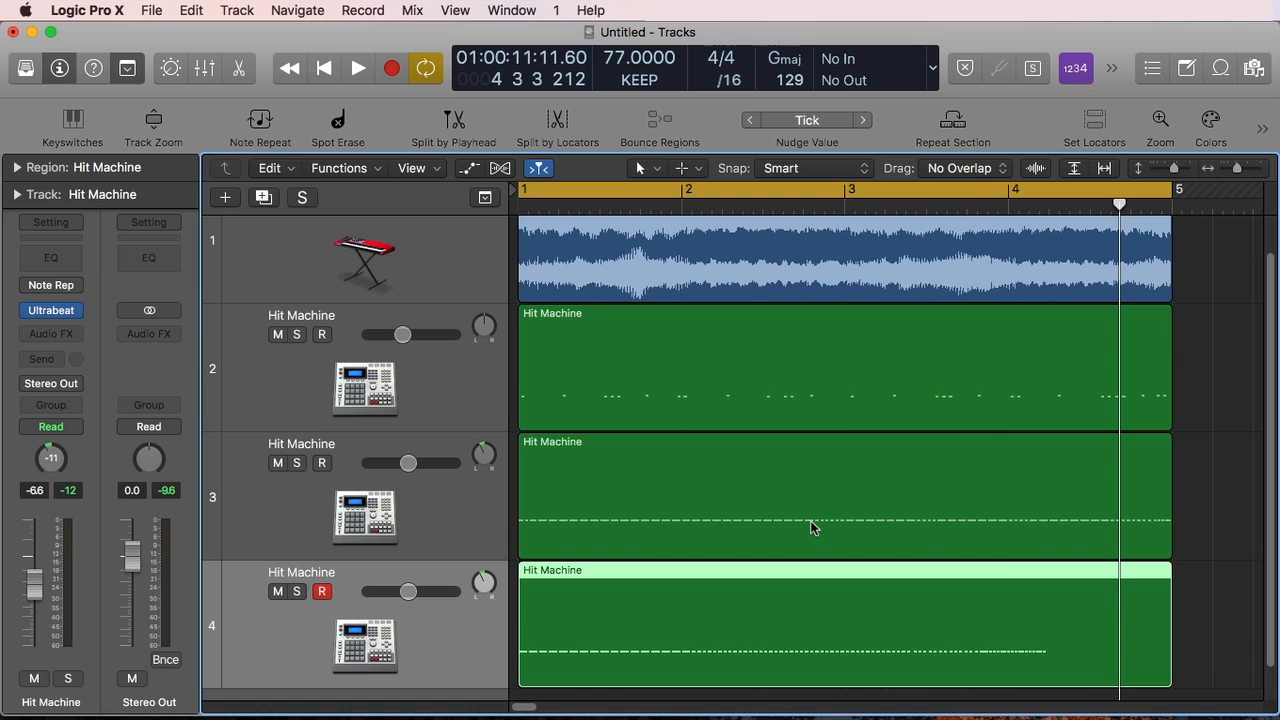